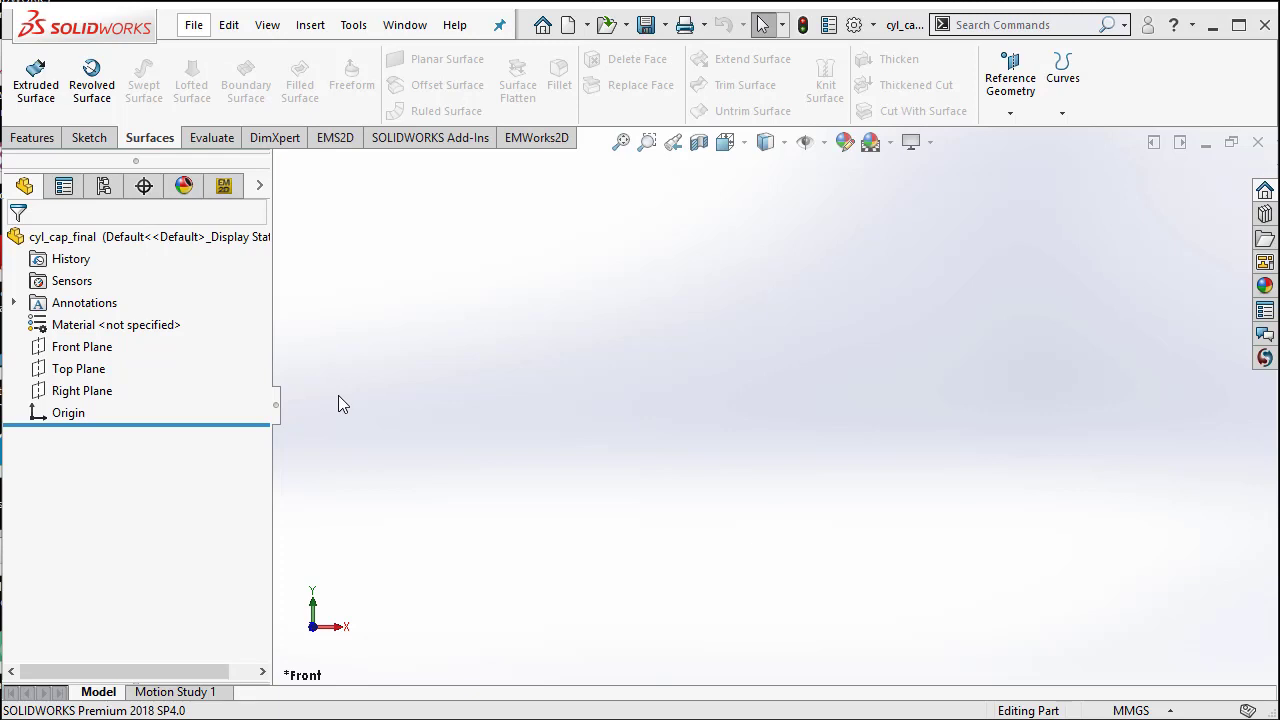
# Step: Sketch a 1.50 mm diameter circle centred on the Front Plane origin
pyautogui.click(80, 346)
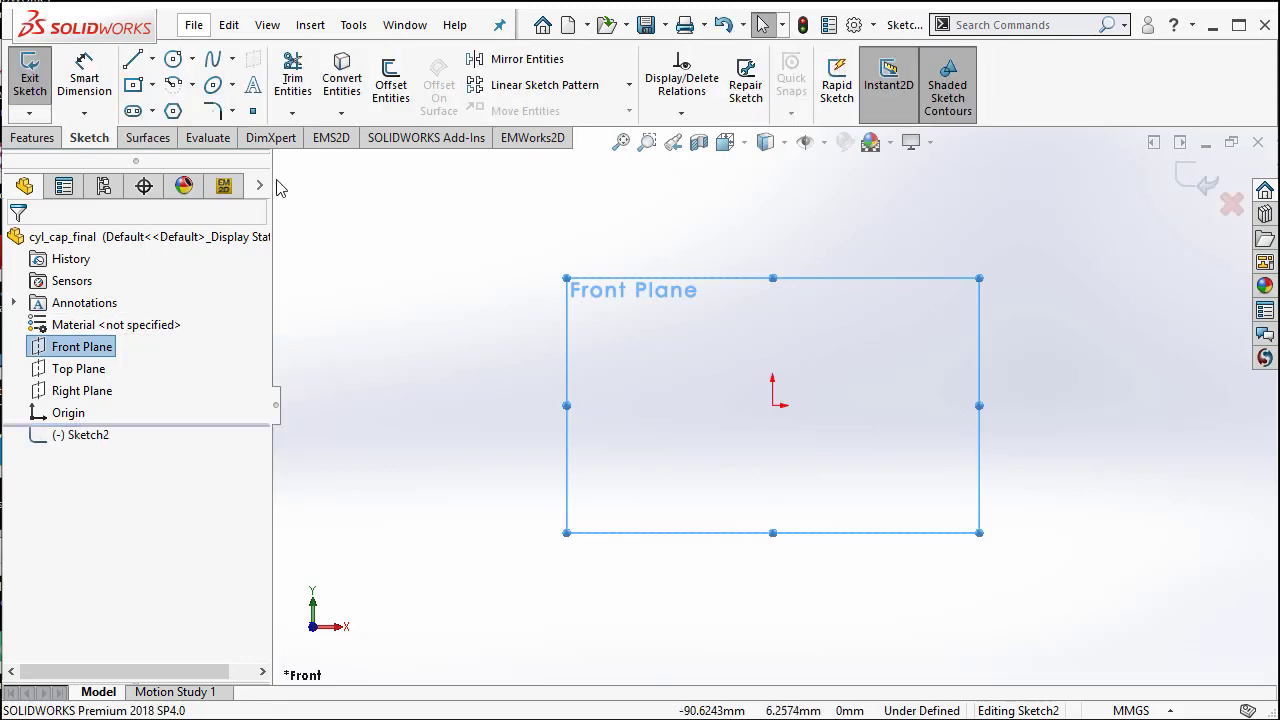
pyautogui.click(172, 58)
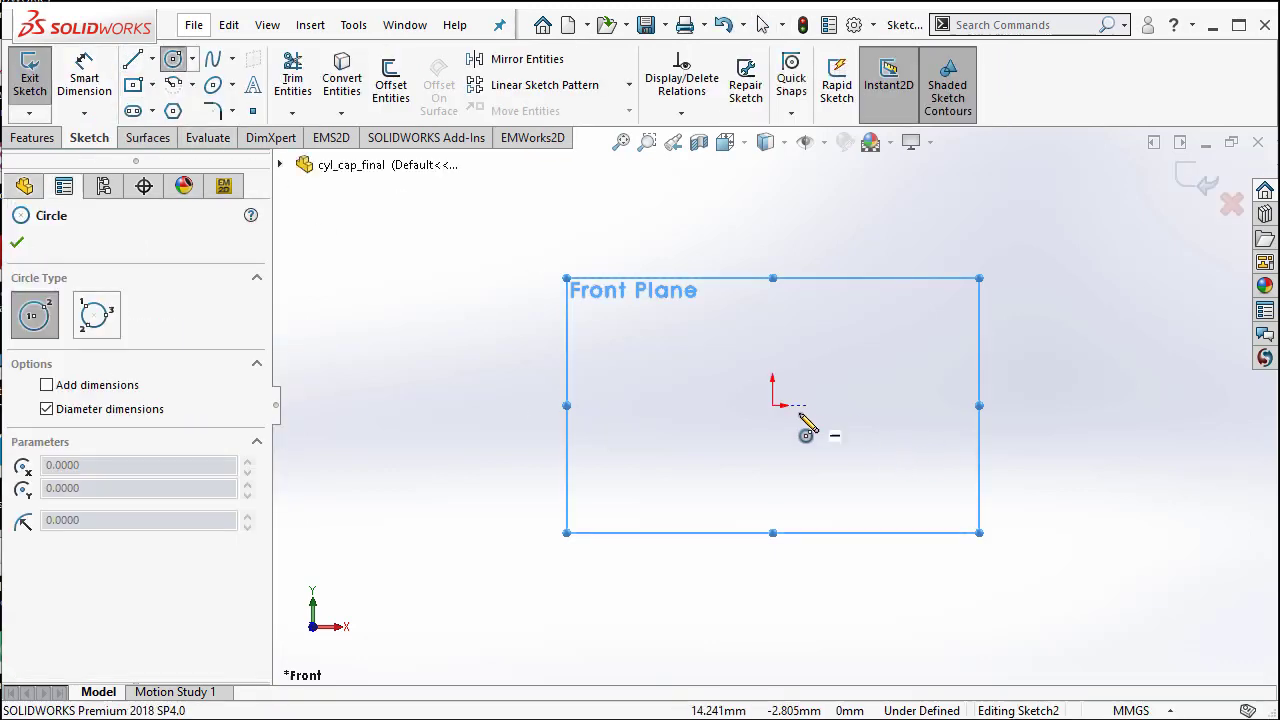
pyautogui.moveTo(772, 406); pyautogui.dragTo(820, 360)
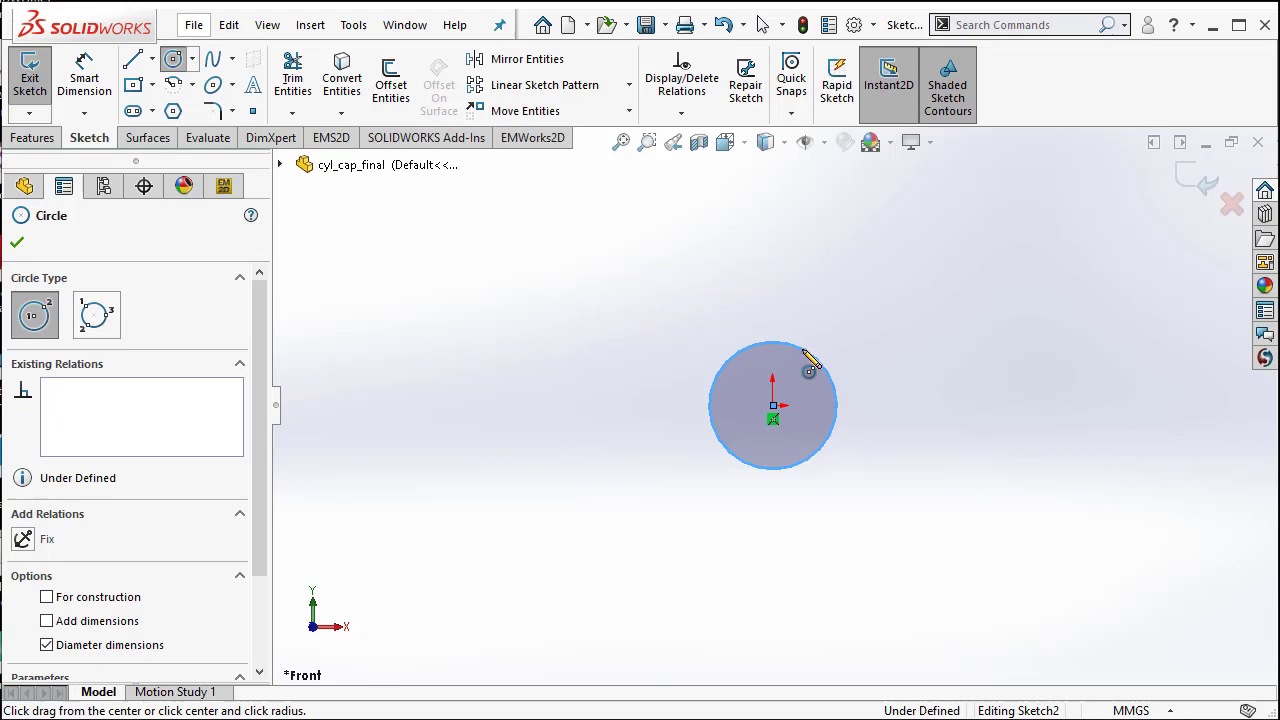
pyautogui.click(808, 360)
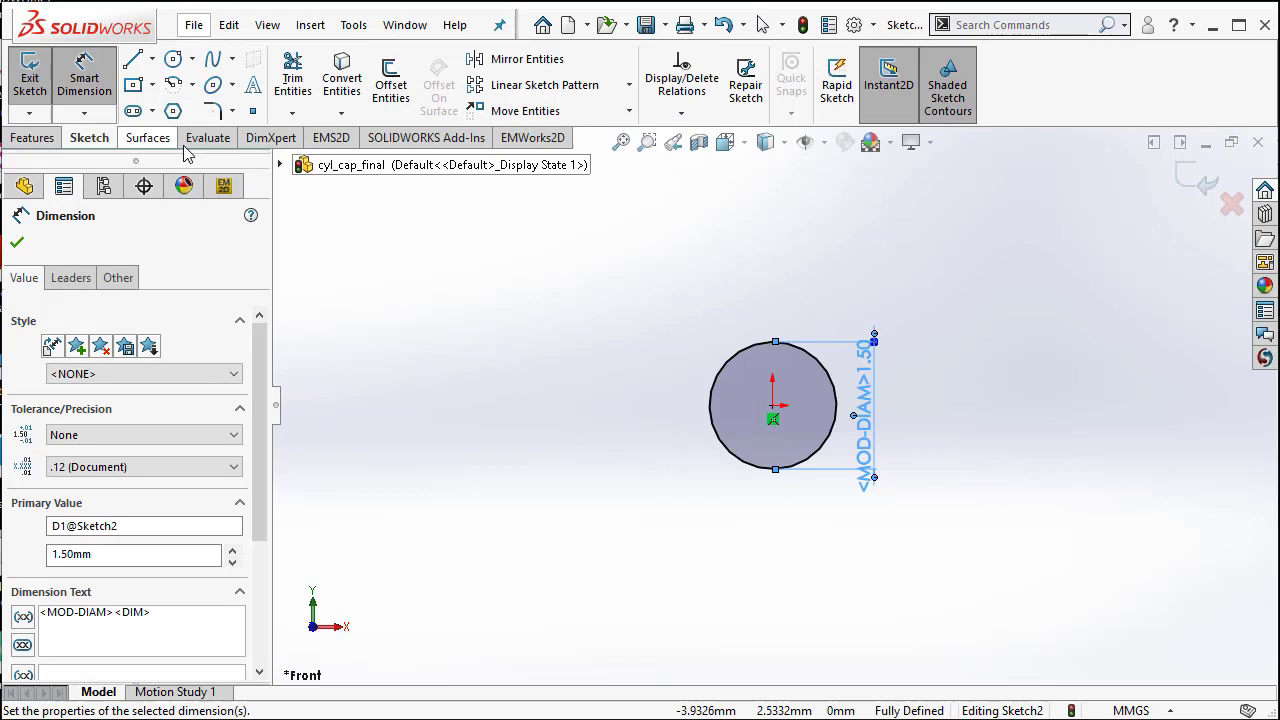
# Step: Build a planar surface from the circle sketch
pyautogui.click(148, 136)
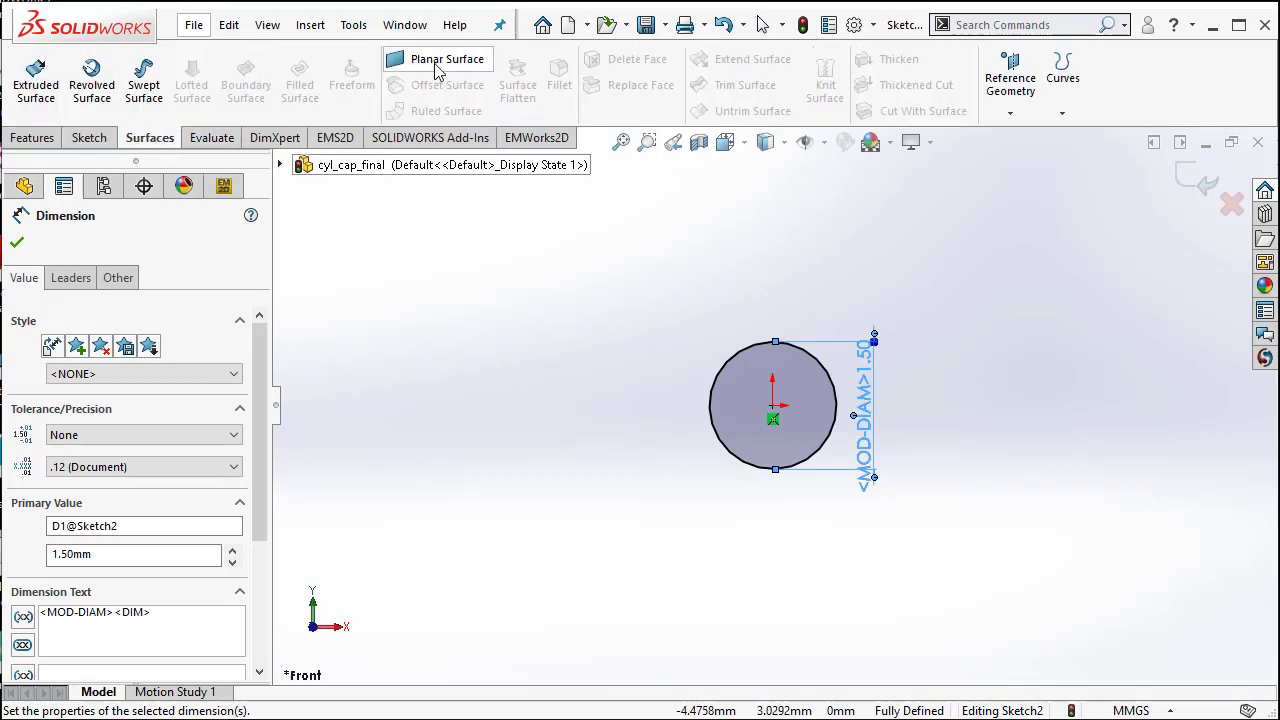
pyautogui.click(448, 60)
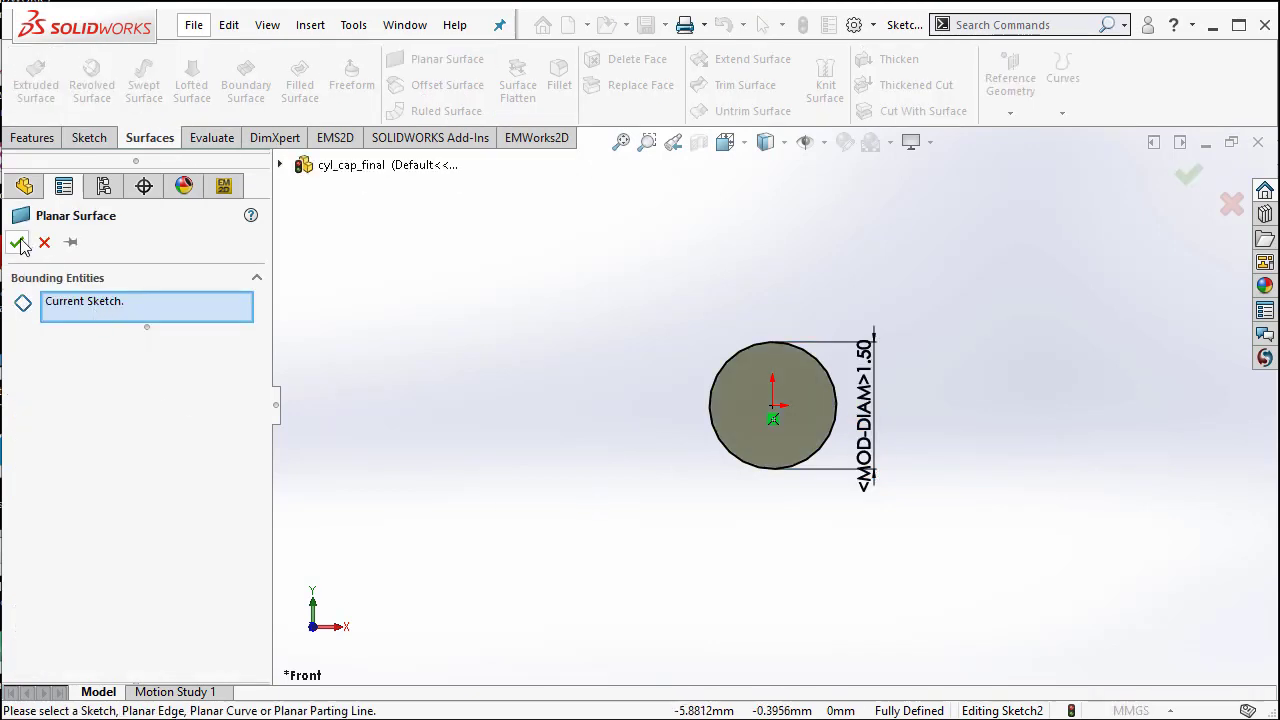
pyautogui.click(18, 244)
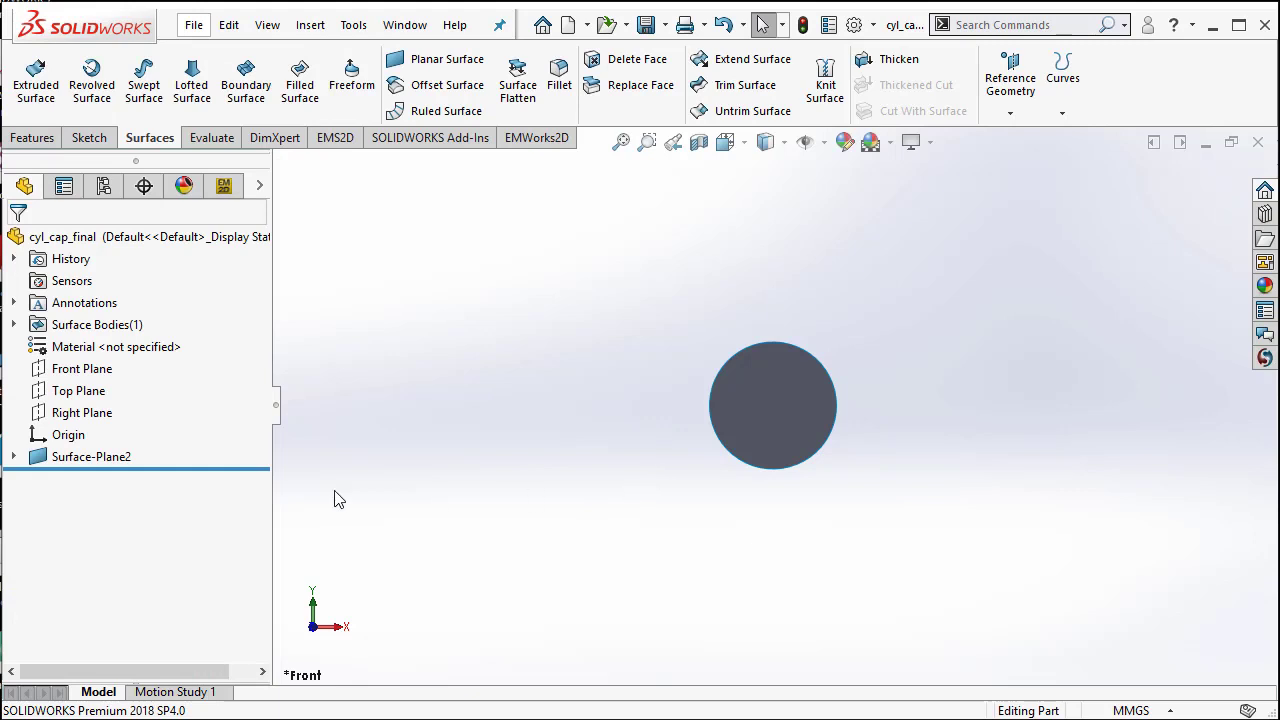
# Step: Sketch concentric circles with a 3 mm outer diameter and build the ring planar surface
pyautogui.rightClick(80, 368)
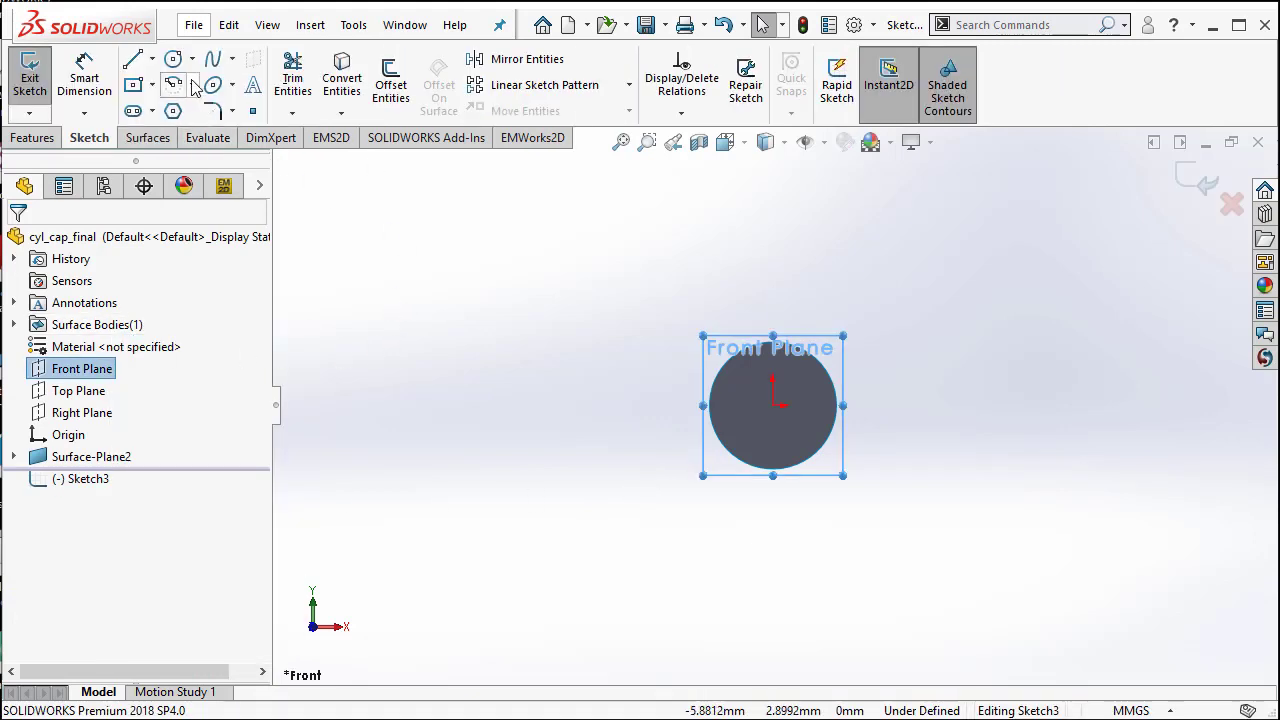
pyautogui.click(172, 56)
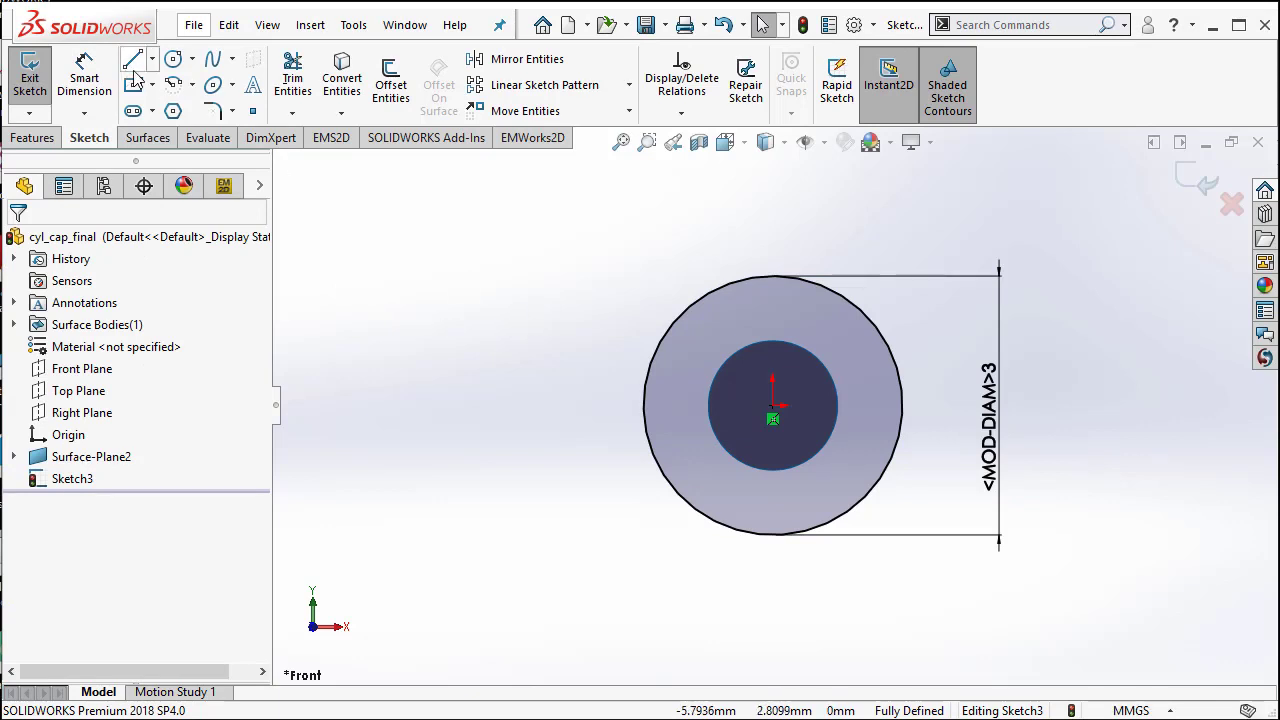
pyautogui.click(172, 56)
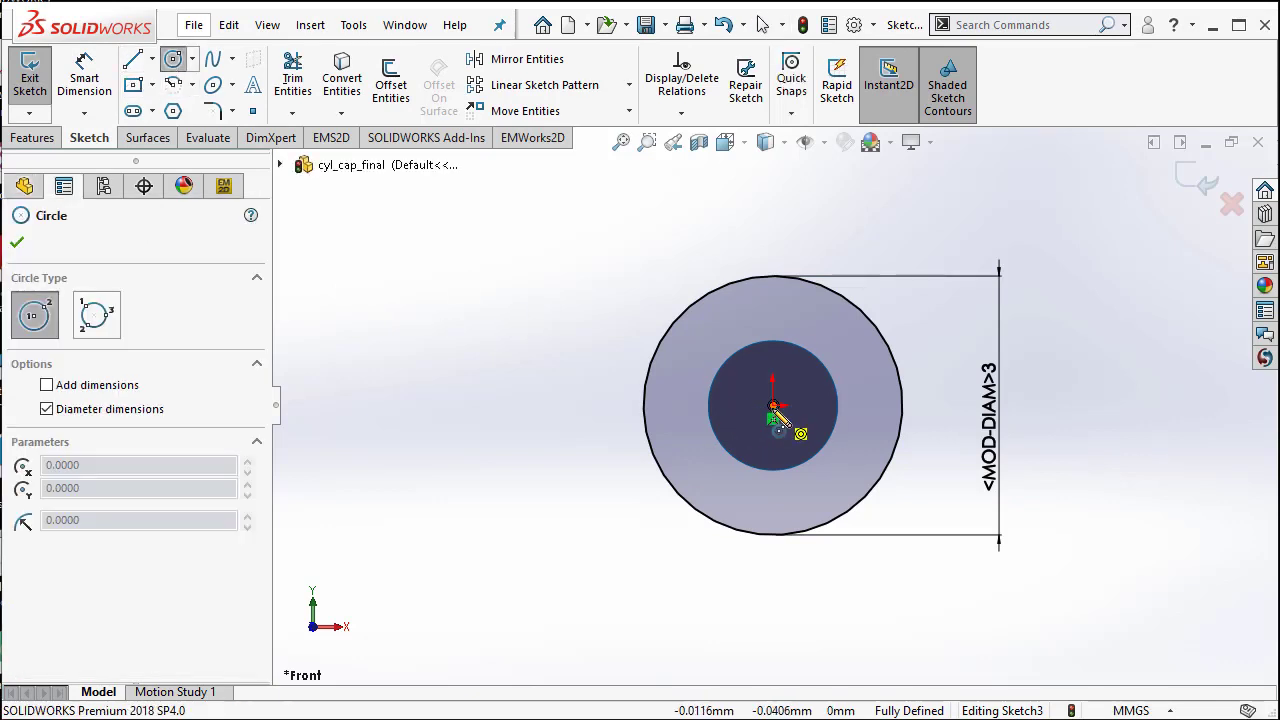
pyautogui.click(710, 300)
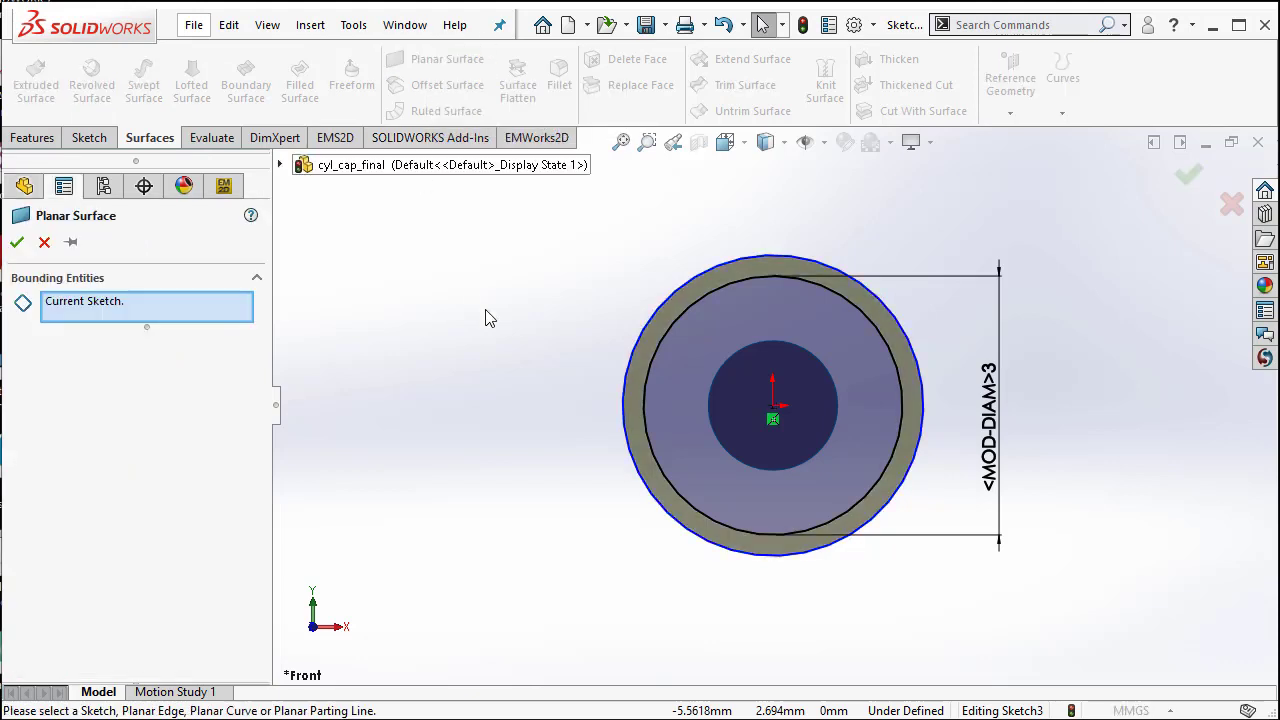
pyautogui.click(16, 242)
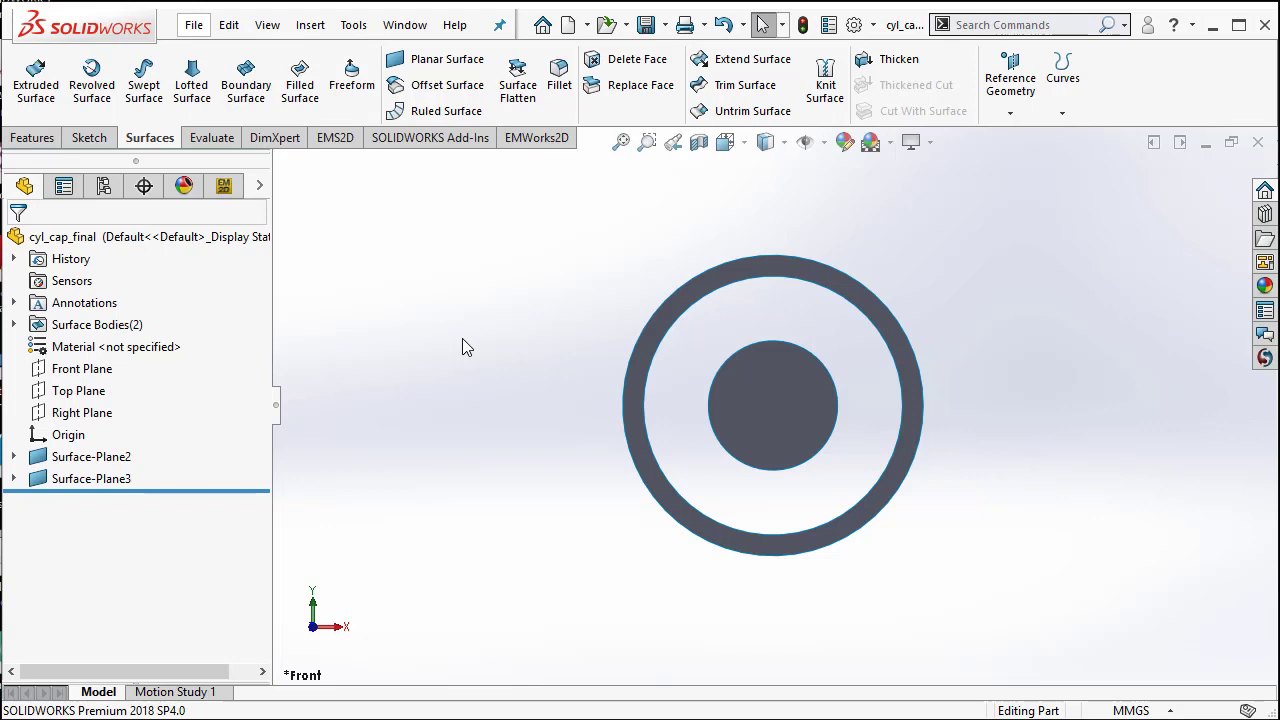
pyautogui.moveTo(684, 418)
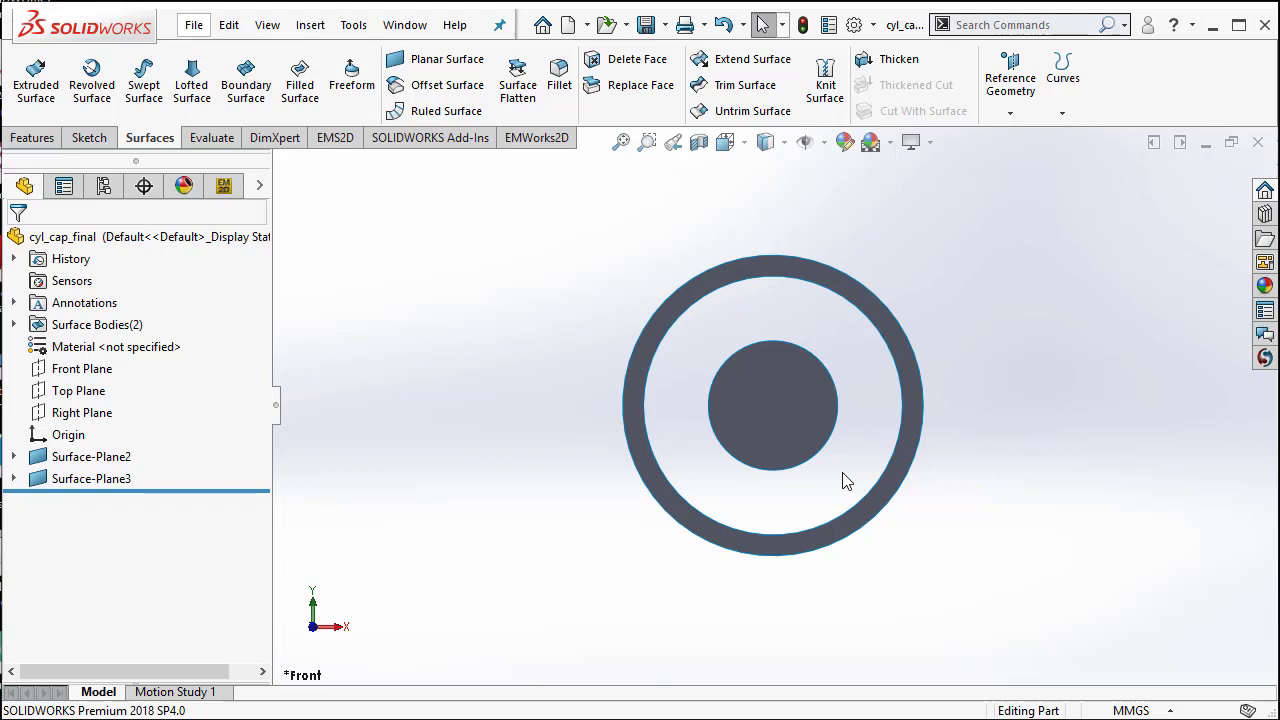
# Step: Sketch circles matching the disc and ring edges and build the gap-filling planar surface
pyautogui.click(80, 368)
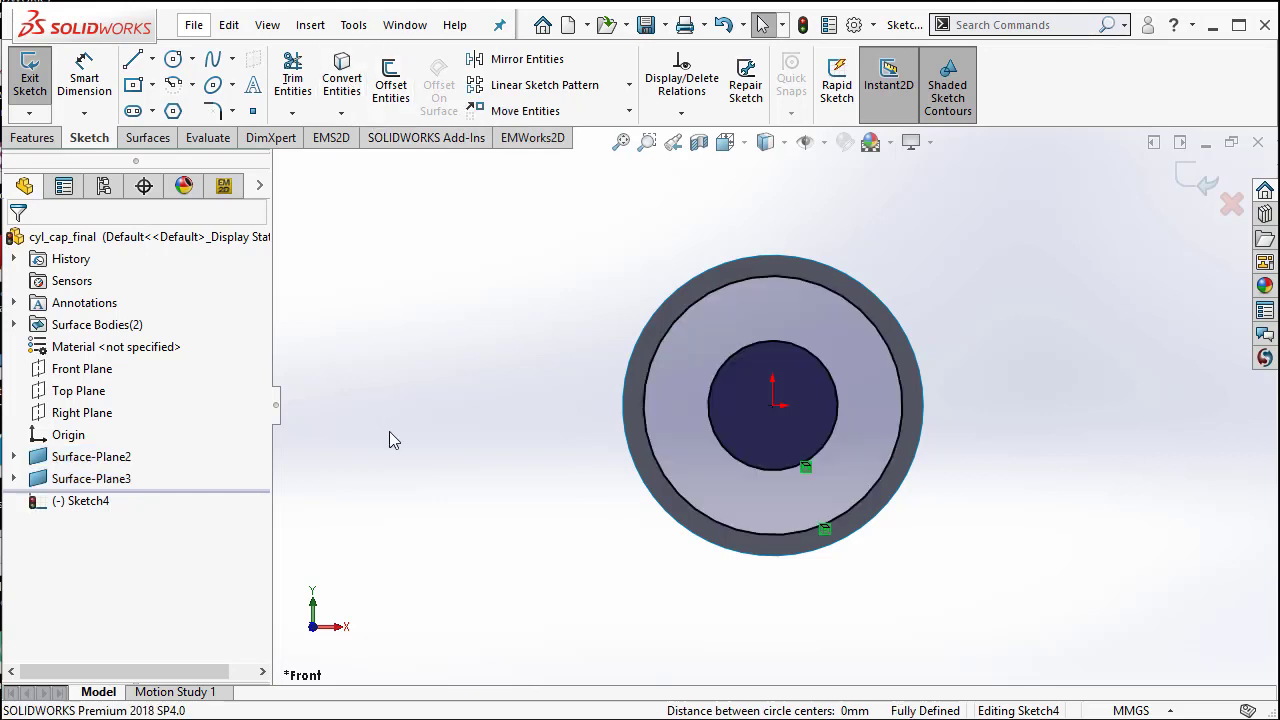
pyautogui.click(148, 136)
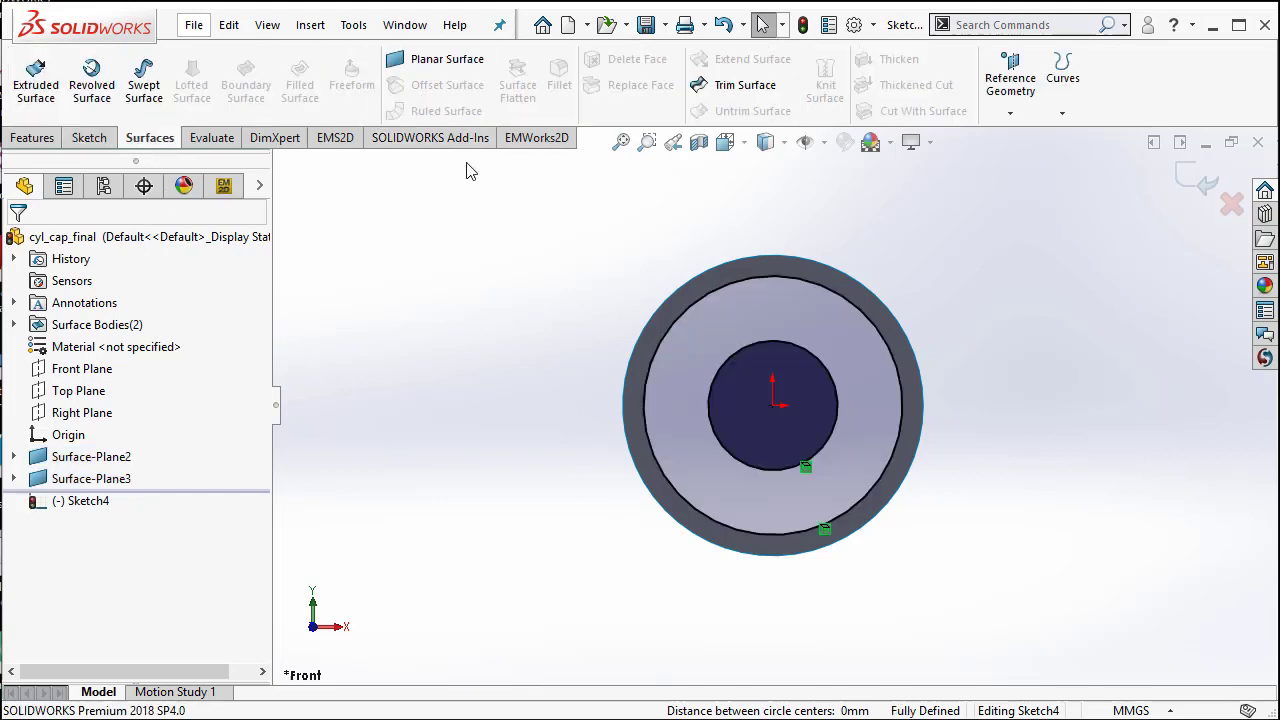
pyautogui.click(424, 60)
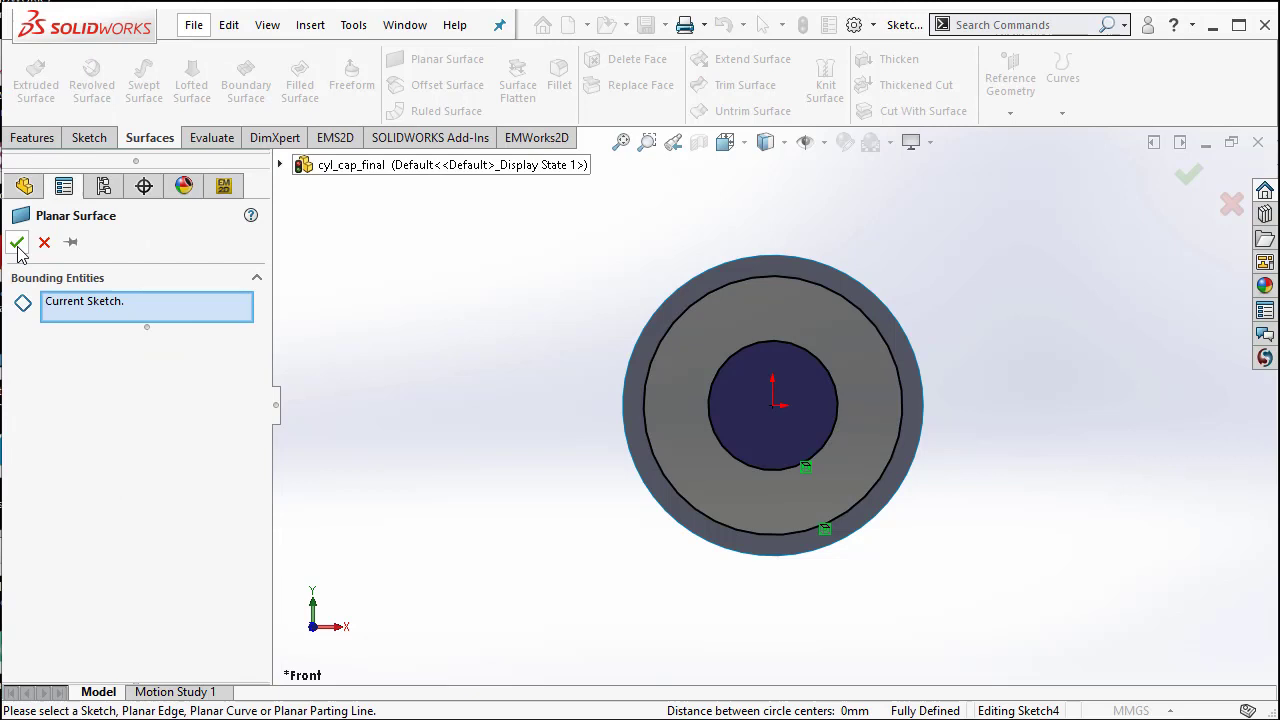
pyautogui.click(16, 244)
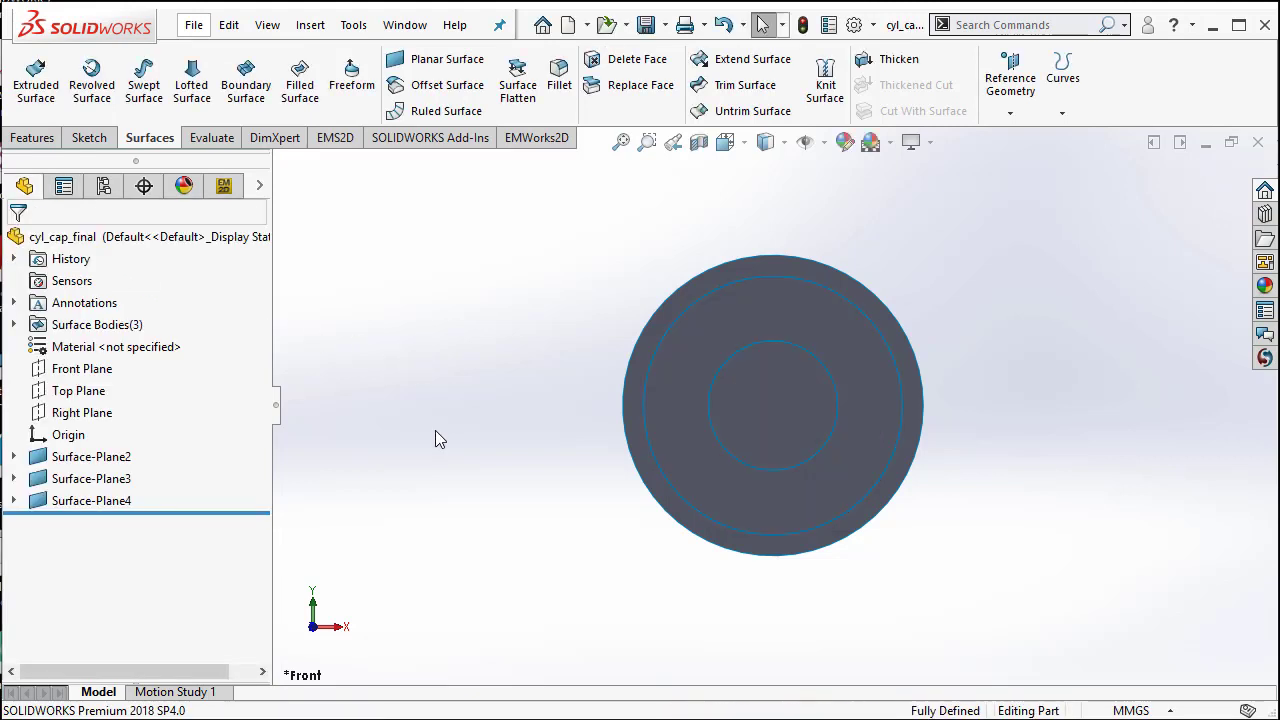
pyautogui.moveTo(708, 504)
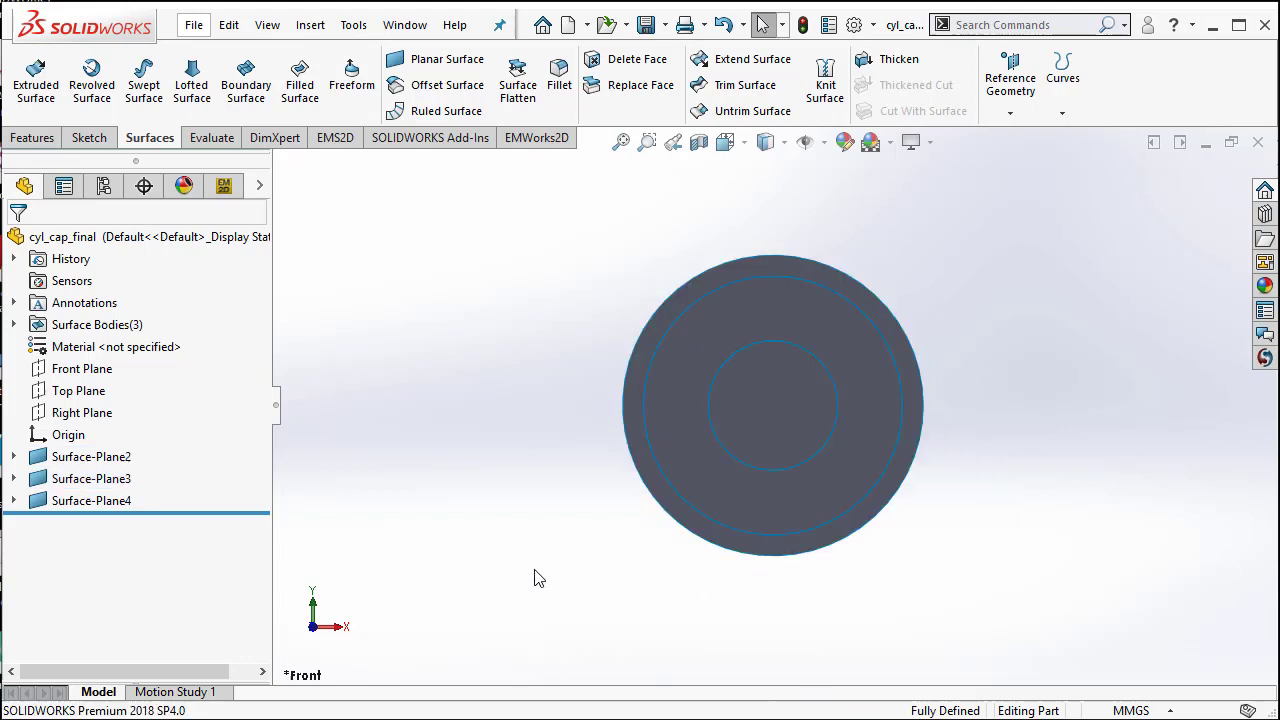
pyautogui.click(90, 500)
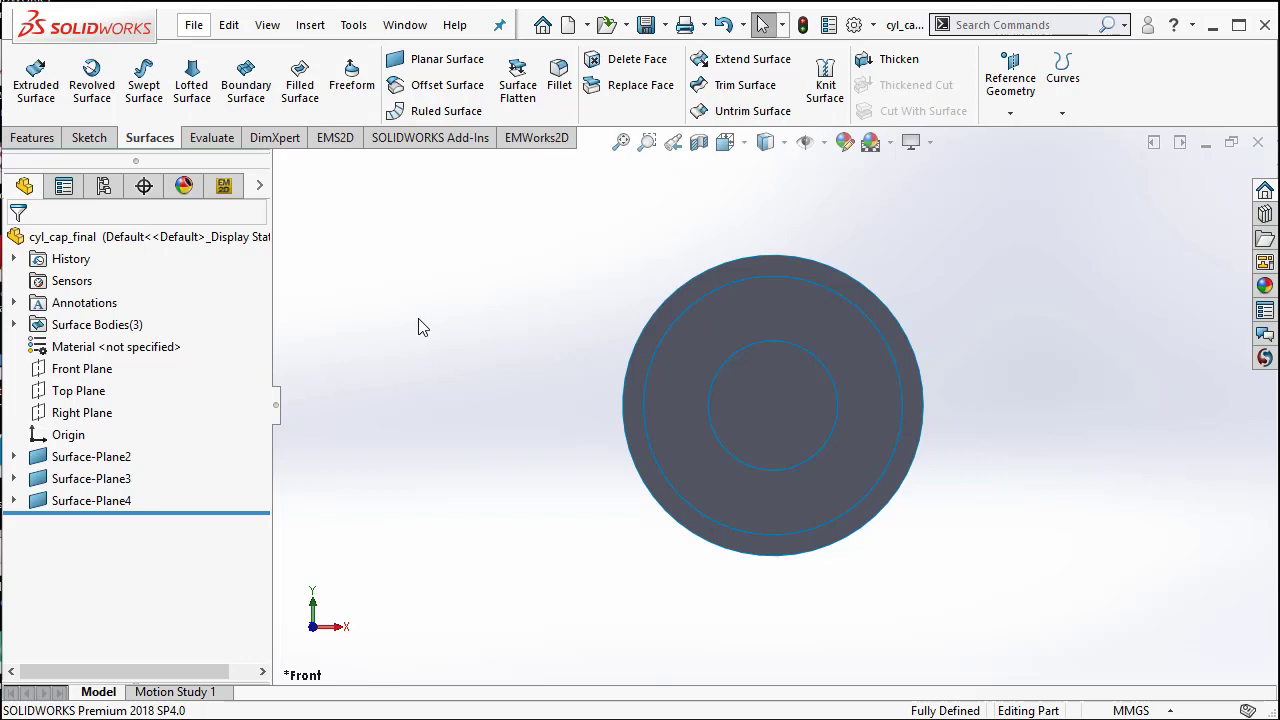
pyautogui.moveTo(432, 330)
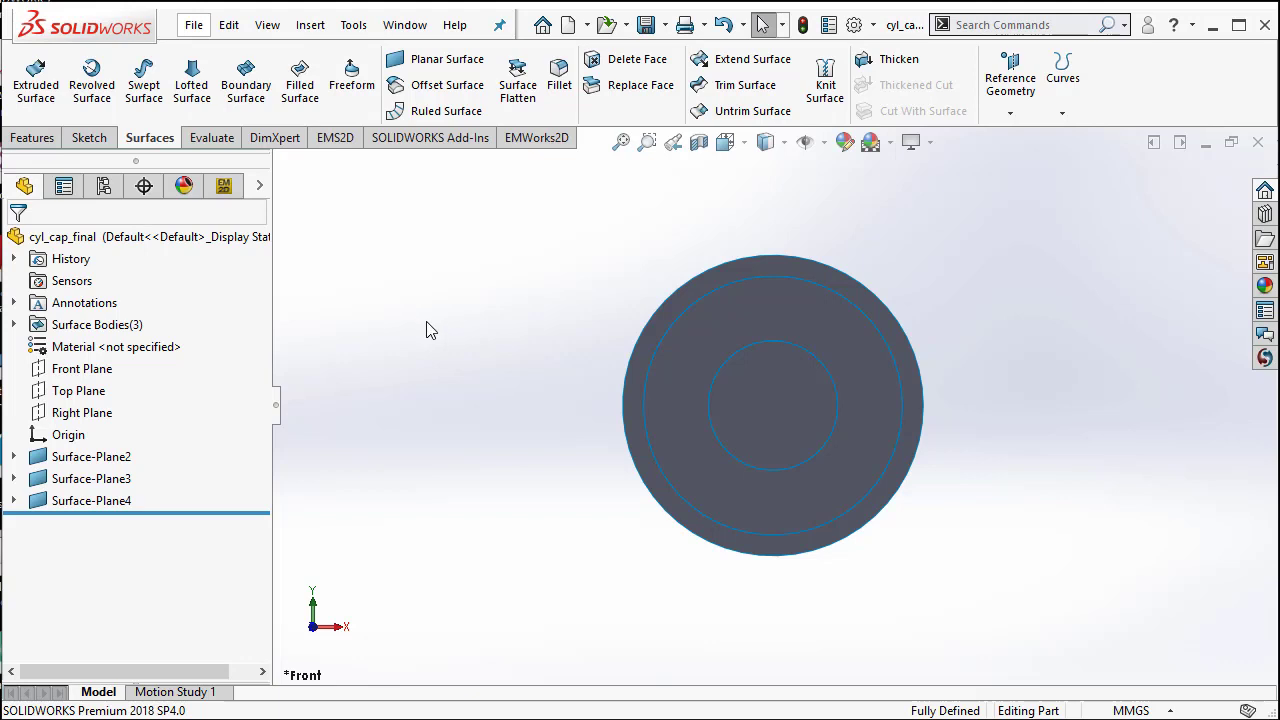
pyautogui.moveTo(408, 326)
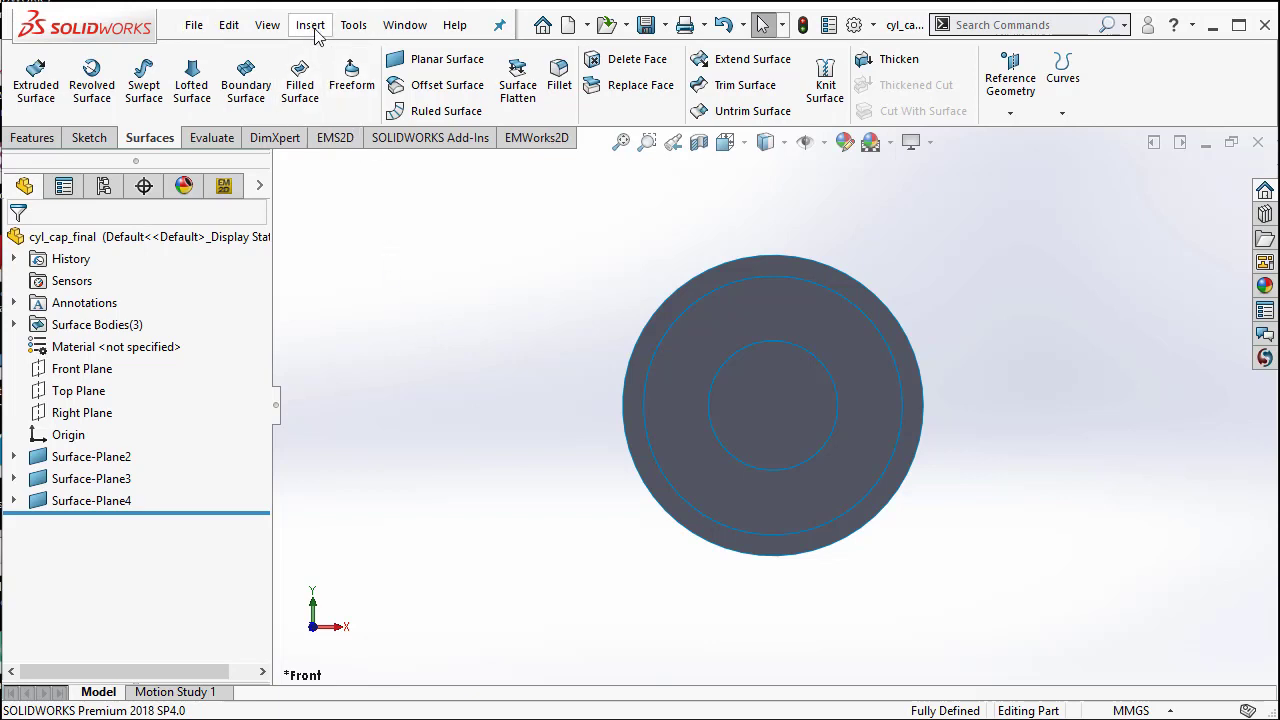
# Step: Insert a reference coordinate system at the default part origin
pyautogui.click(310, 24)
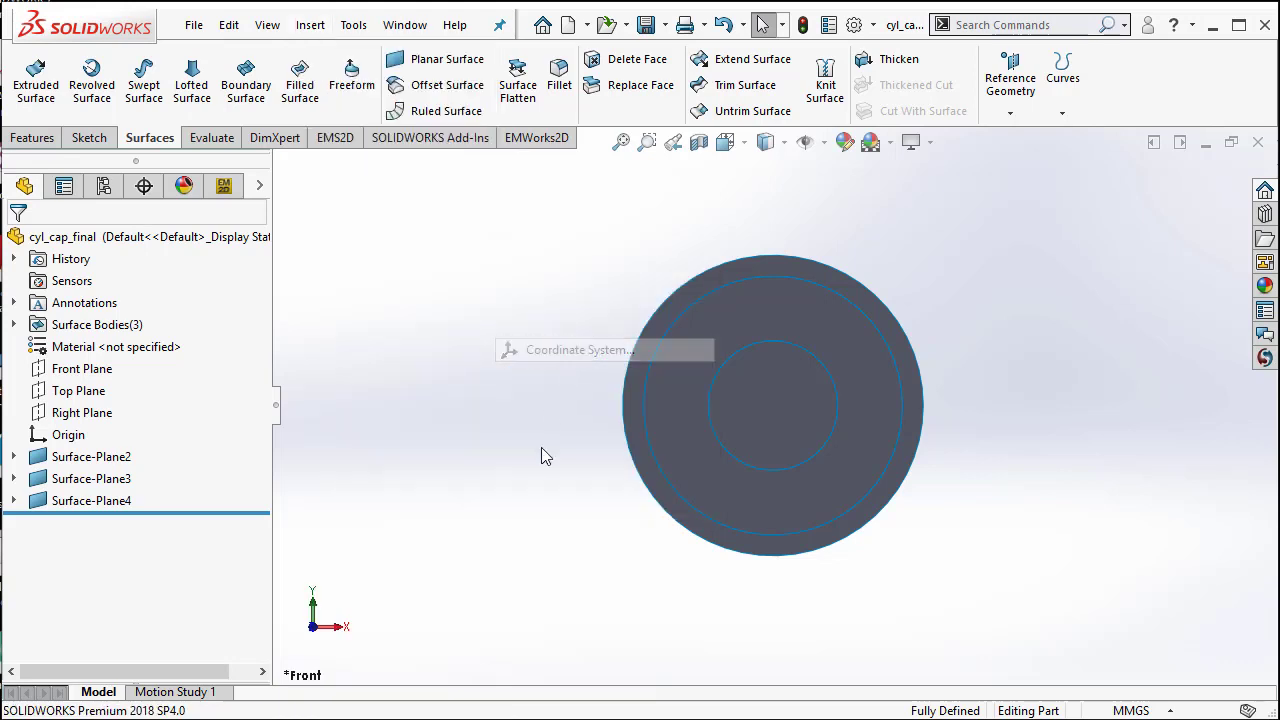
pyautogui.click(576, 348)
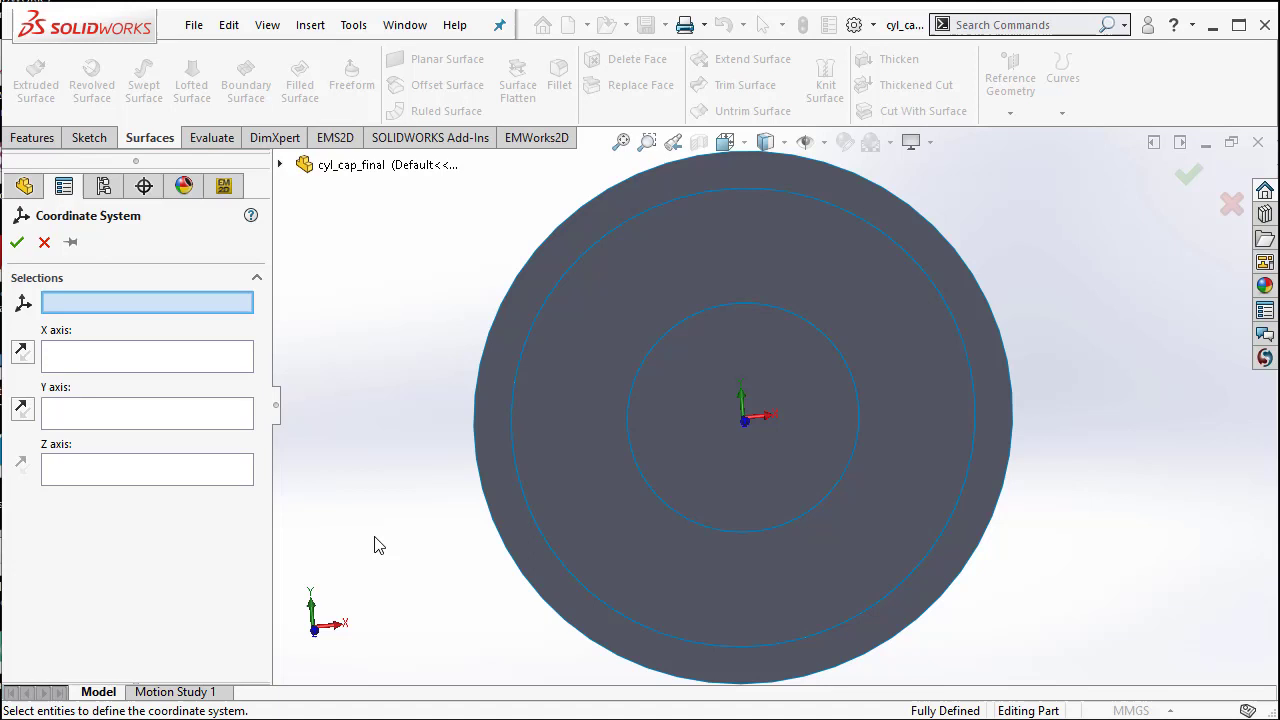
pyautogui.moveTo(396, 536)
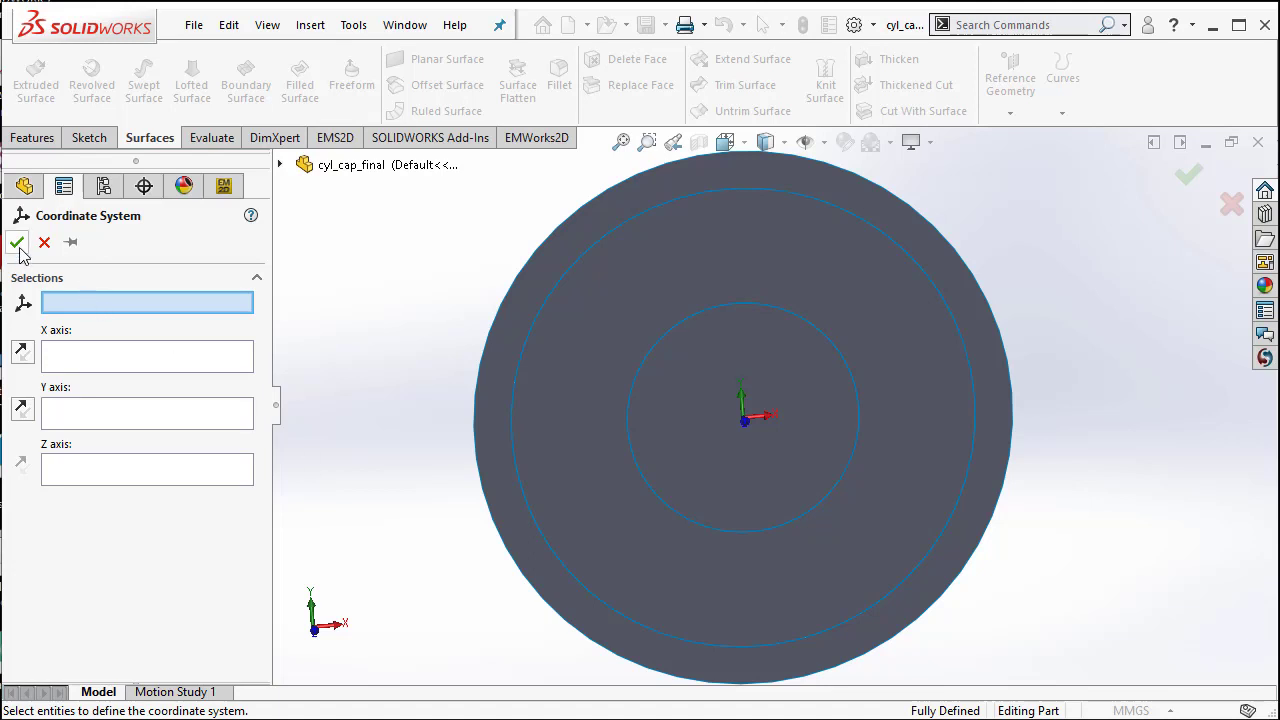
pyautogui.click(16, 244)
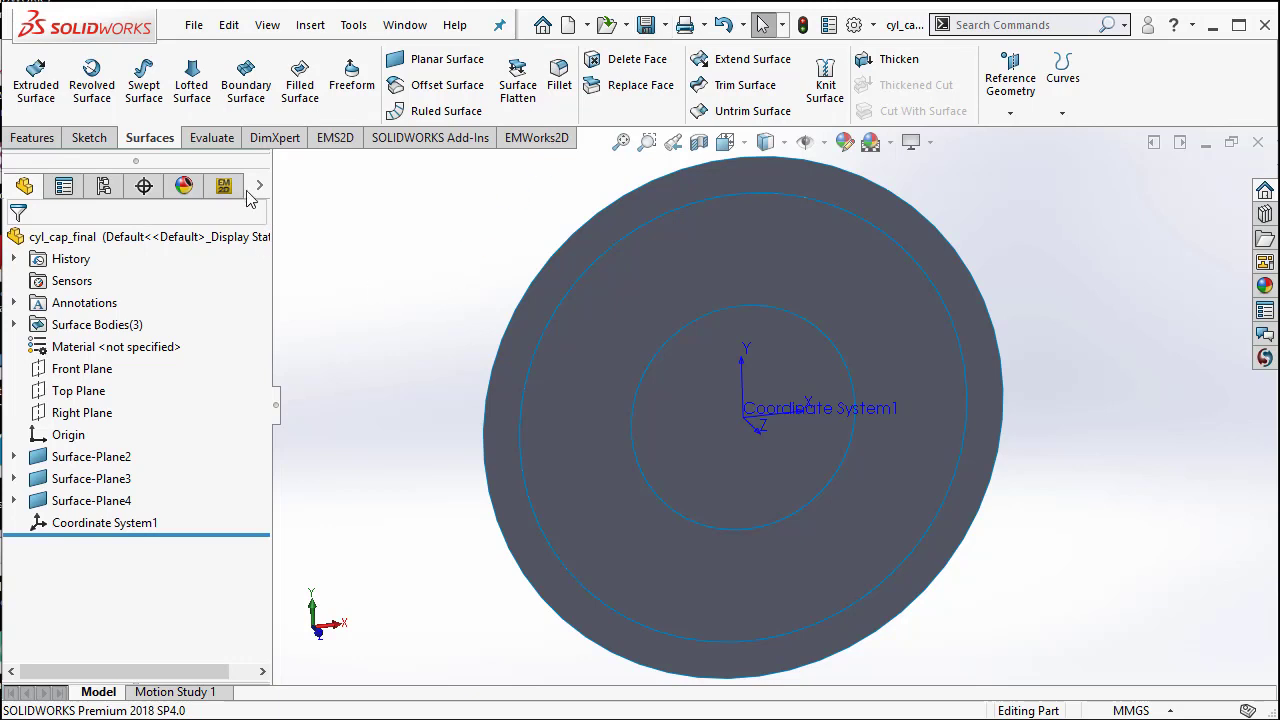
# Step: Create a new EMWorks2D study on cyl_cap_final with Compute Capacitance enabled
pyautogui.click(536, 136)
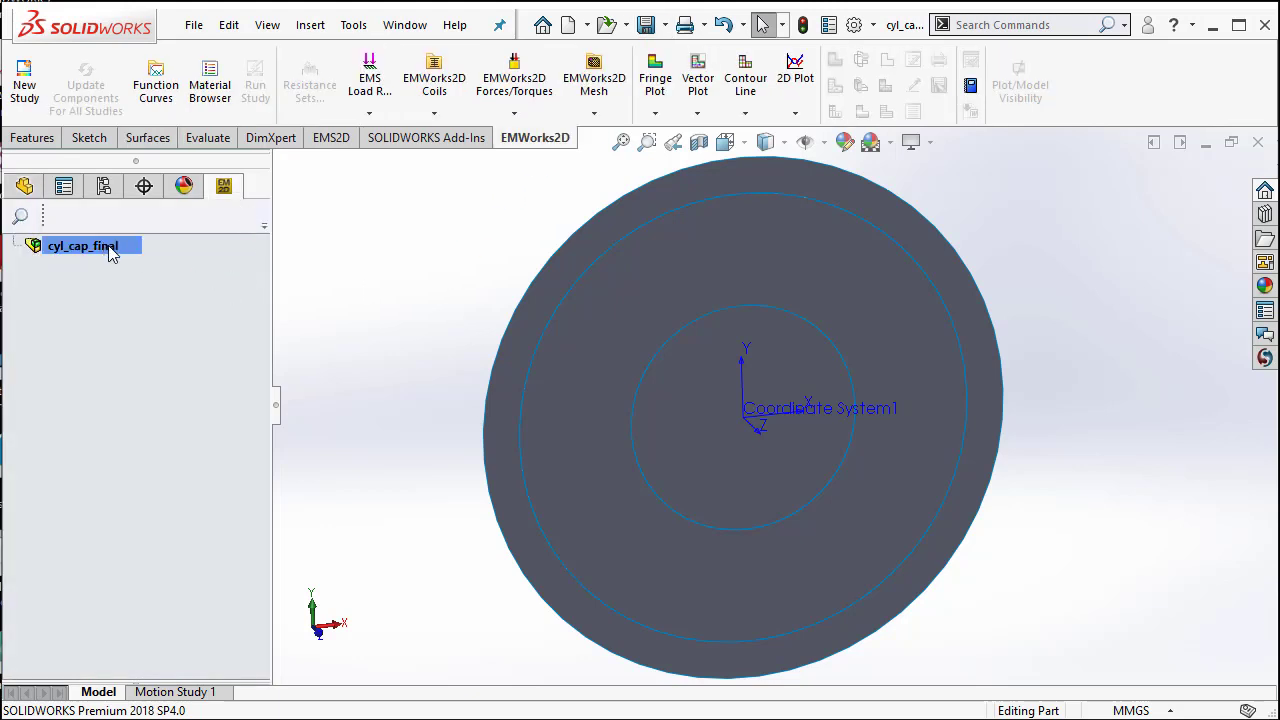
pyautogui.rightClick(84, 244)
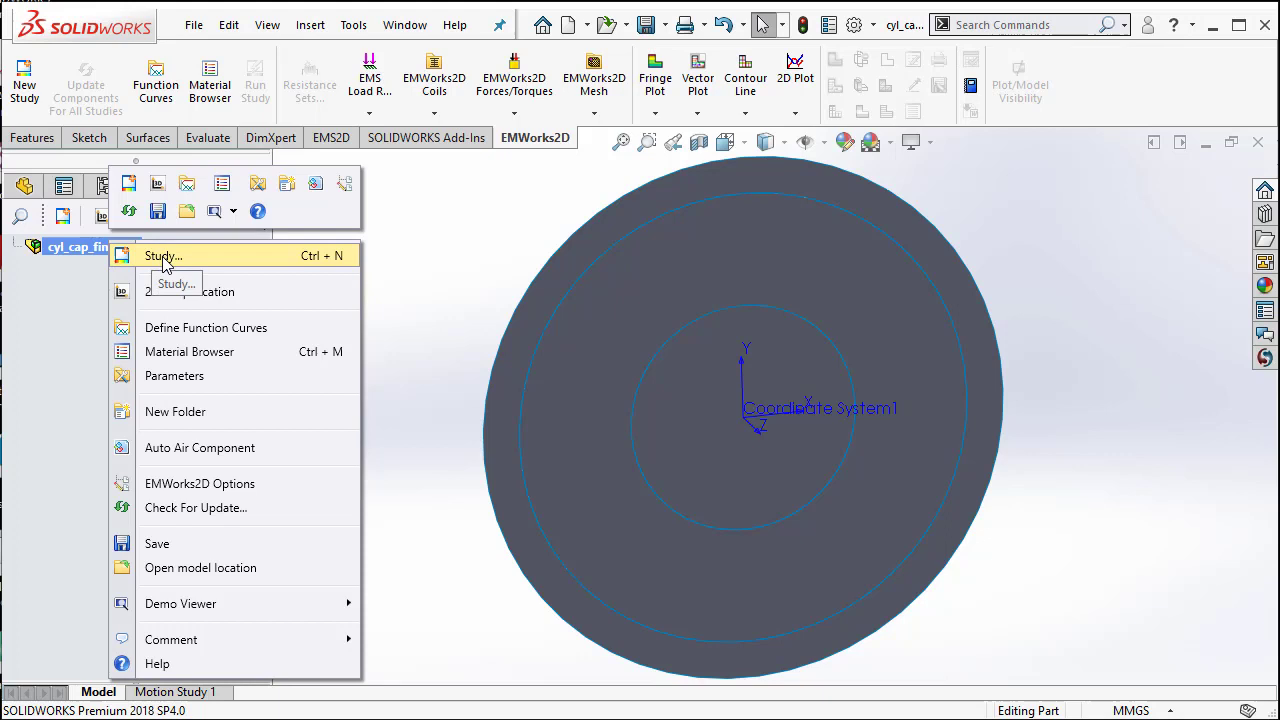
pyautogui.click(162, 256)
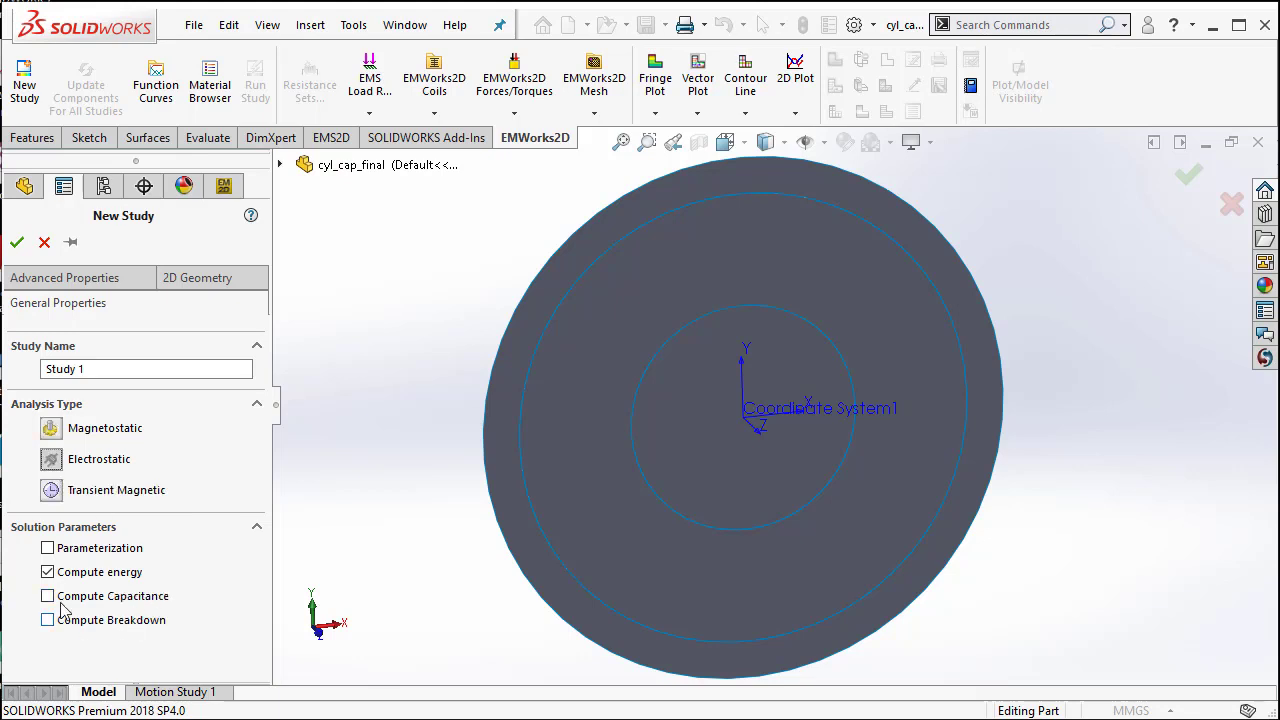
pyautogui.click(48, 596)
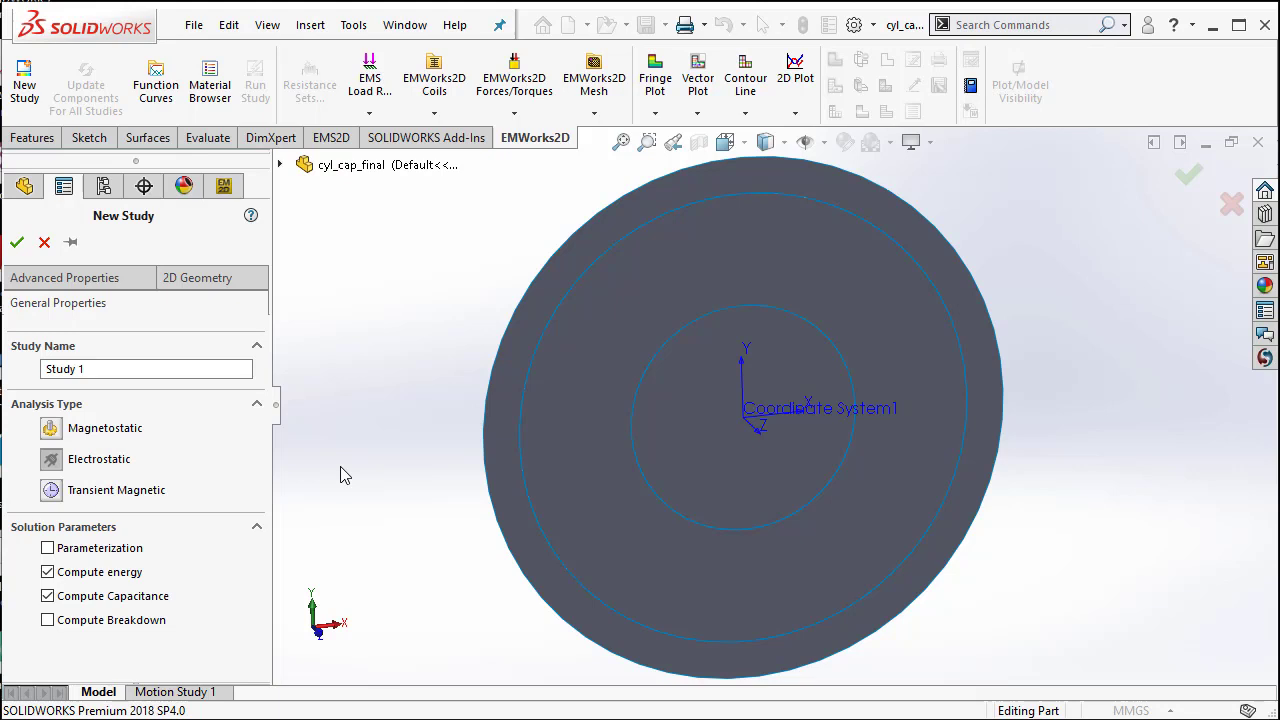
pyautogui.moveTo(244, 320)
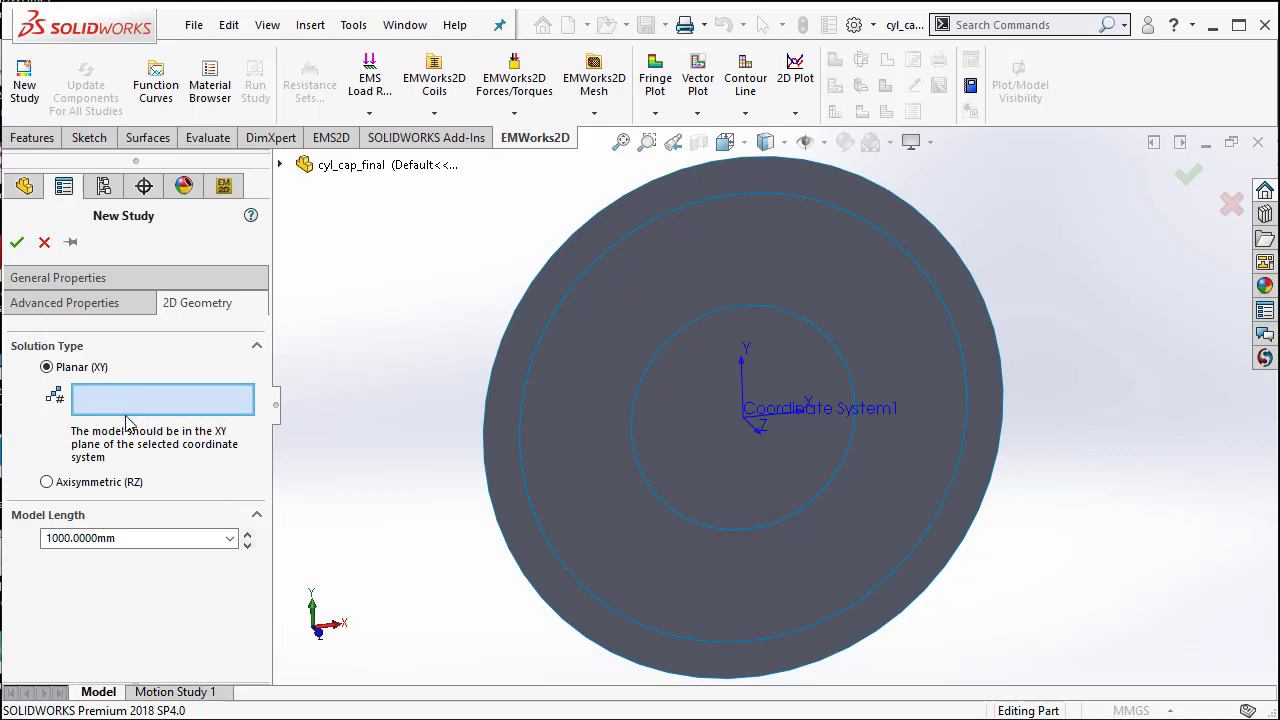
pyautogui.moveTo(104, 464)
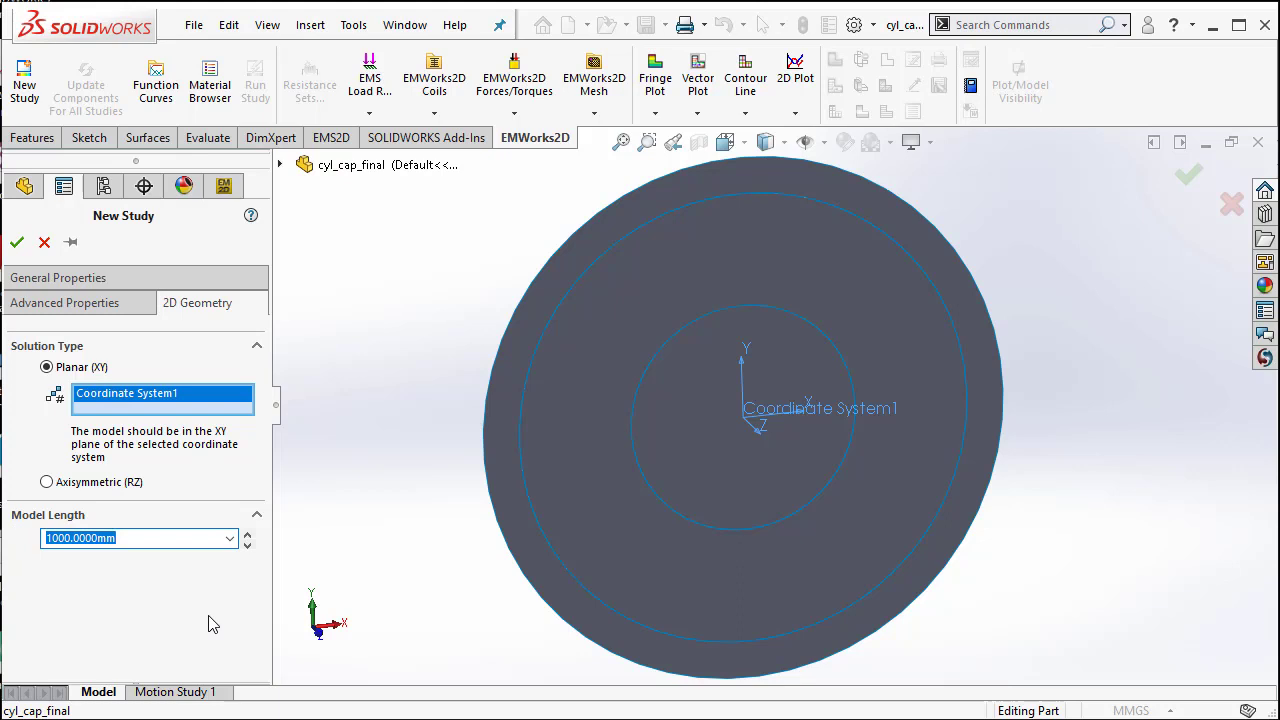
# Step: Set the model length to 30 mm on Coordinate System1 and create Study 1
pyautogui.write('30 mm')
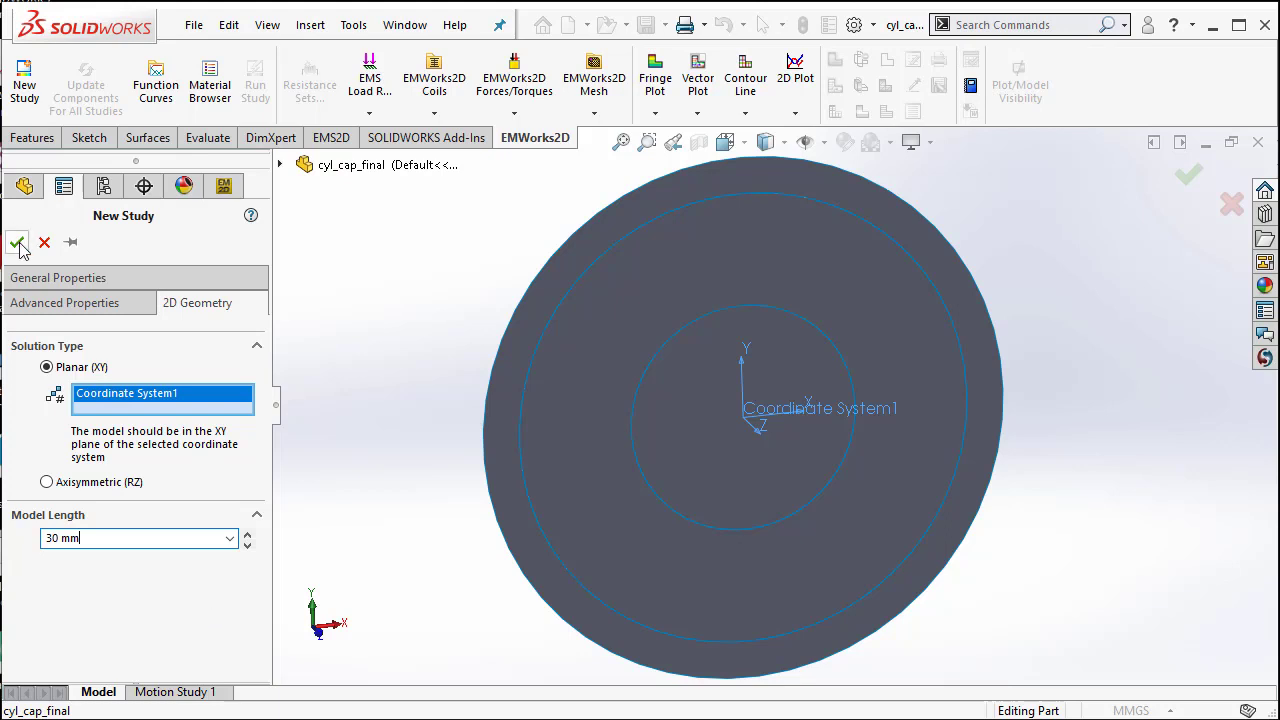
pyautogui.click(16, 242)
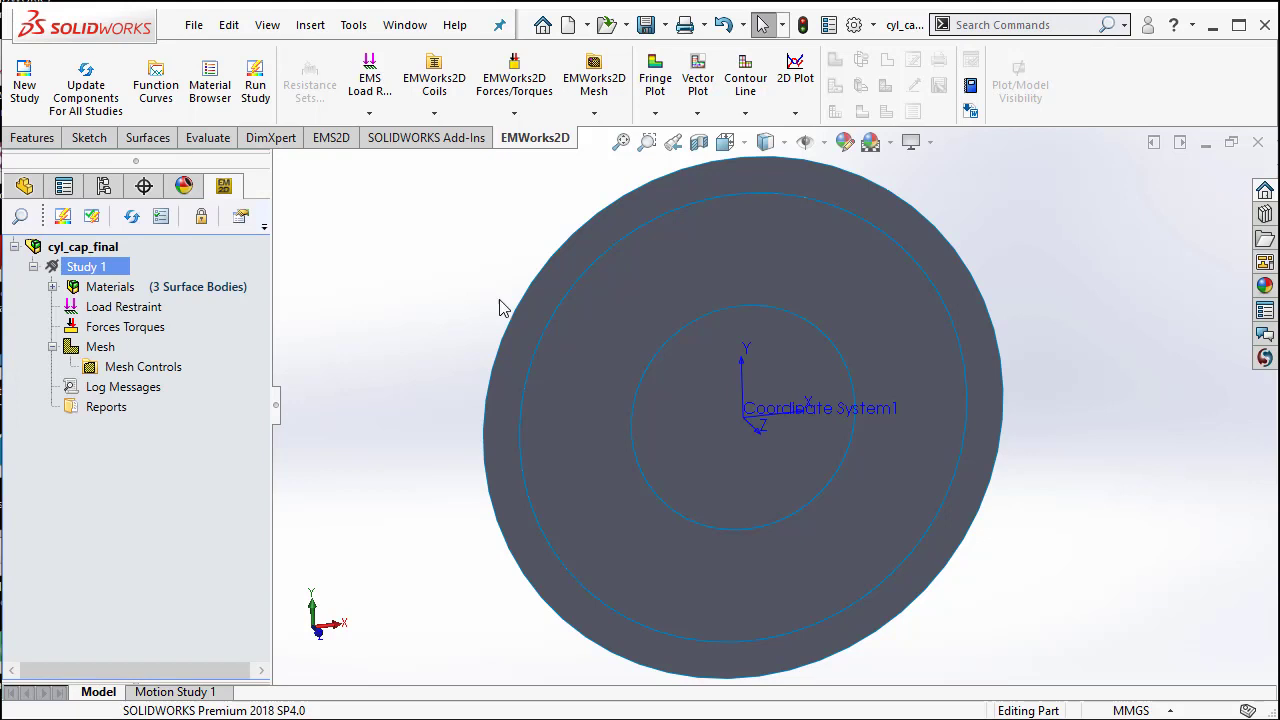
# Step: Select Surface-Plane3 and Surface-Plane2 under Materials and bring up Apply Material
pyautogui.click(52, 286)
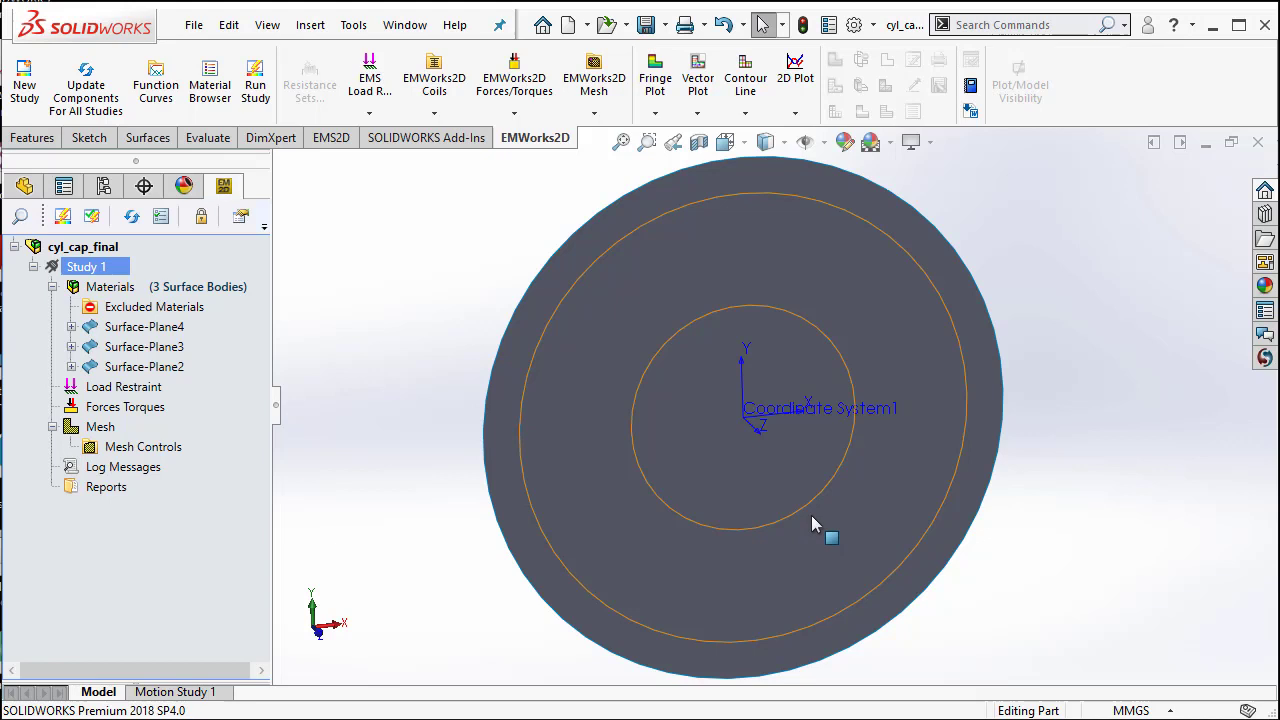
pyautogui.click(144, 326)
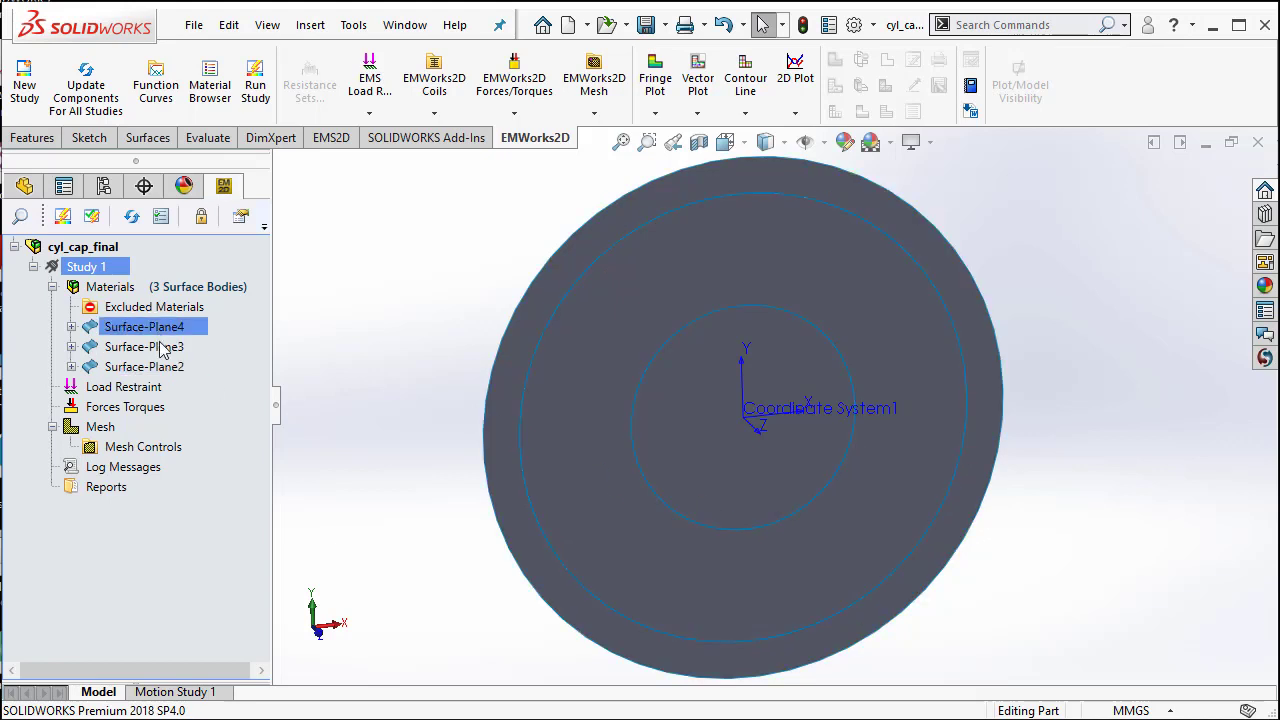
pyautogui.click(144, 346)
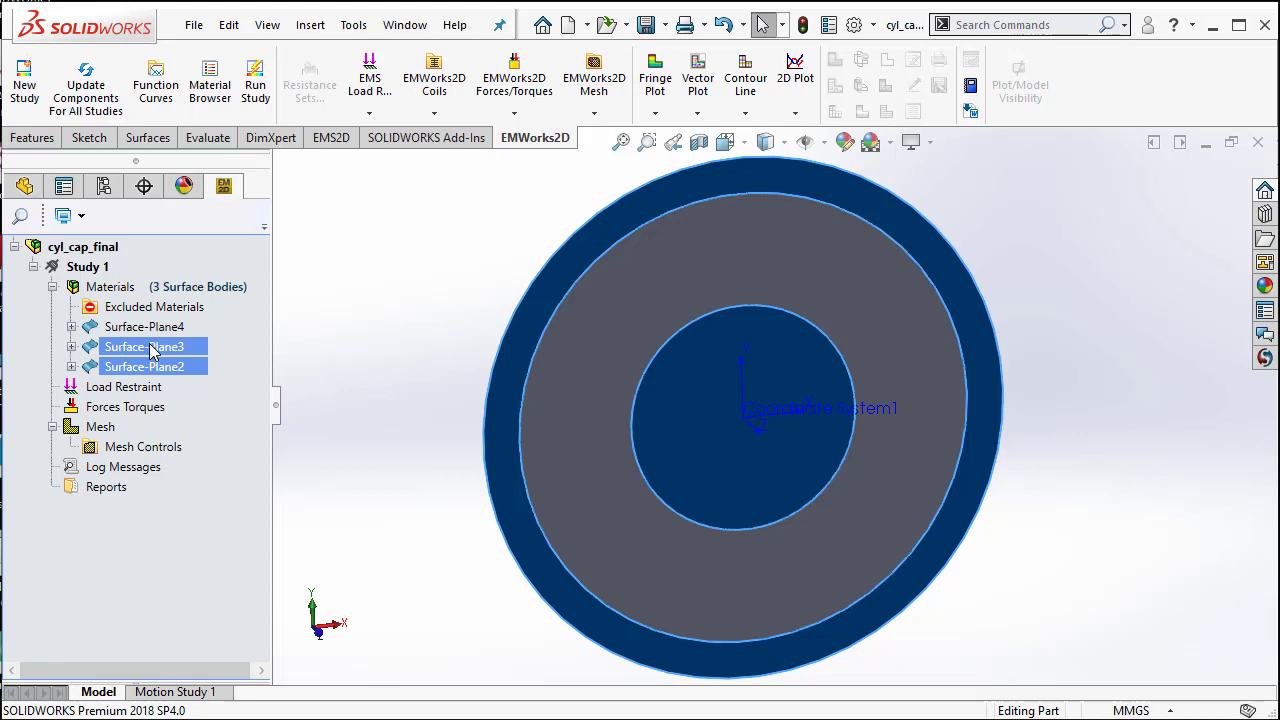
pyautogui.rightClick(144, 346)
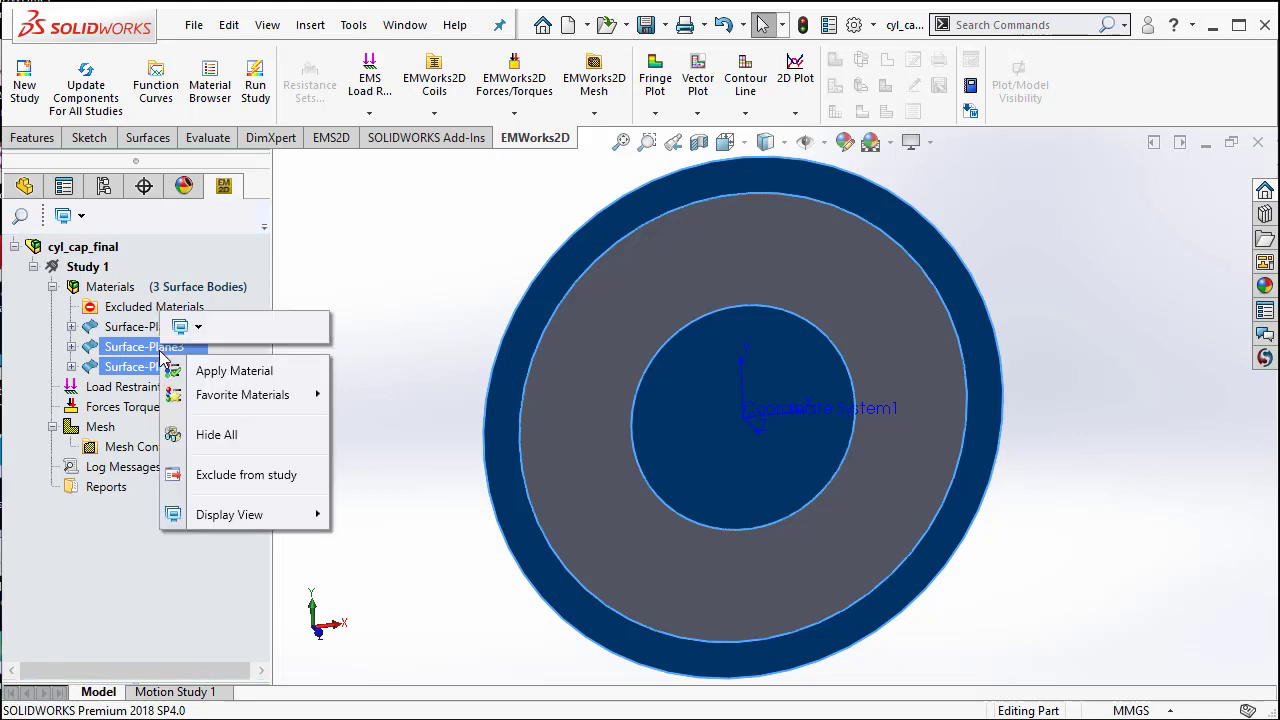
pyautogui.click(232, 370)
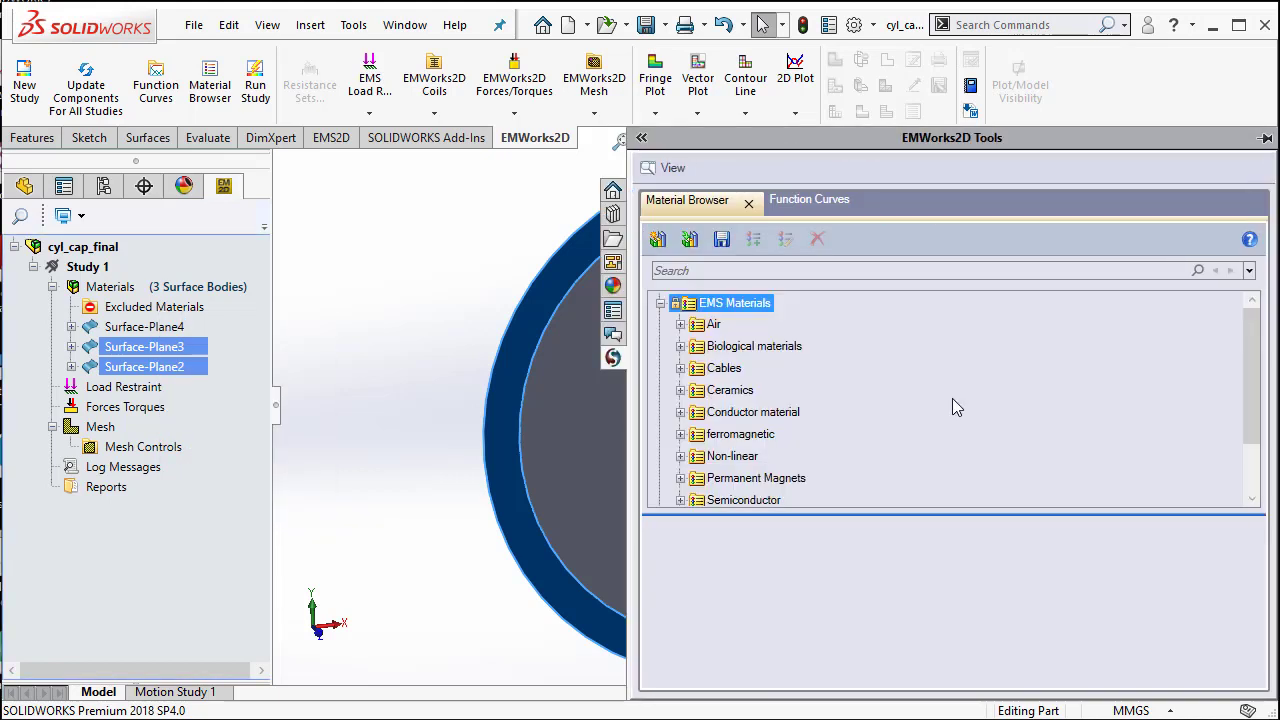
# Step: Assign Copper from the conductor materials to both conductor surfaces
pyautogui.click(752, 478)
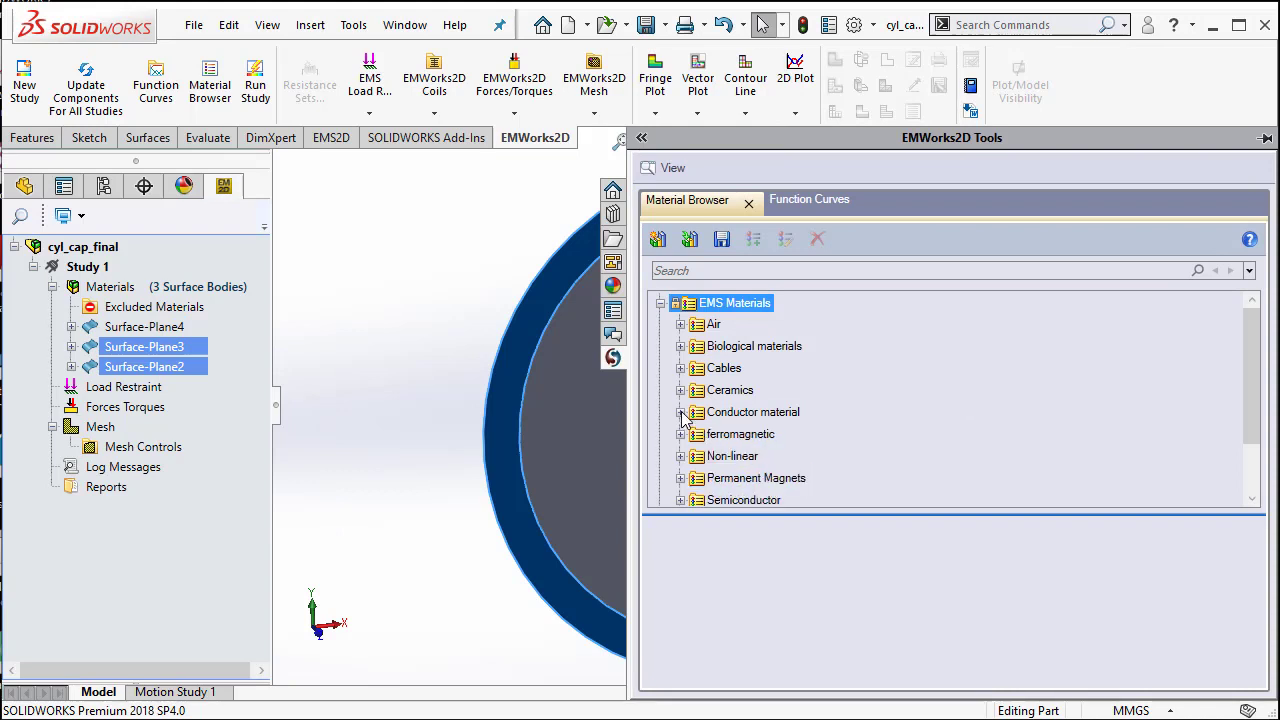
pyautogui.click(682, 412)
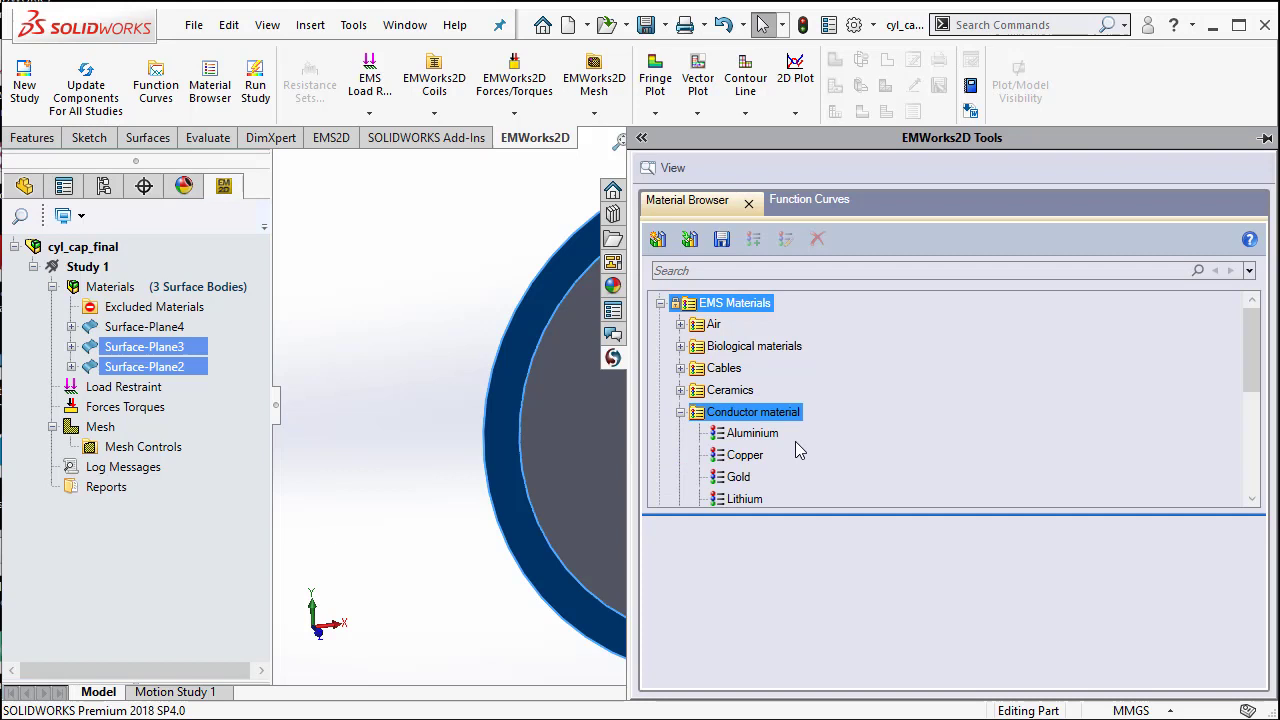
pyautogui.click(742, 454)
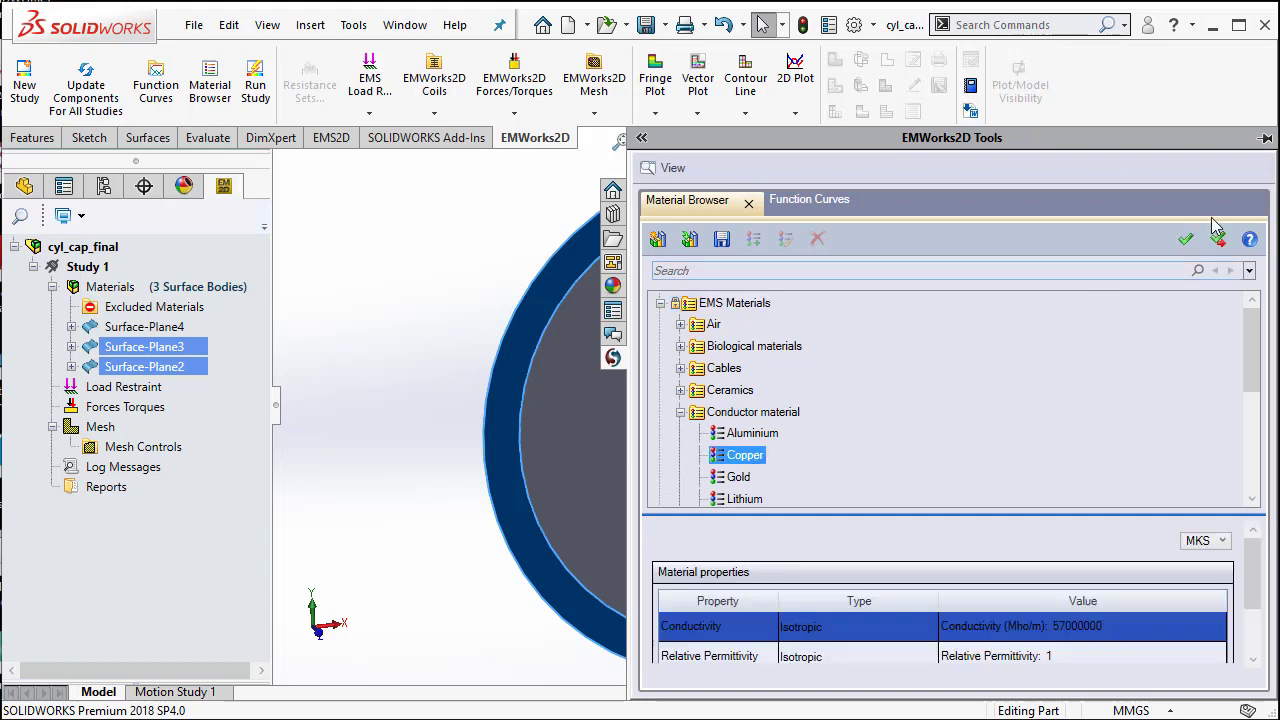
pyautogui.click(1186, 240)
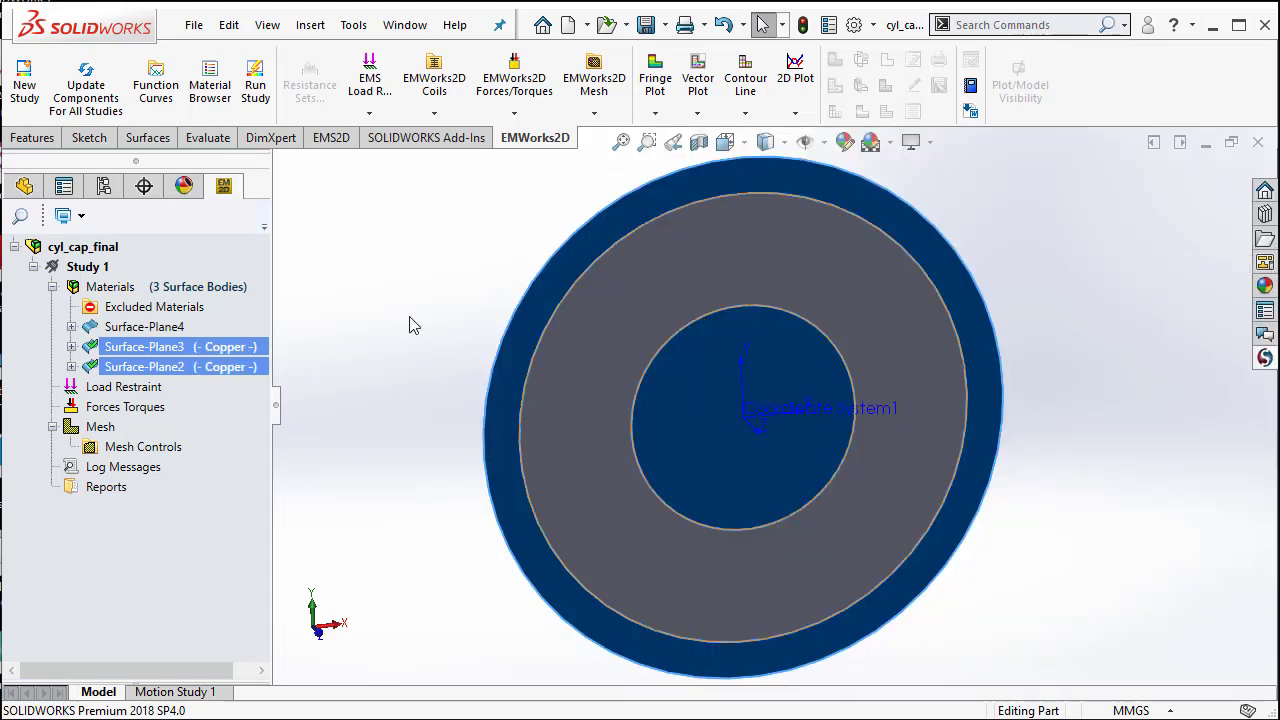
pyautogui.click(144, 326)
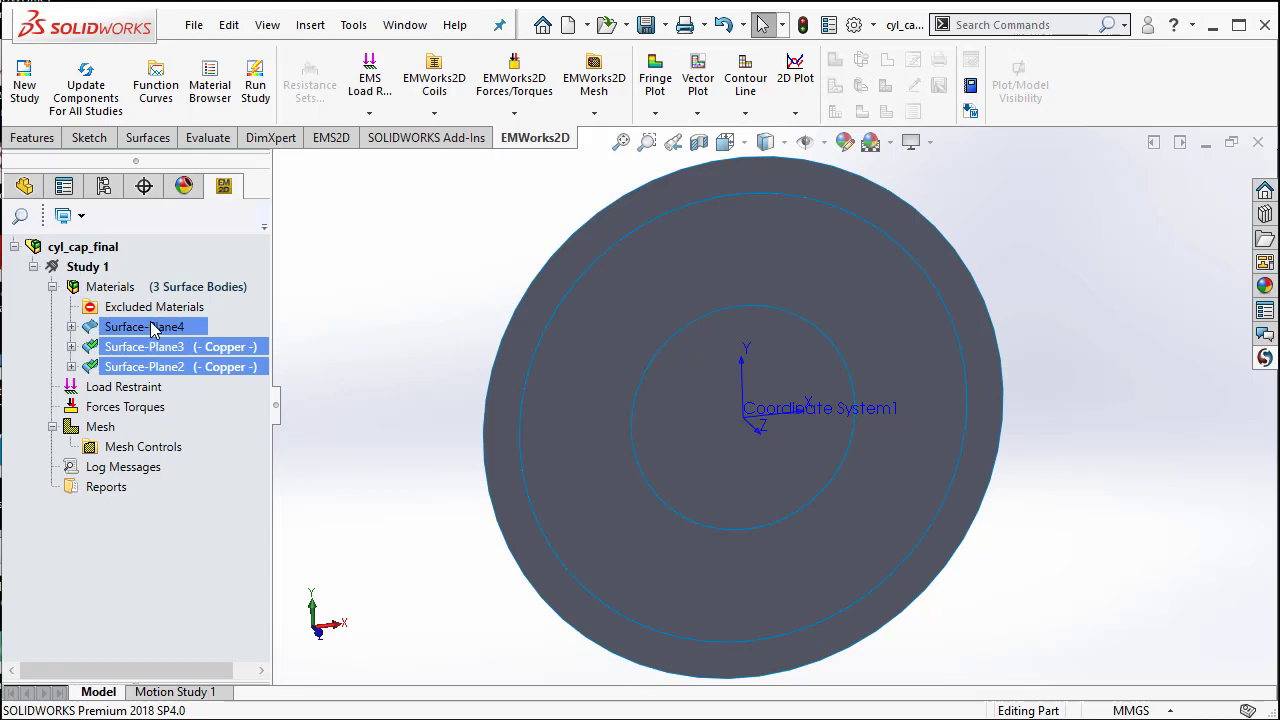
# Step: Assign Air from the Material Browser to the middle surface Surface-Plane4
pyautogui.rightClick(144, 328)
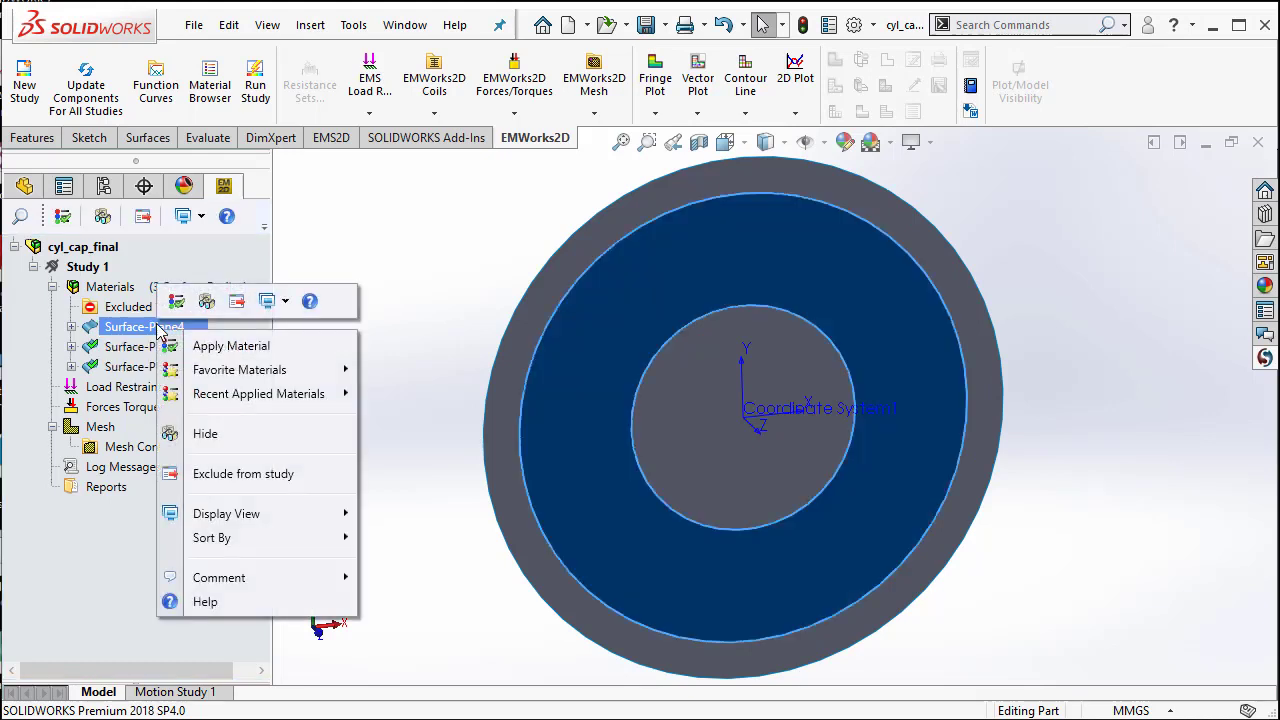
pyautogui.click(232, 344)
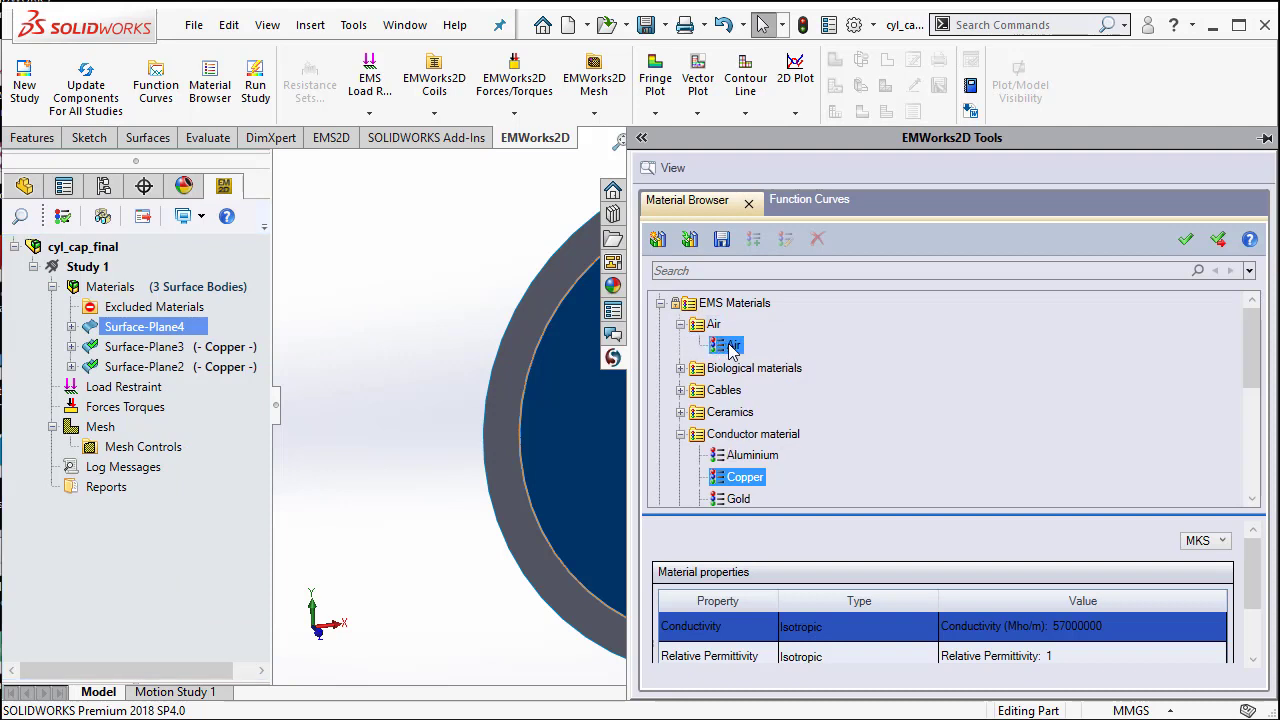
pyautogui.click(728, 344)
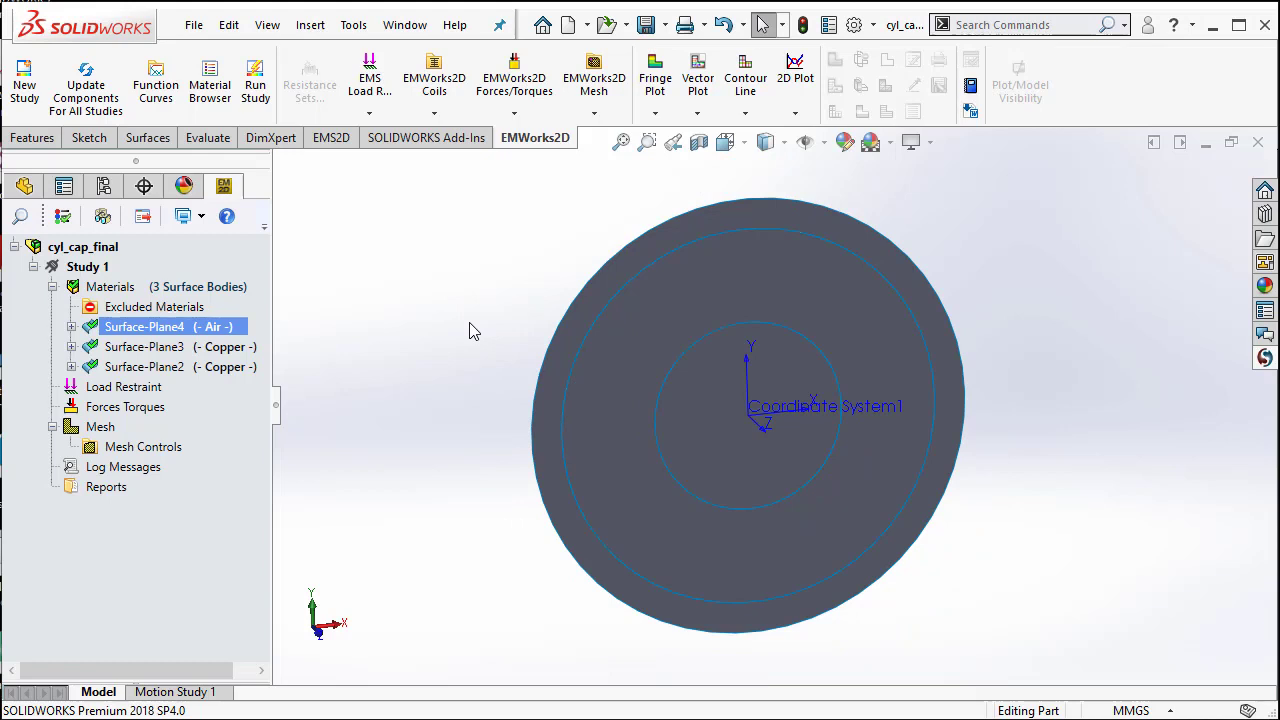
pyautogui.click(684, 458)
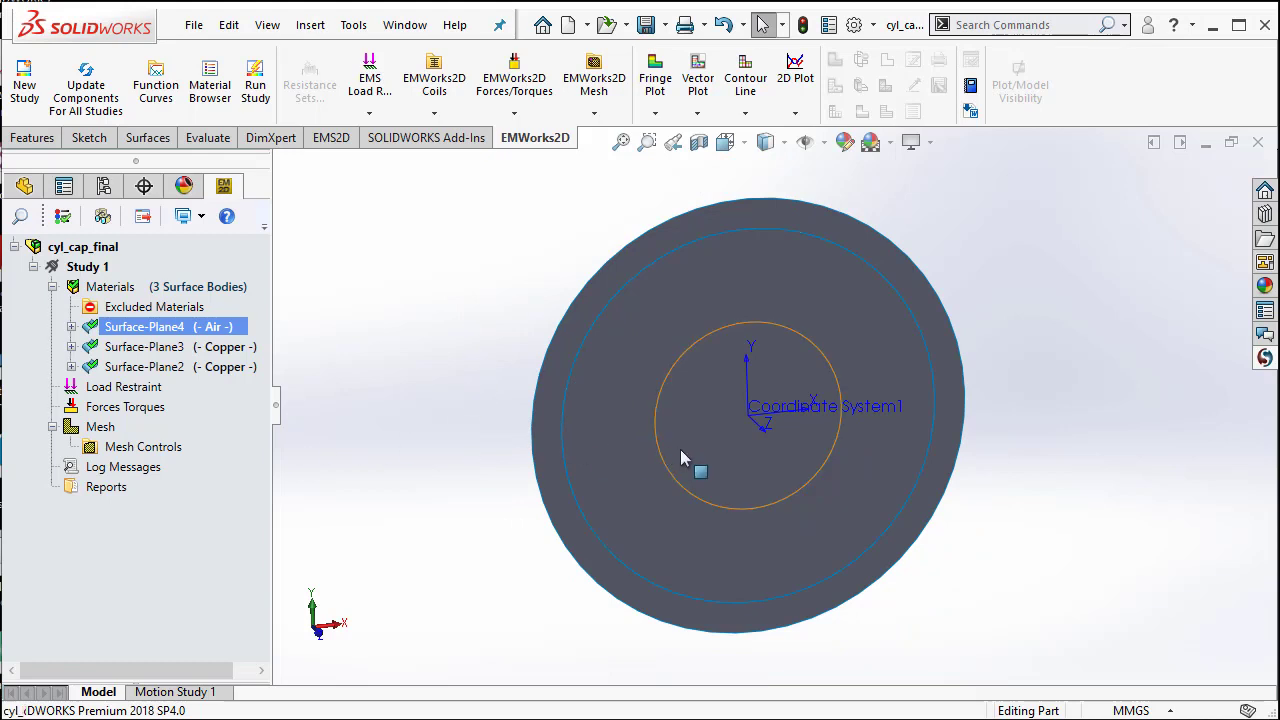
# Step: Apply a 1 V fixed voltage marked as signal to the inner conductor face
pyautogui.rightClick(124, 388)
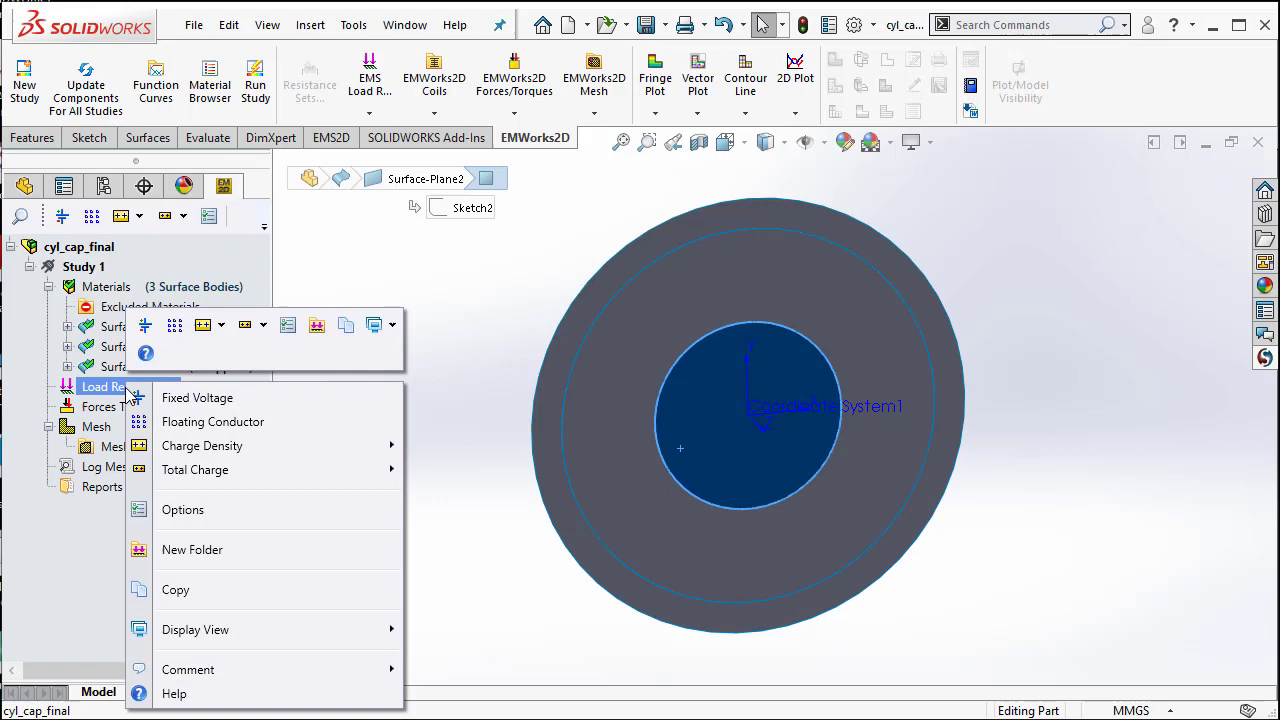
pyautogui.click(196, 398)
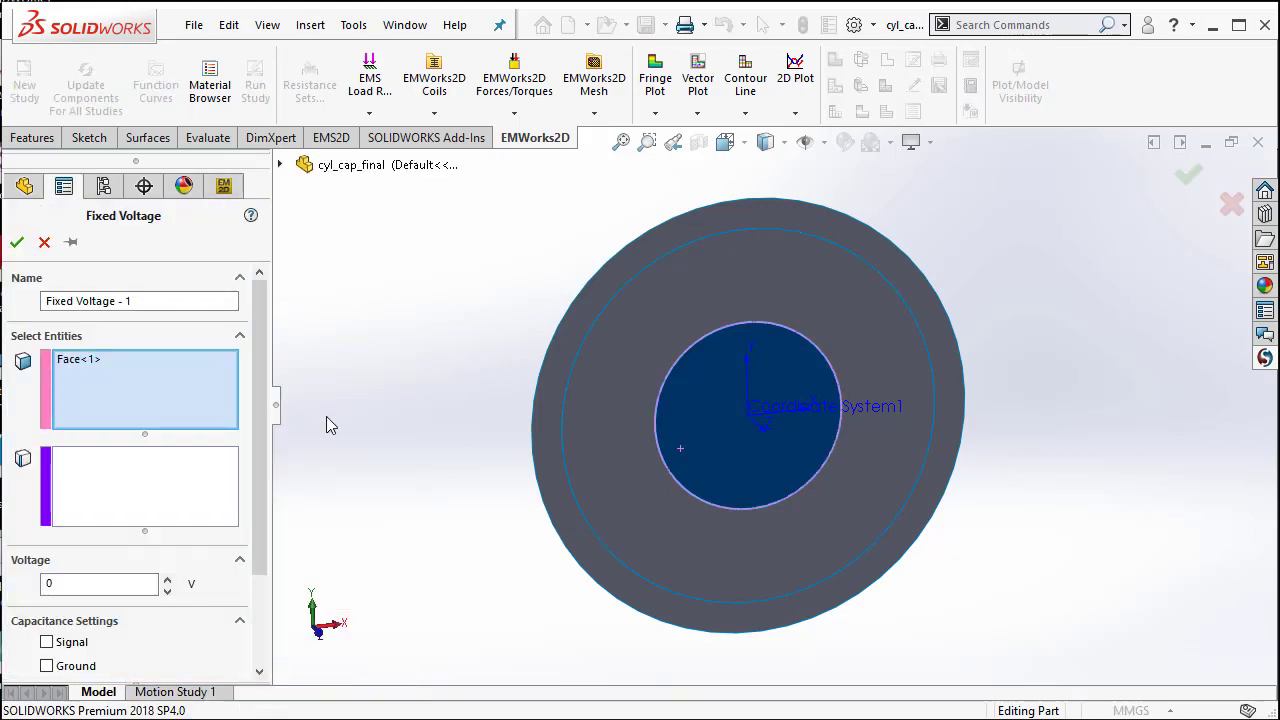
pyautogui.click(90, 584)
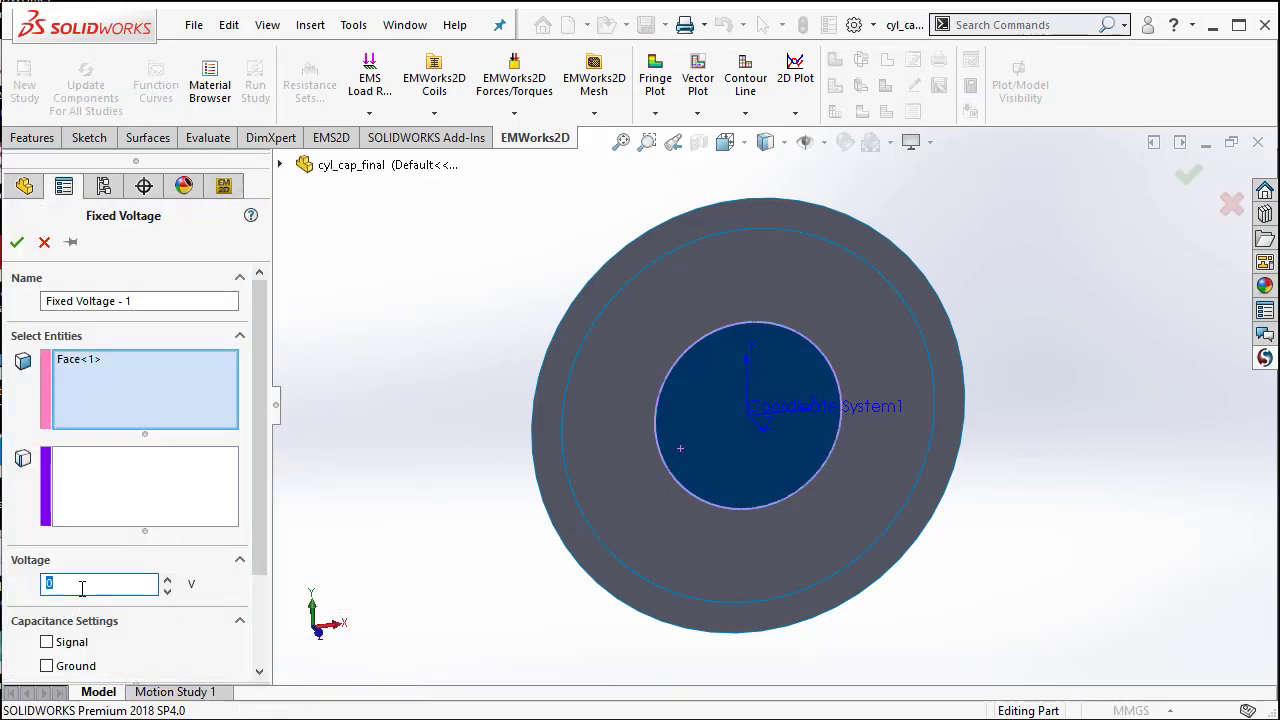
pyautogui.write('1')
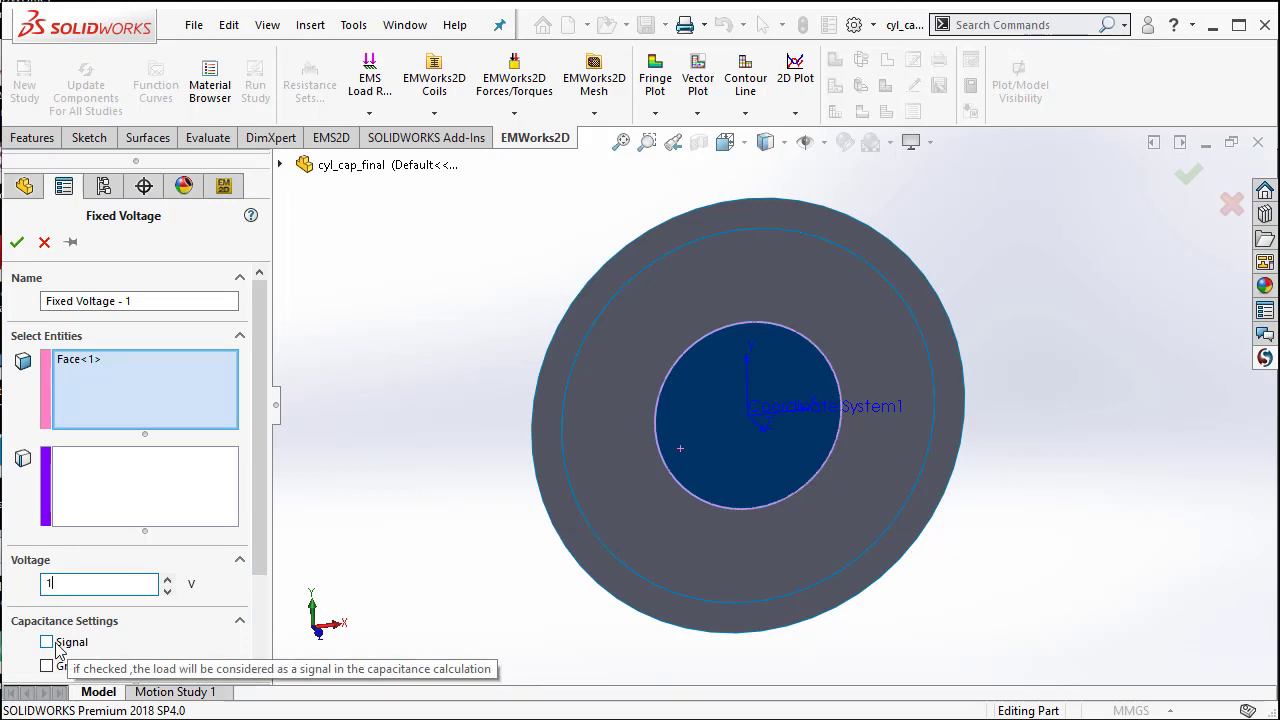
pyautogui.click(48, 642)
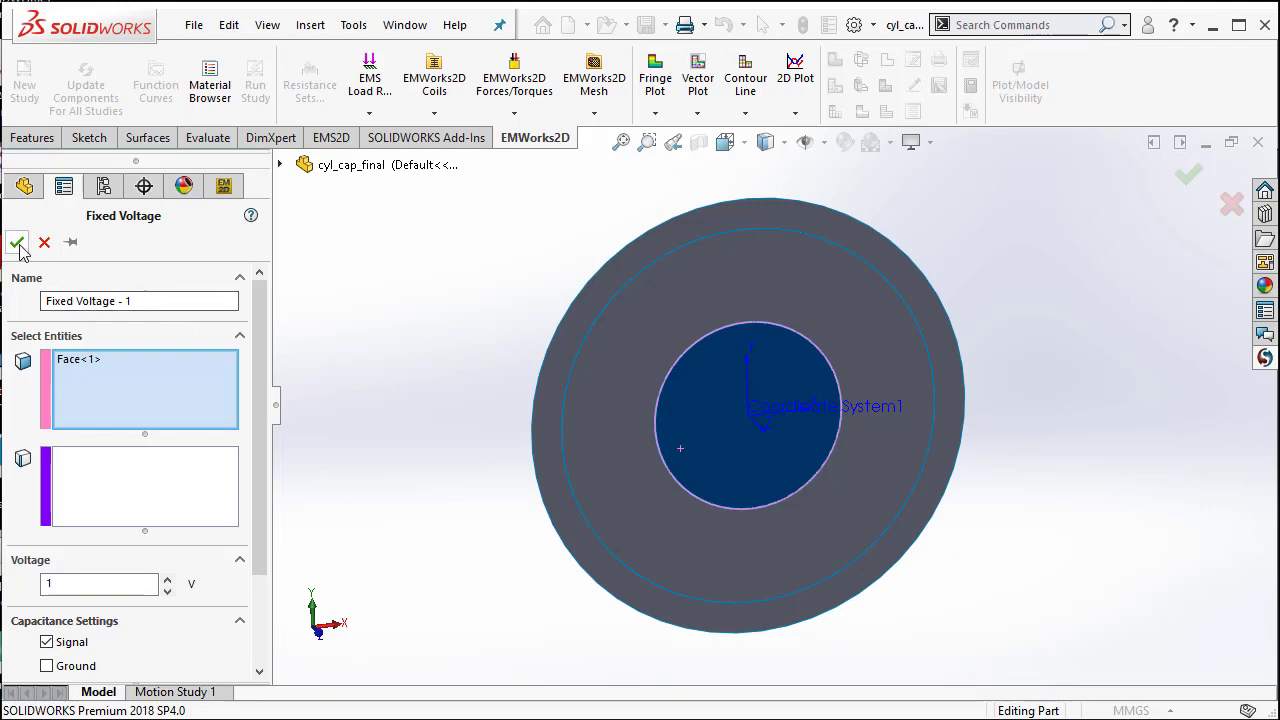
pyautogui.click(16, 244)
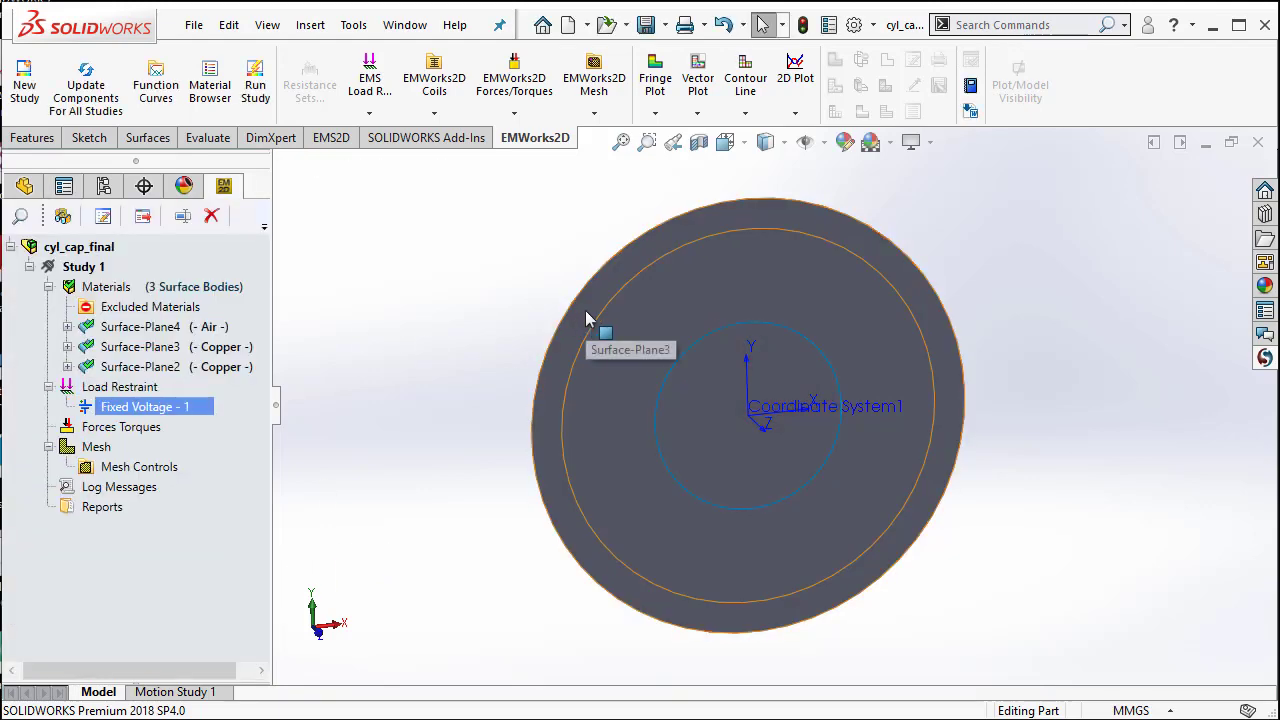
# Step: Apply a 0 V fixed voltage to the outer copper ring face
pyautogui.rightClick(120, 388)
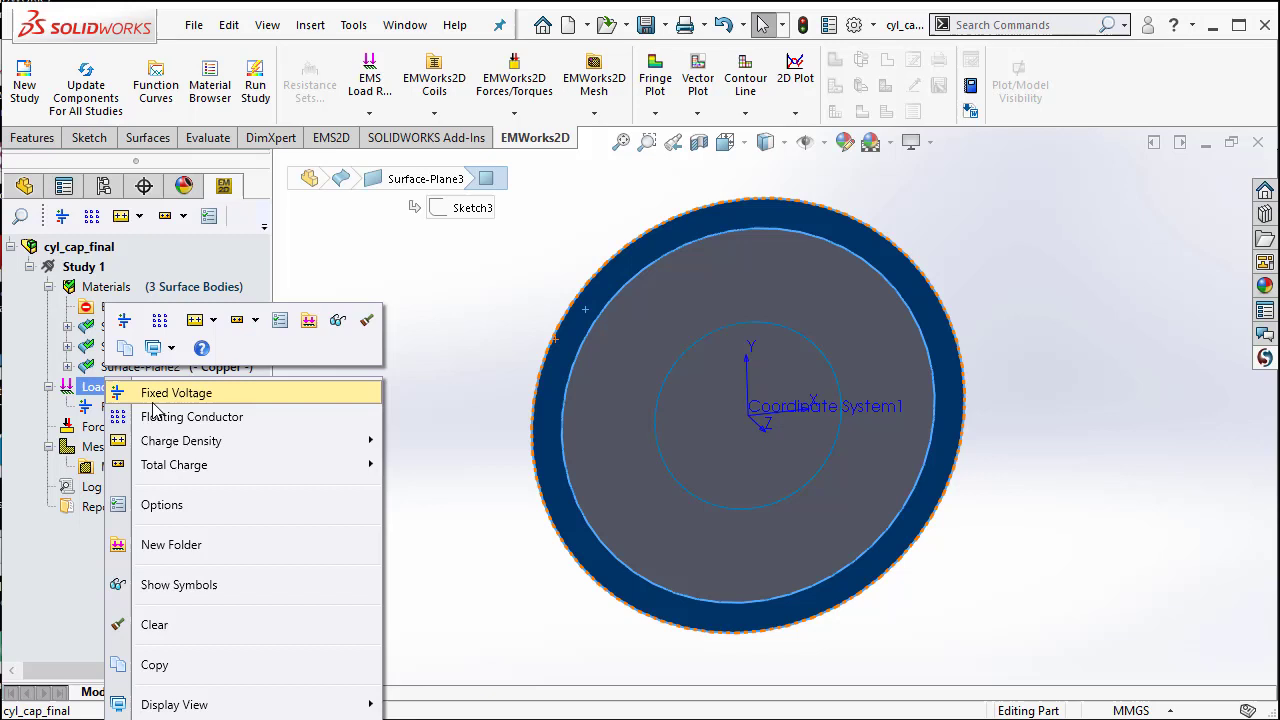
pyautogui.click(176, 392)
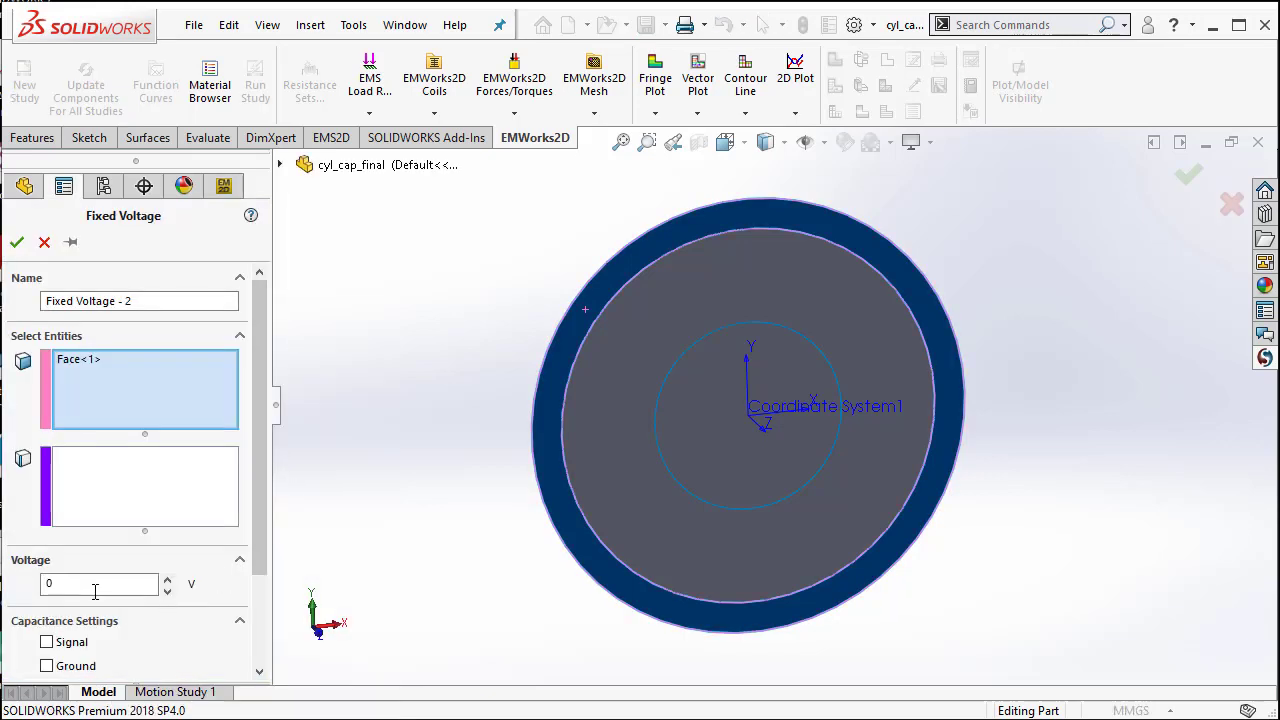
pyautogui.click(48, 666)
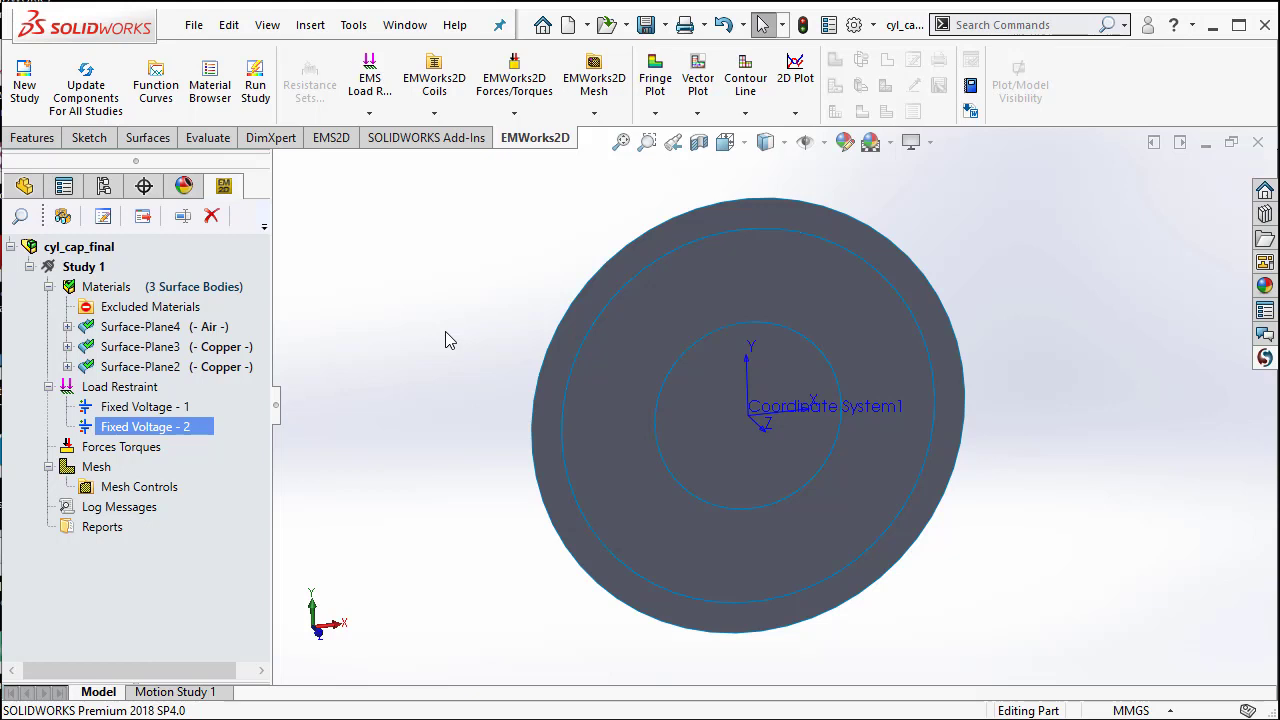
pyautogui.moveTo(442, 344)
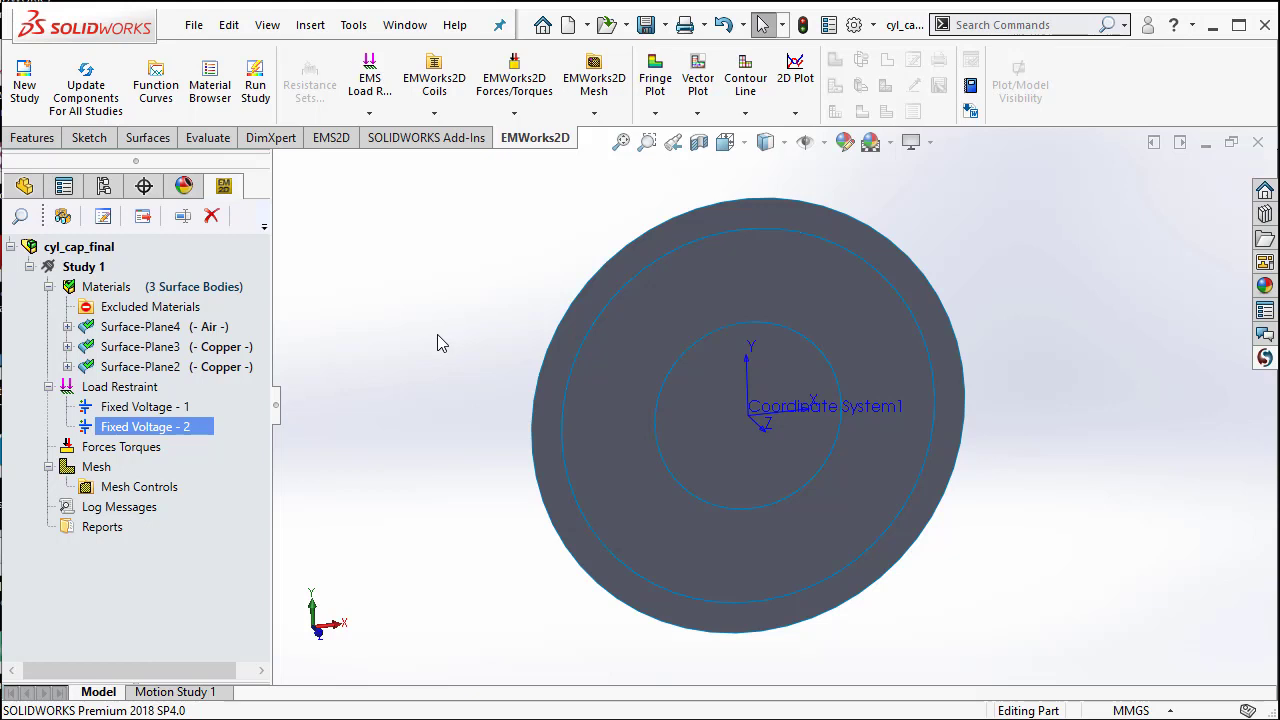
pyautogui.moveTo(482, 444)
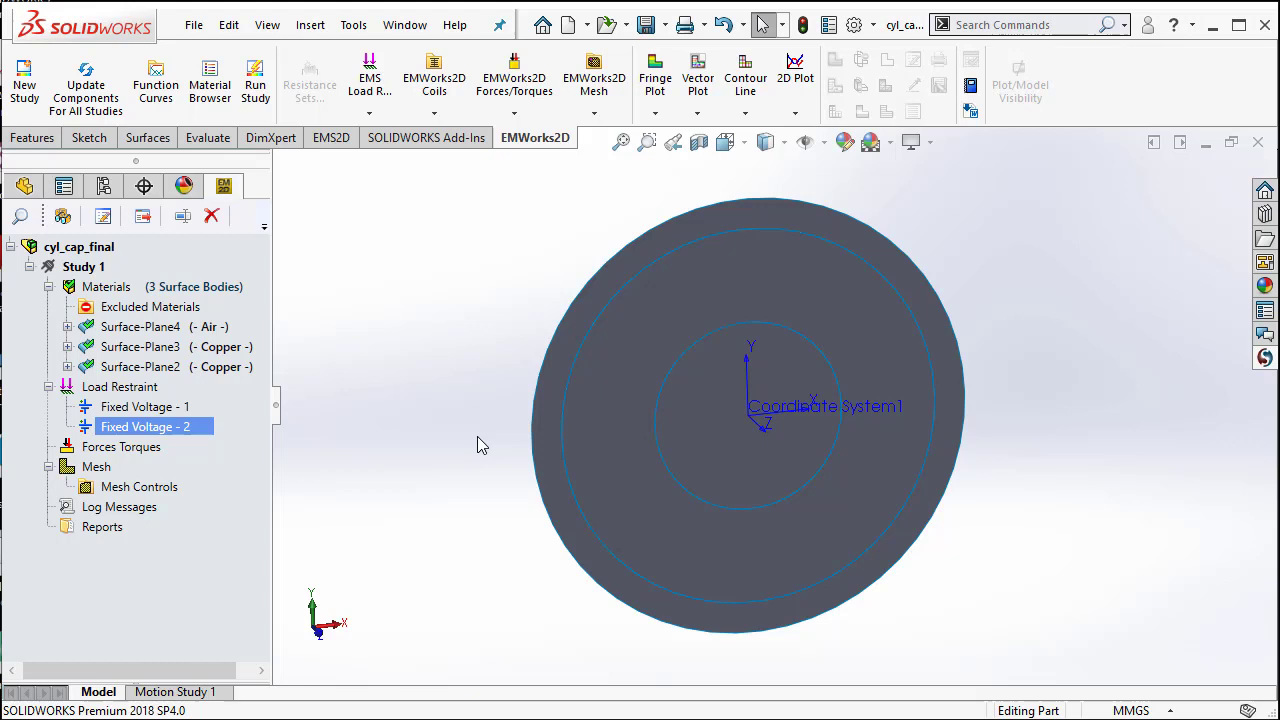
pyautogui.moveTo(510, 472)
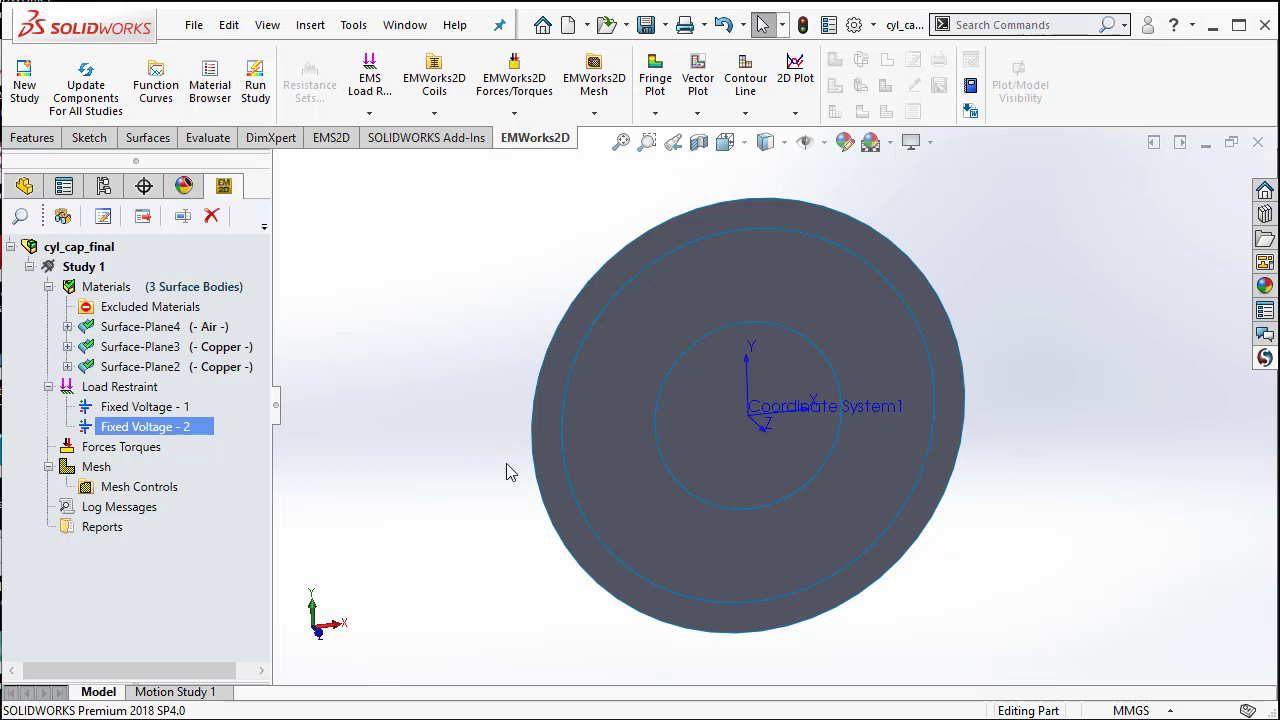
pyautogui.click(84, 266)
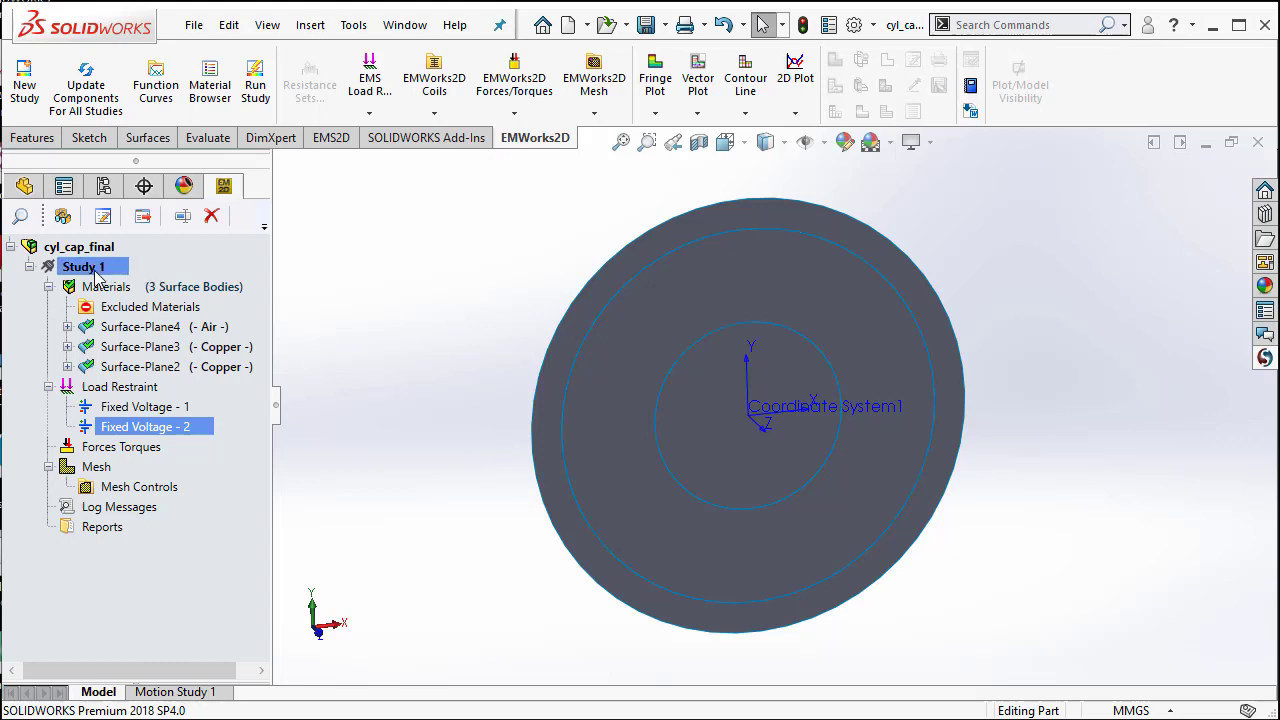
# Step: Run Study 1 and display its Electric Field - 1 resultant plot
pyautogui.rightClick(84, 266)
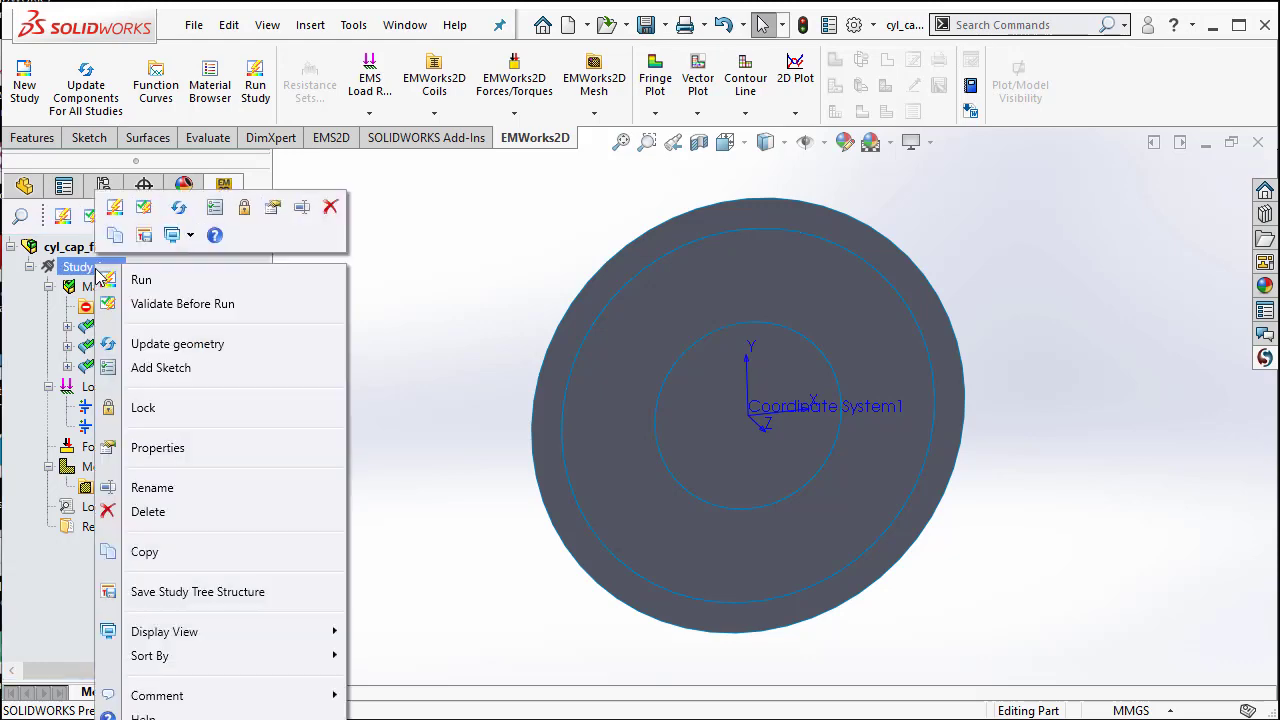
pyautogui.click(140, 280)
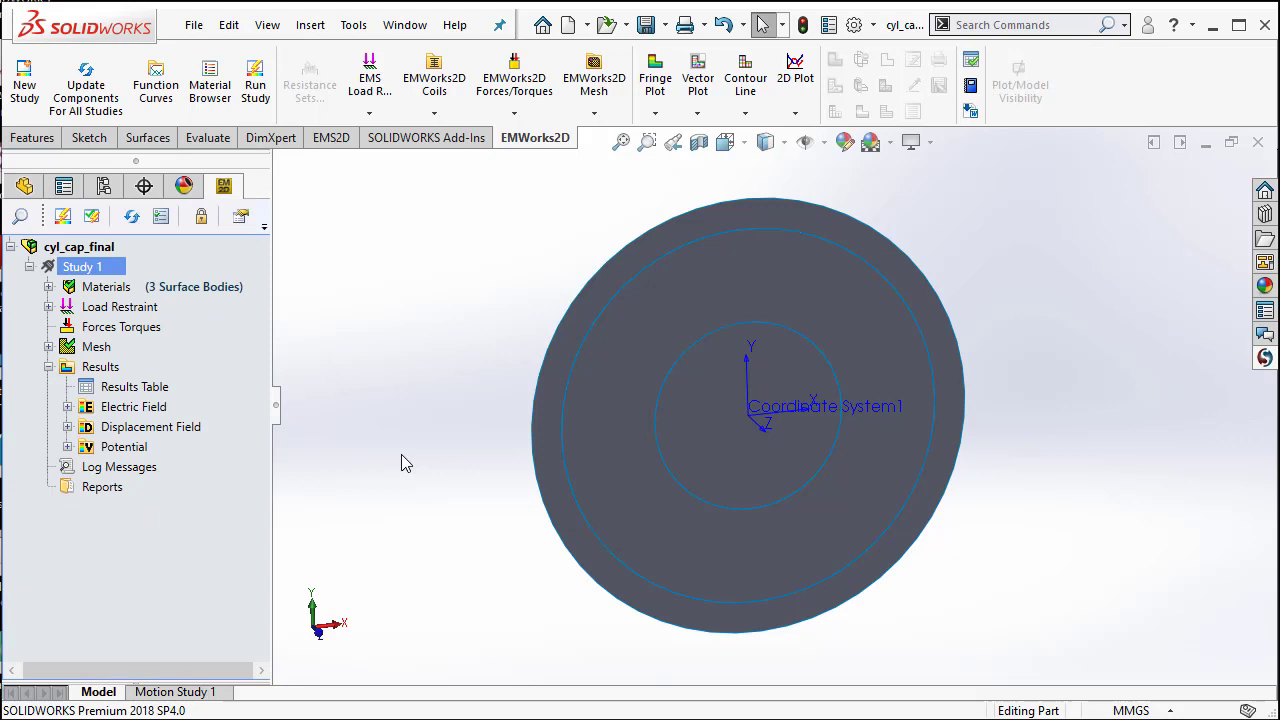
pyautogui.moveTo(248, 460)
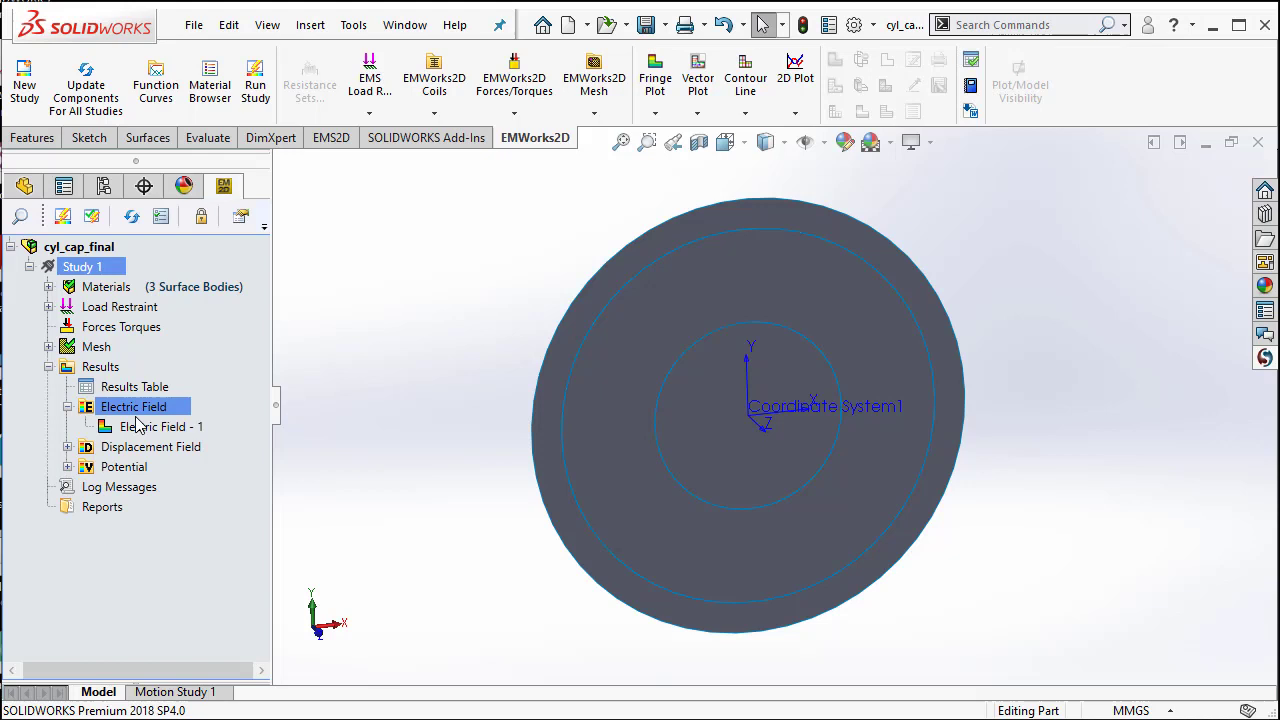
pyautogui.click(160, 426)
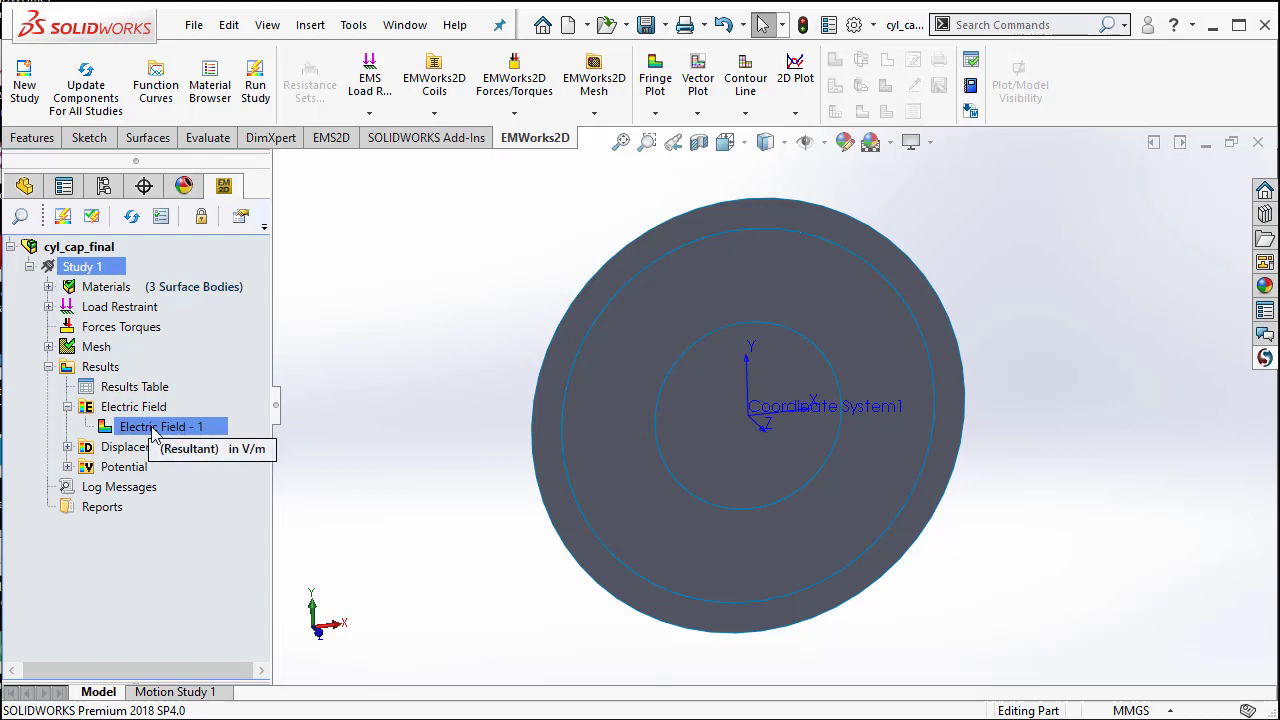
pyautogui.doubleClick(164, 426)
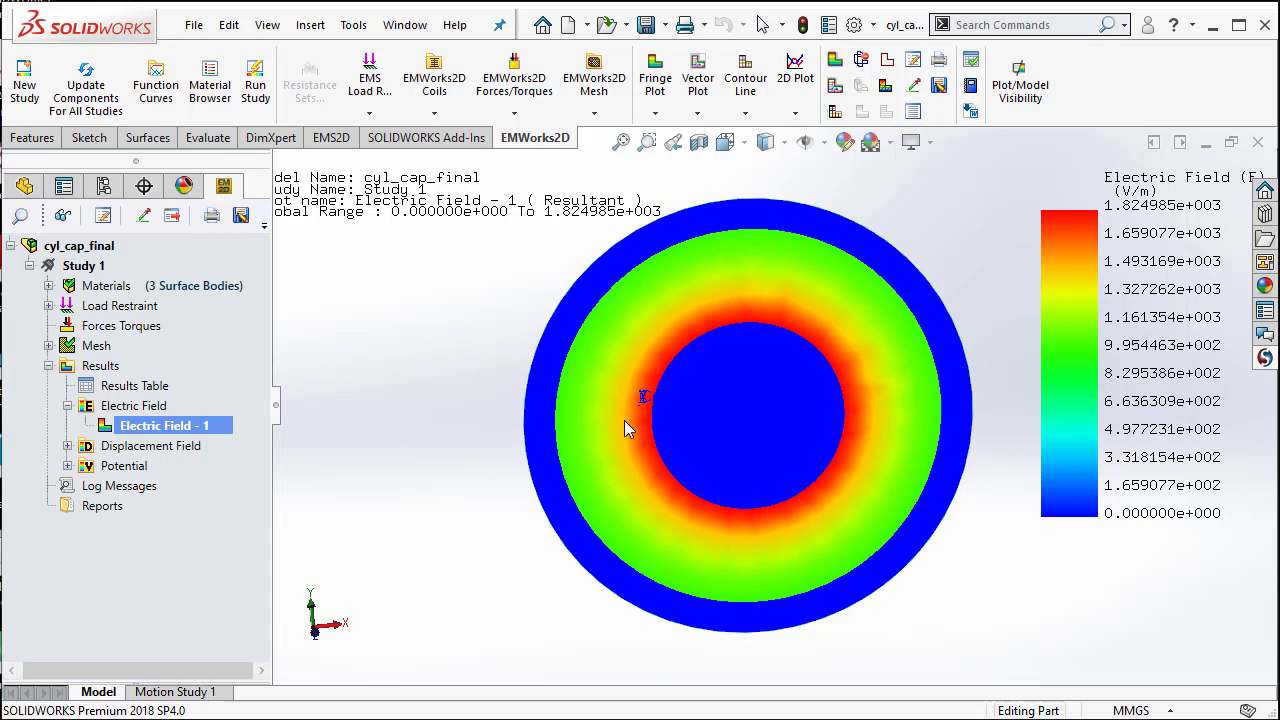
pyautogui.moveTo(694, 330)
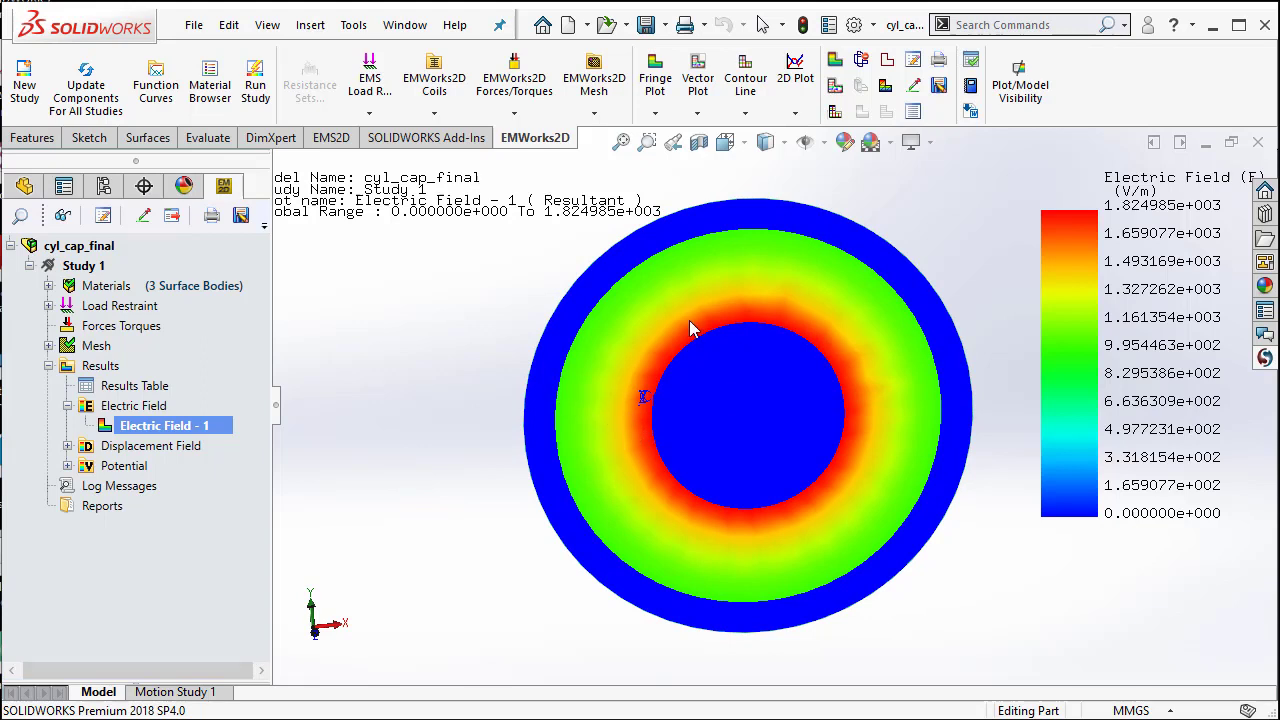
pyautogui.moveTo(716, 332)
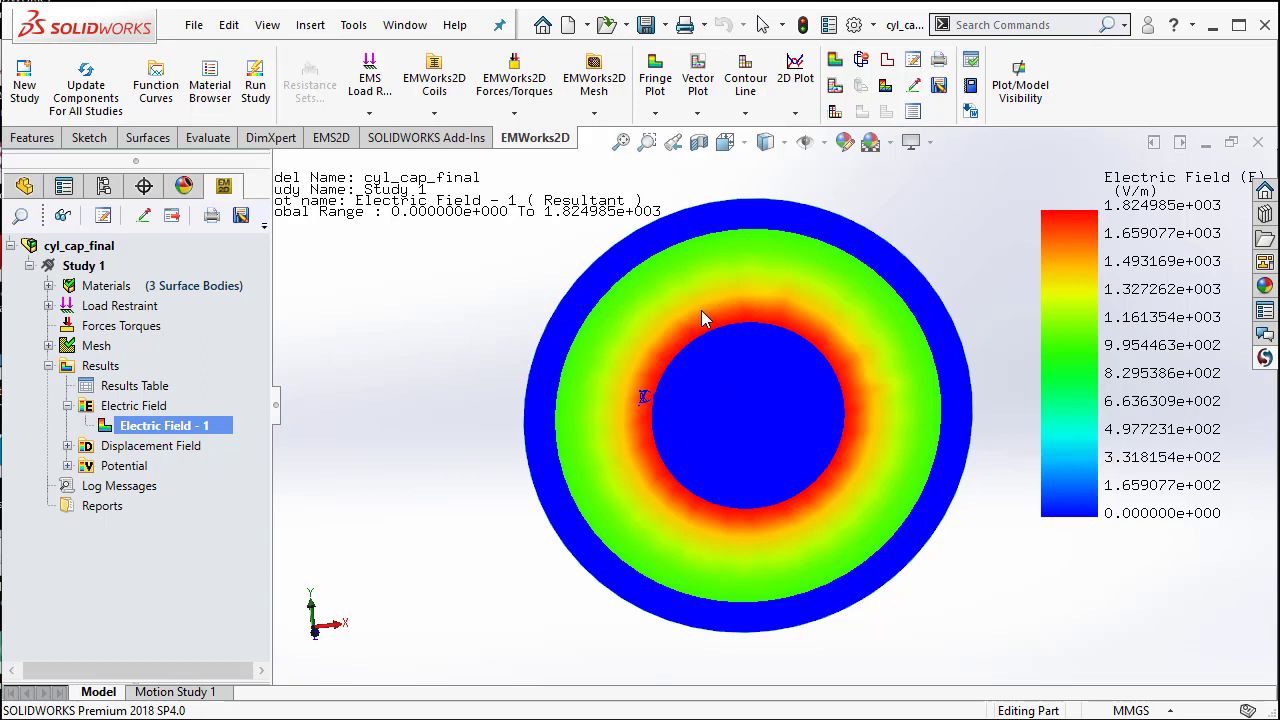
pyautogui.moveTo(724, 318)
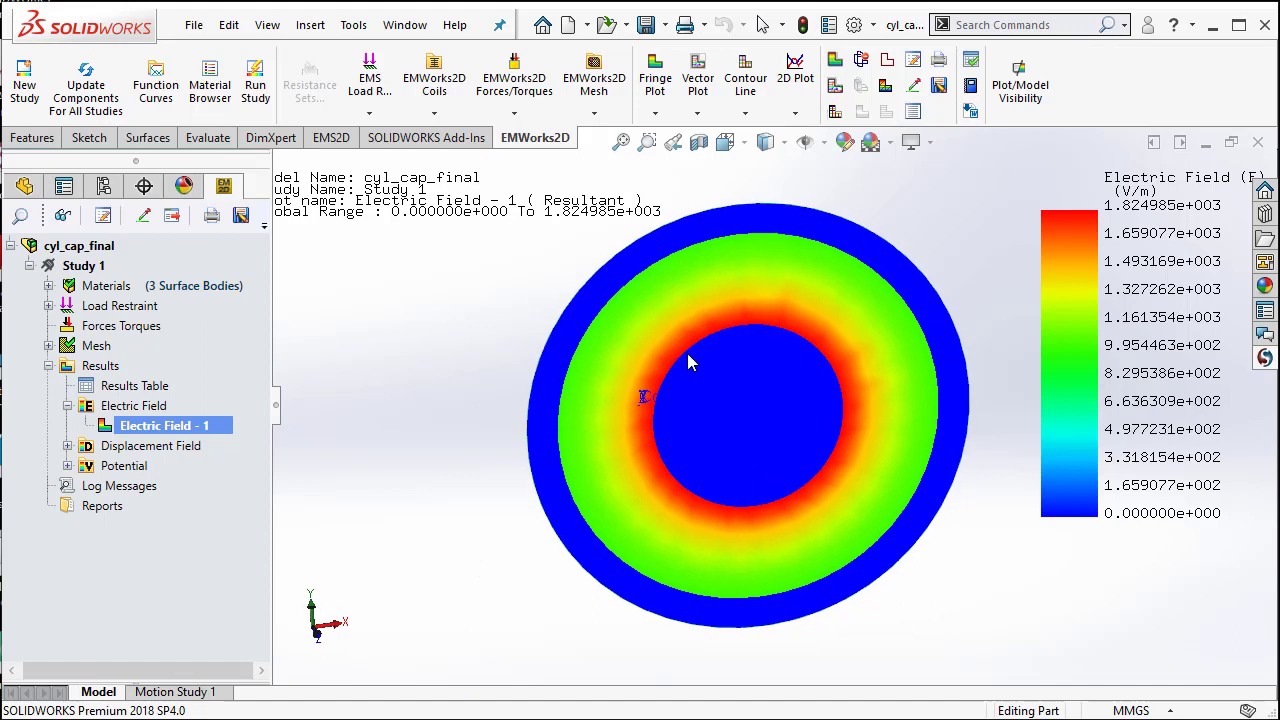
pyautogui.moveTo(808, 410)
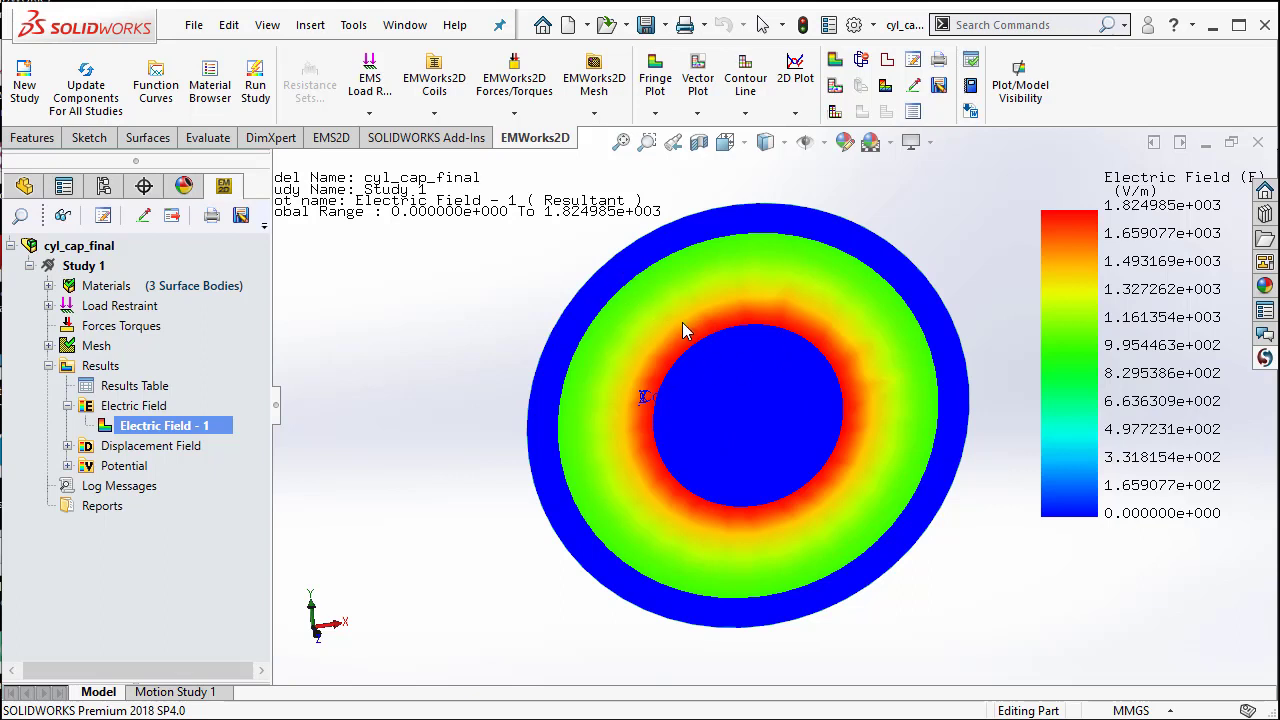
pyautogui.moveTo(672, 292)
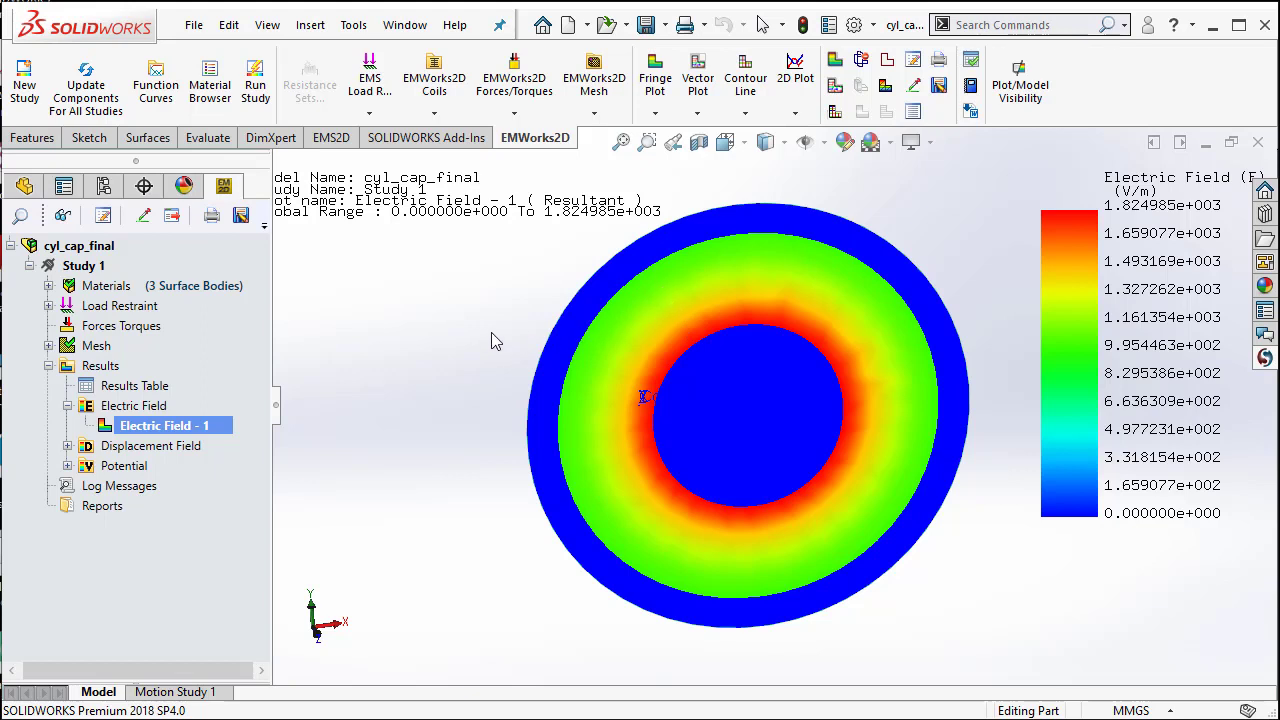
pyautogui.moveTo(116, 420)
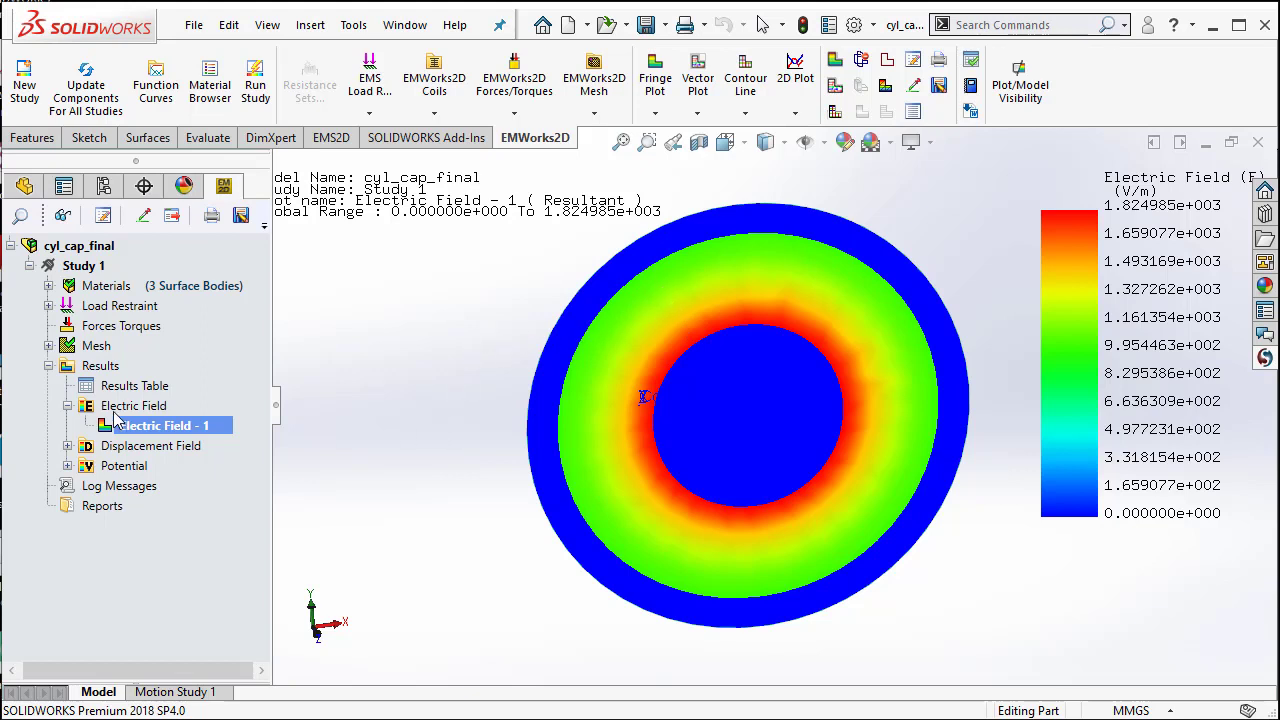
# Step: Select the Results Table entry under Study 1 after reviewing the field plot
pyautogui.click(136, 384)
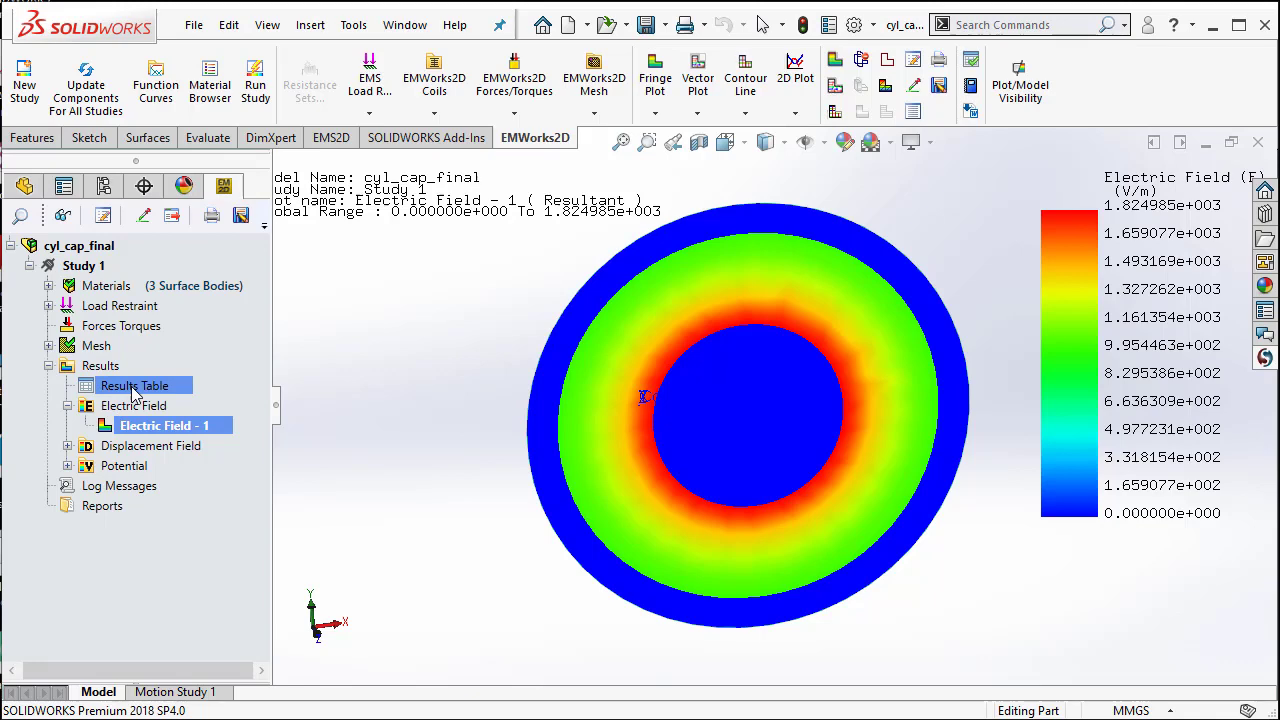
# Step: Read Study 1's capacitance of 2.4081e-012 F in the results table, then close it
pyautogui.doubleClick(134, 386)
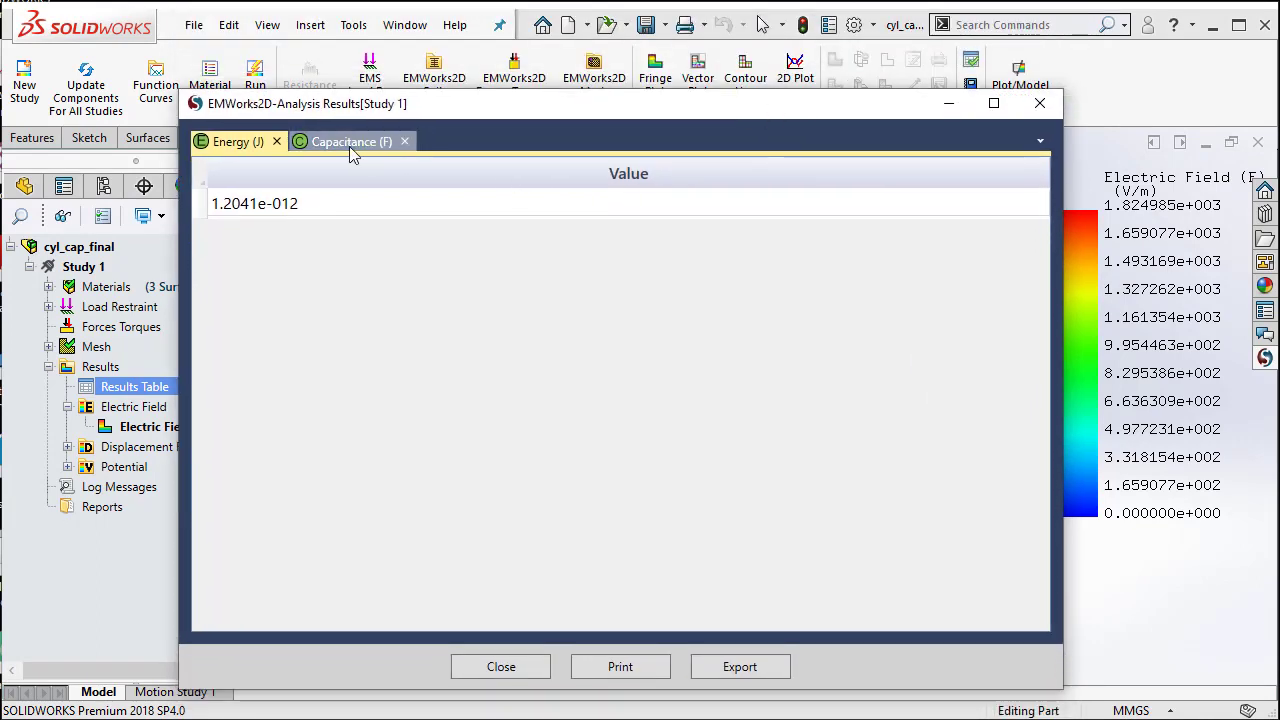
pyautogui.moveTo(352, 146)
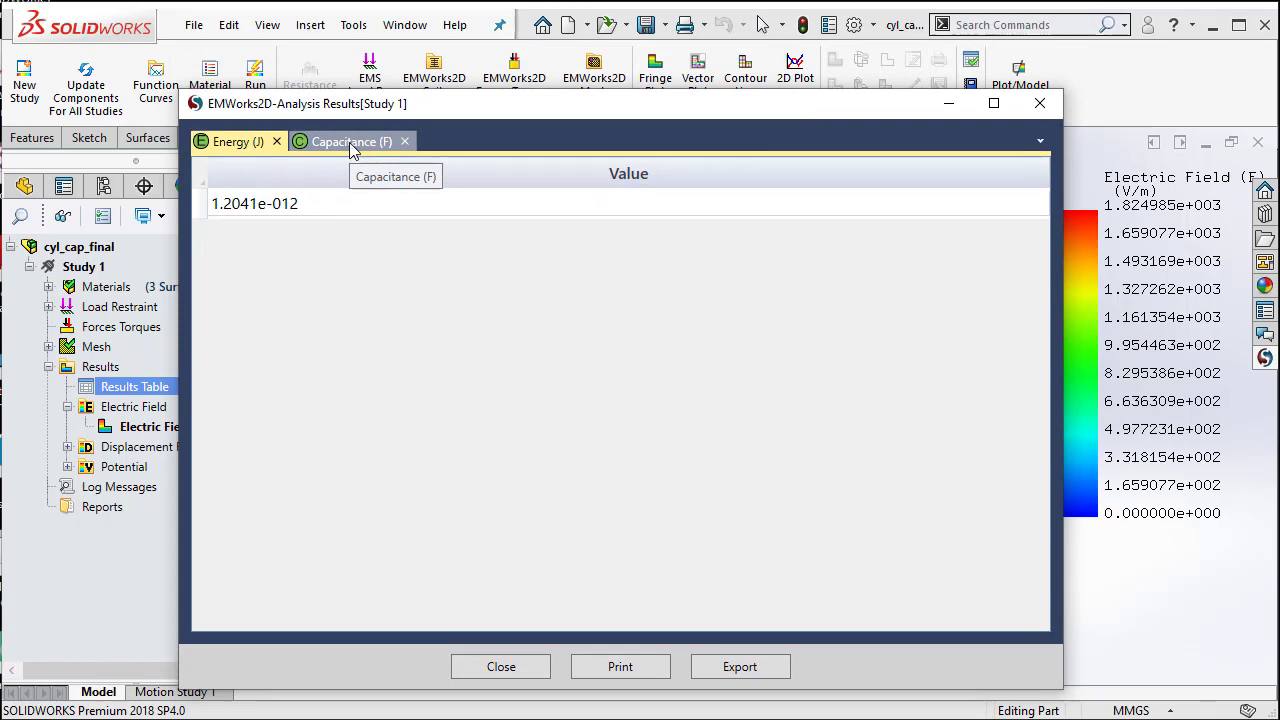
pyautogui.click(348, 140)
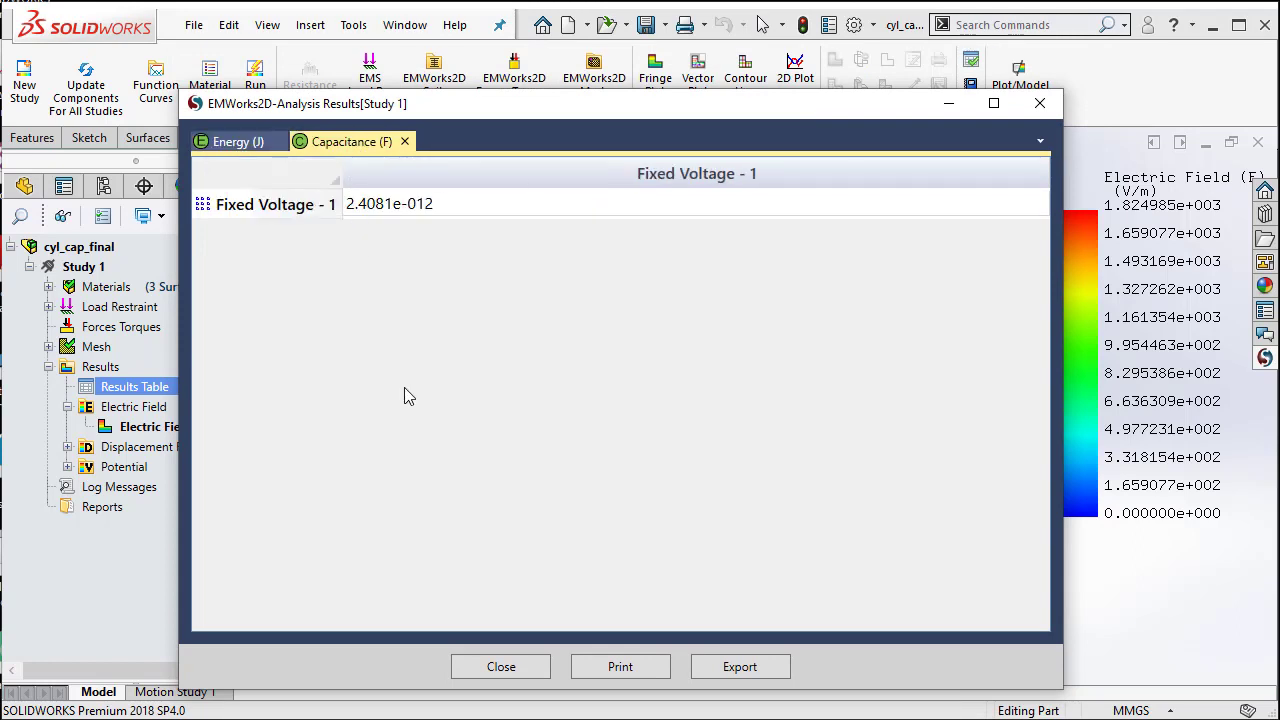
pyautogui.click(390, 204)
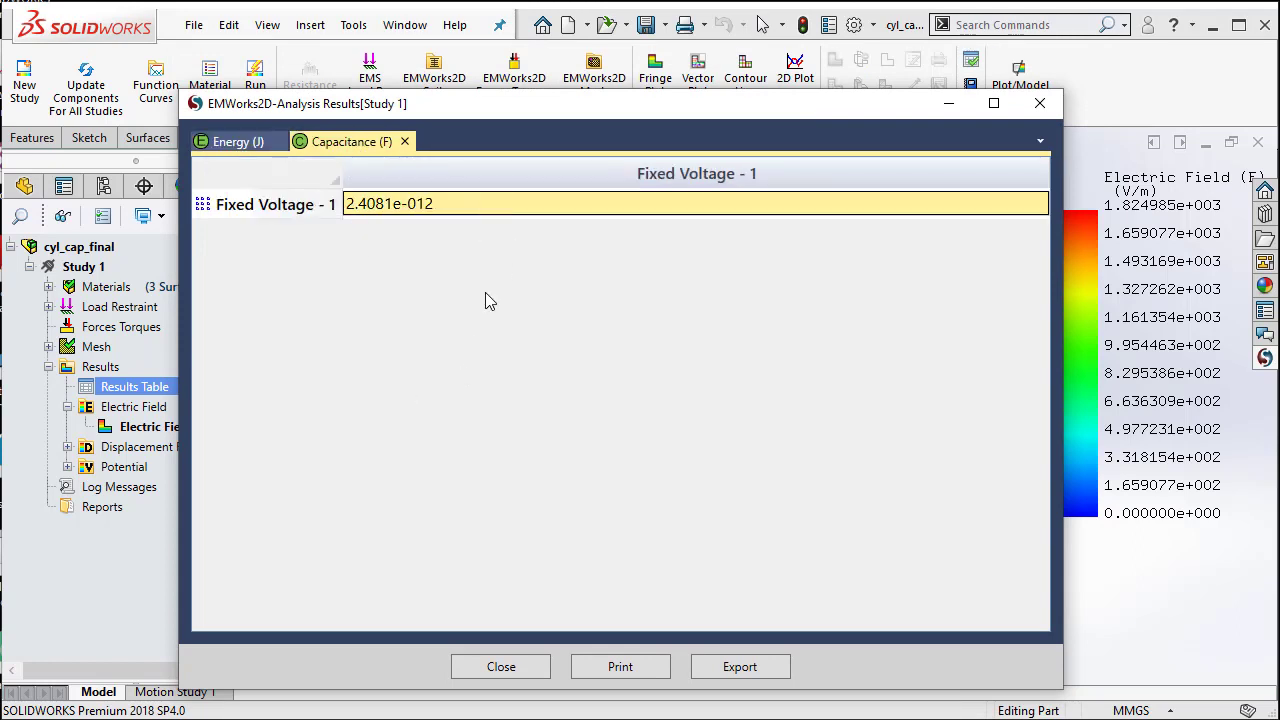
pyautogui.moveTo(452, 304)
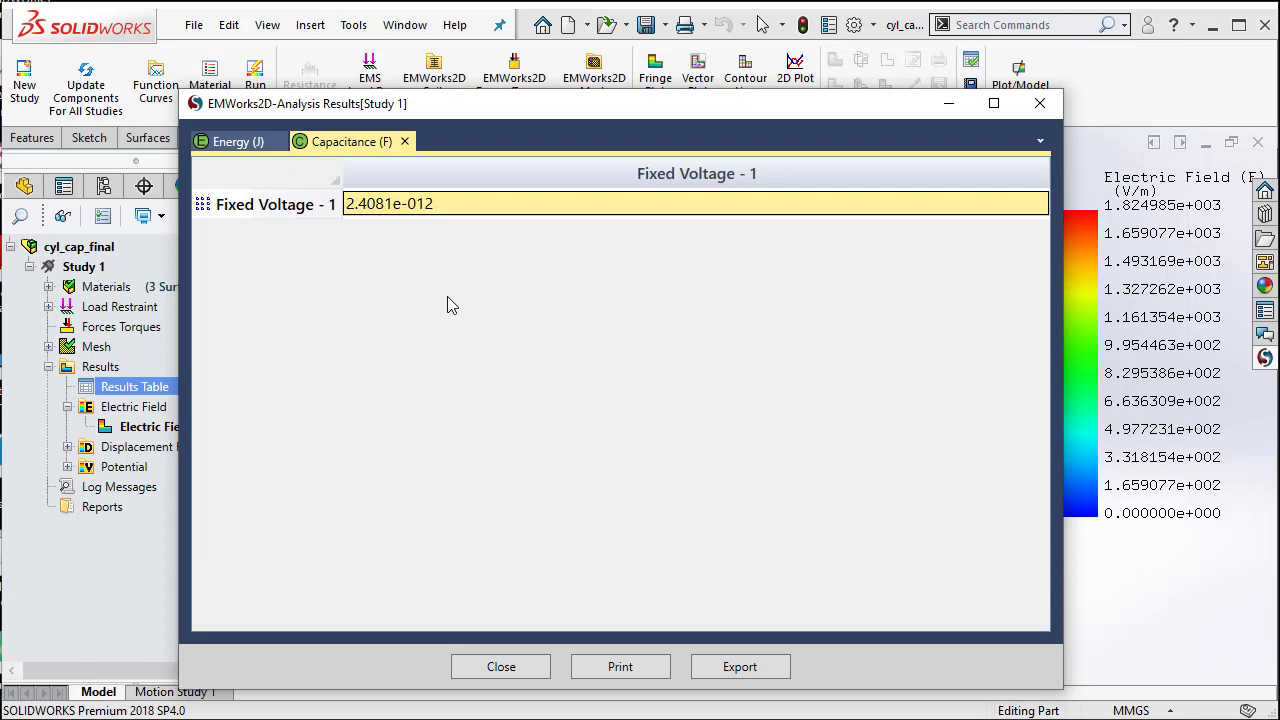
pyautogui.moveTo(462, 312)
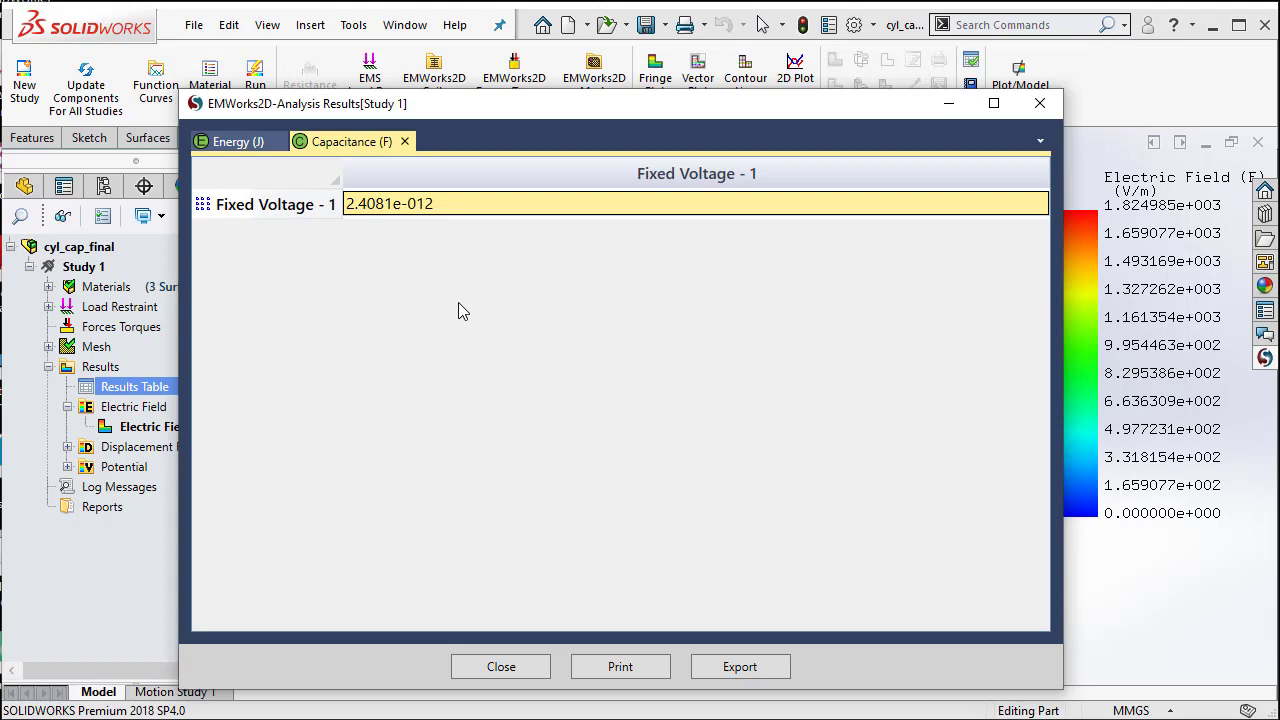
pyautogui.moveTo(528, 678)
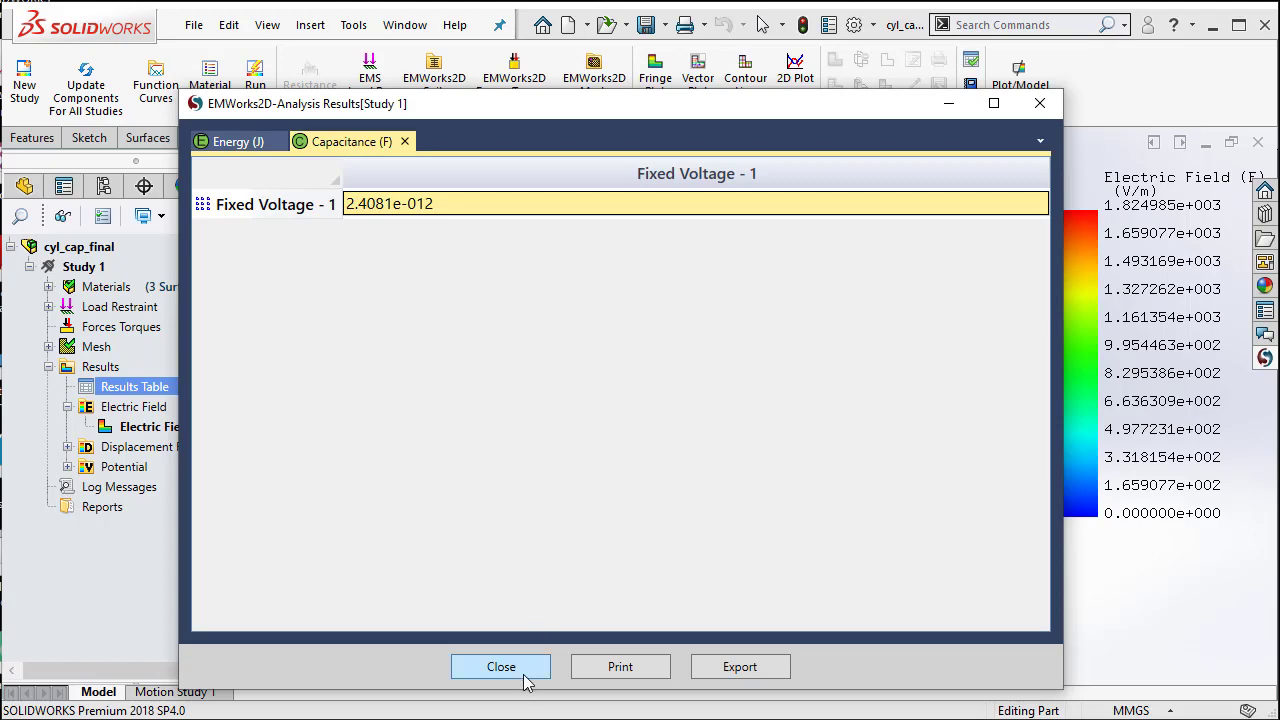
pyautogui.click(504, 666)
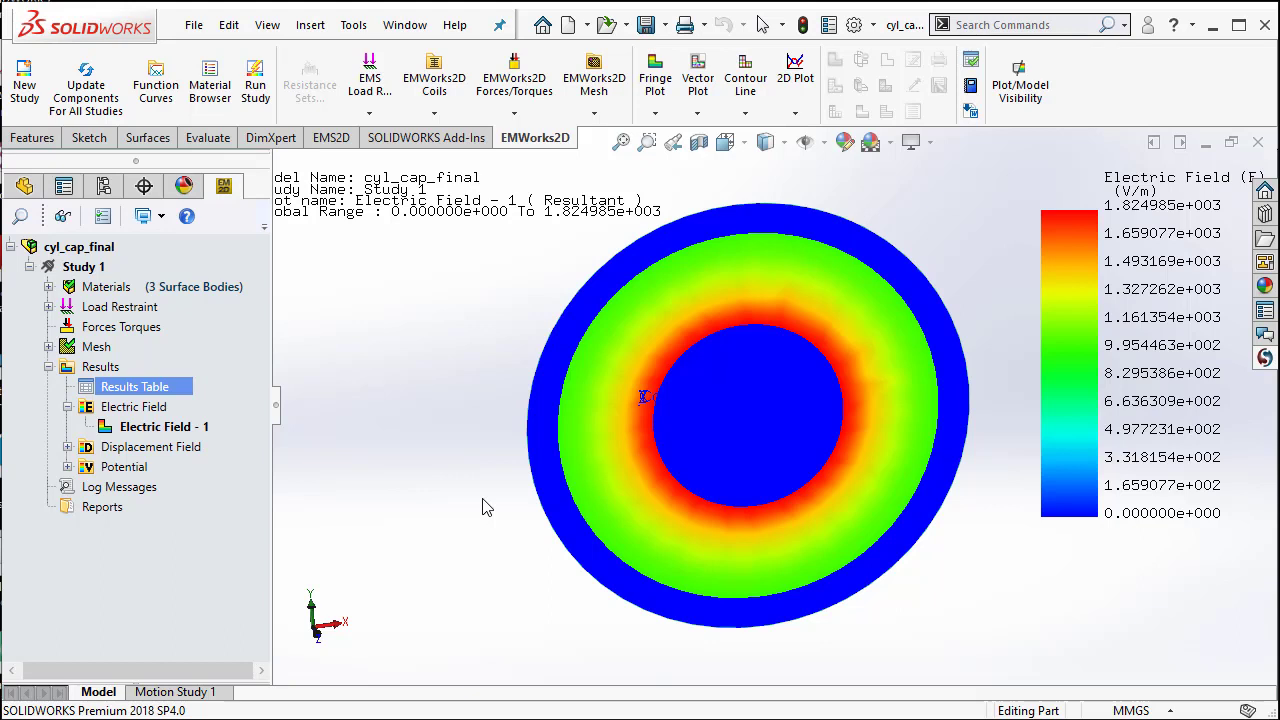
pyautogui.moveTo(404, 496)
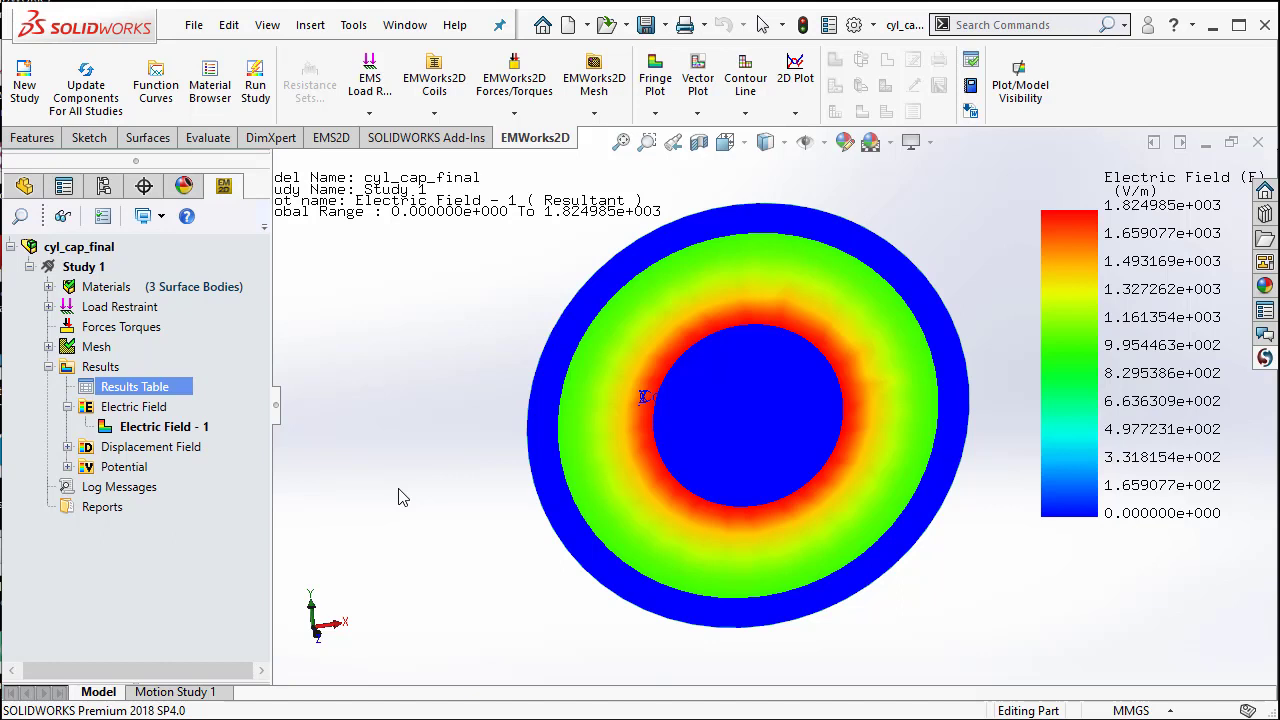
pyautogui.moveTo(138, 308)
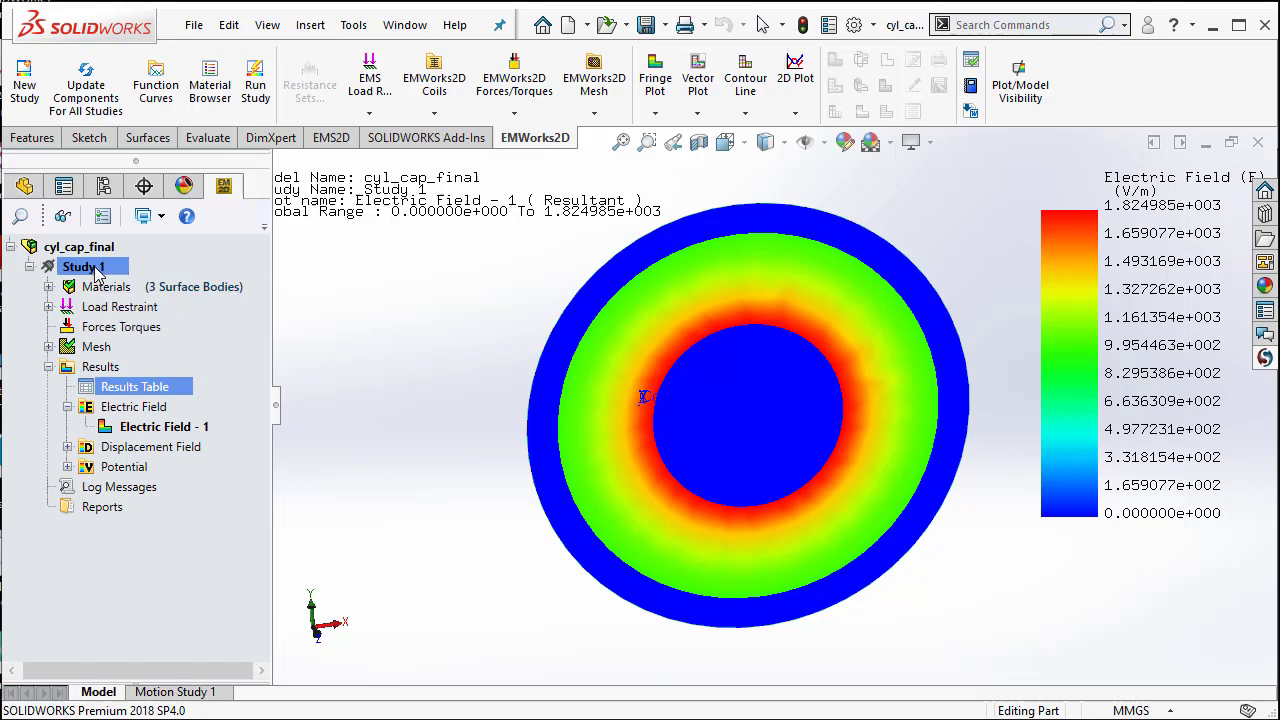
# Step: Copy Study 1 into a new study named 'Study 2'
pyautogui.rightClick(84, 266)
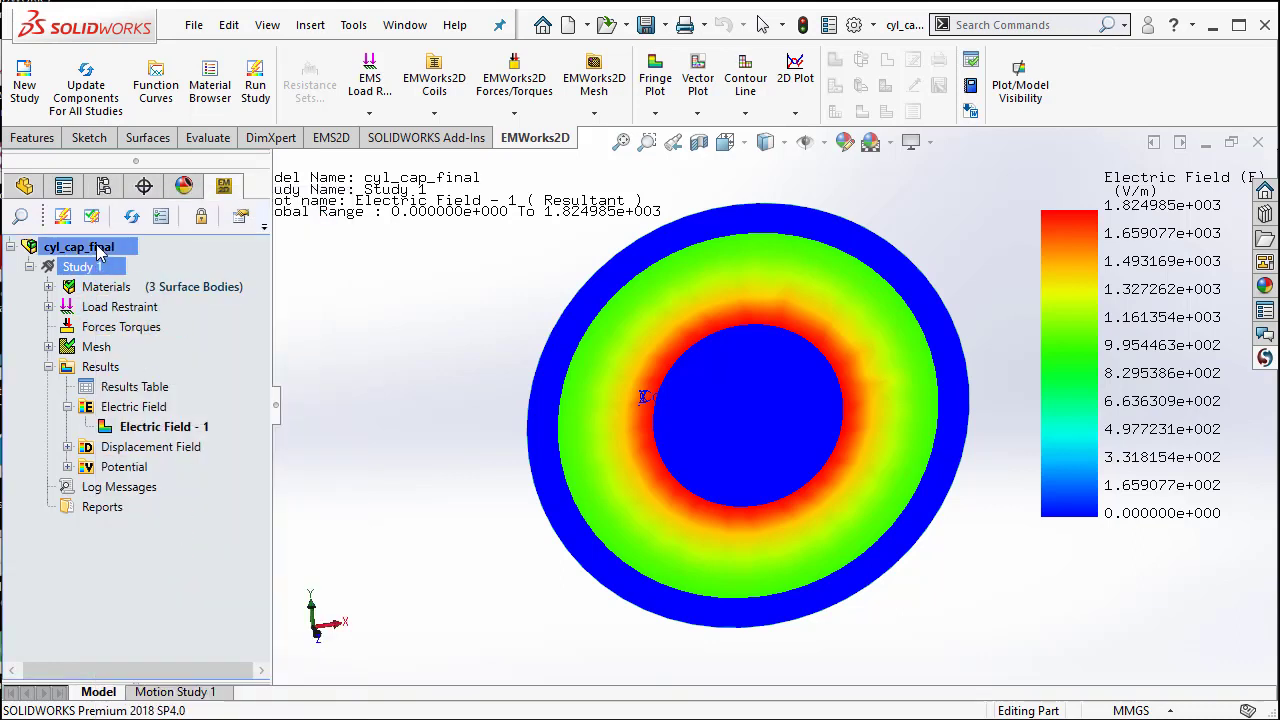
pyautogui.rightClick(78, 248)
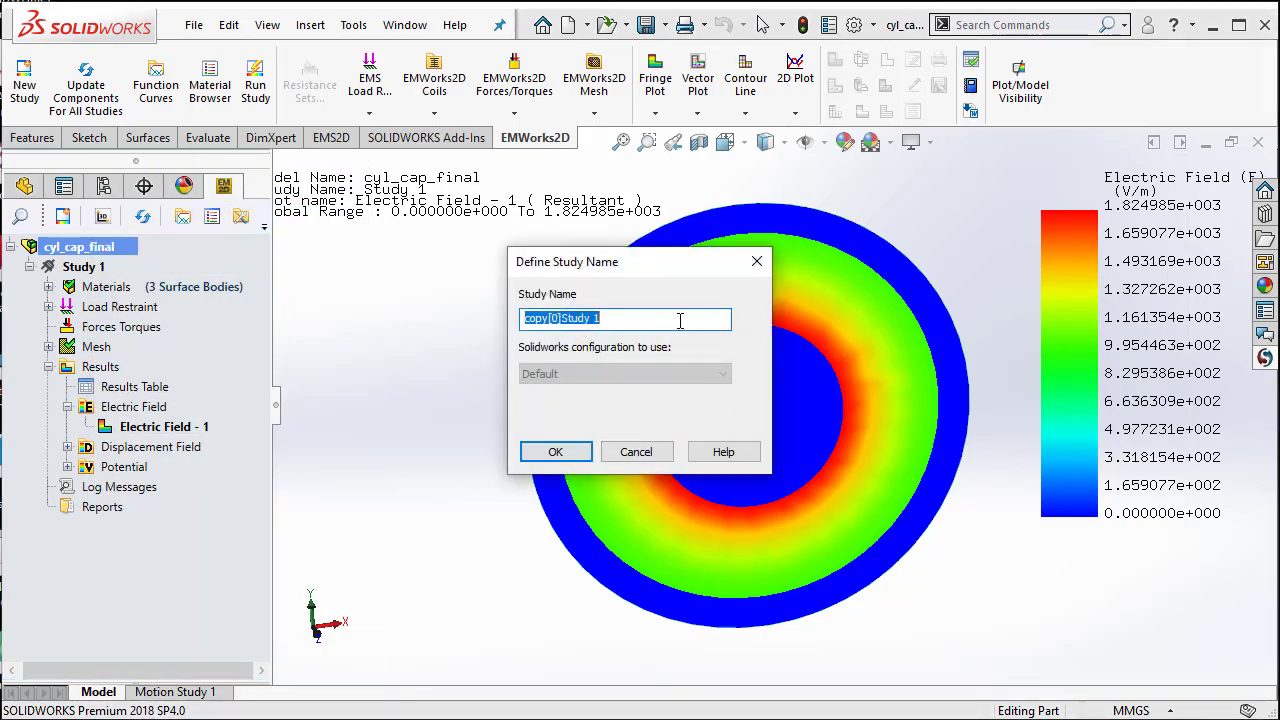
pyautogui.write('Study 2')
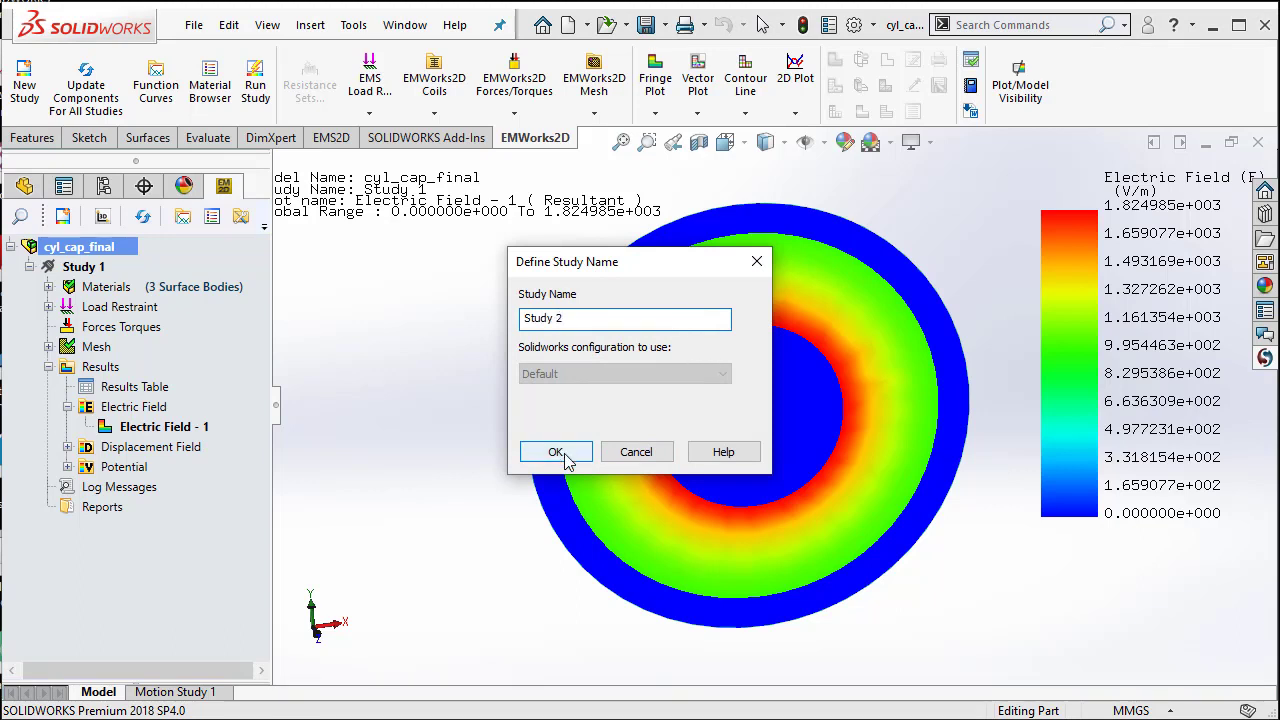
pyautogui.click(556, 452)
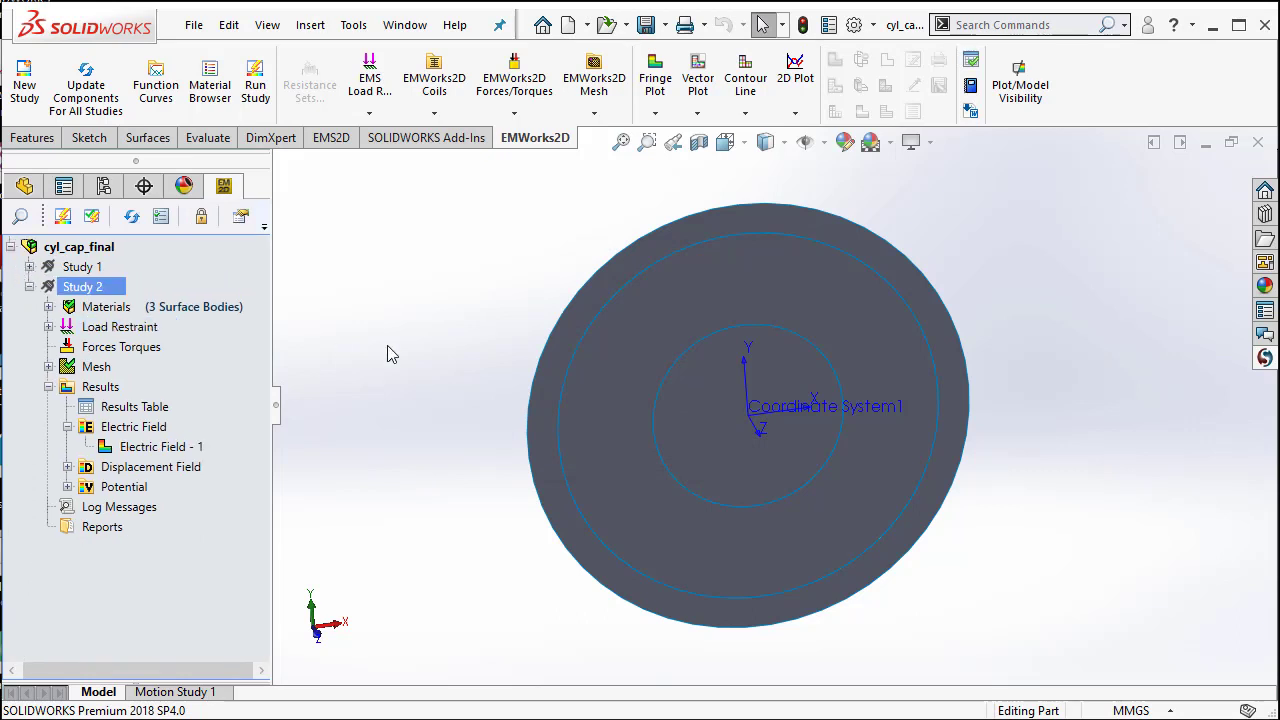
# Step: Apply Rogers Corp. Duroid 6010.5 to Surface-Plane4, replacing Air as Study 2's dielectric
pyautogui.click(48, 326)
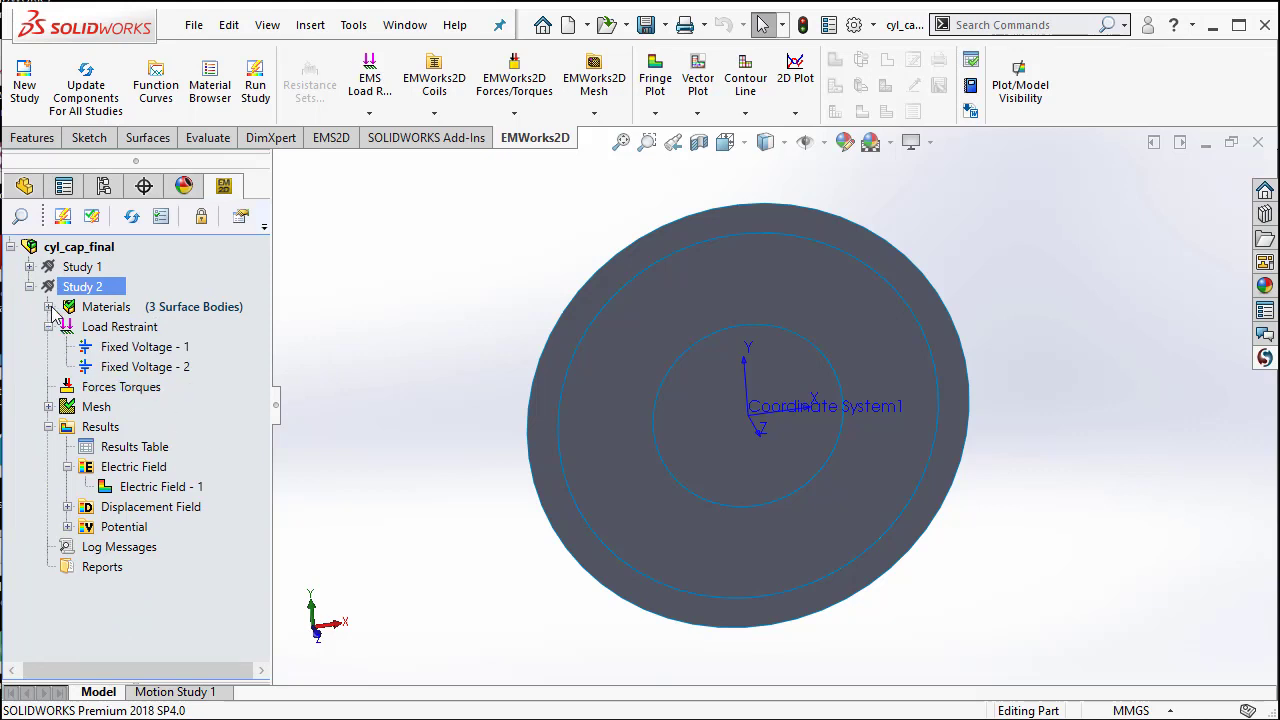
pyautogui.click(52, 306)
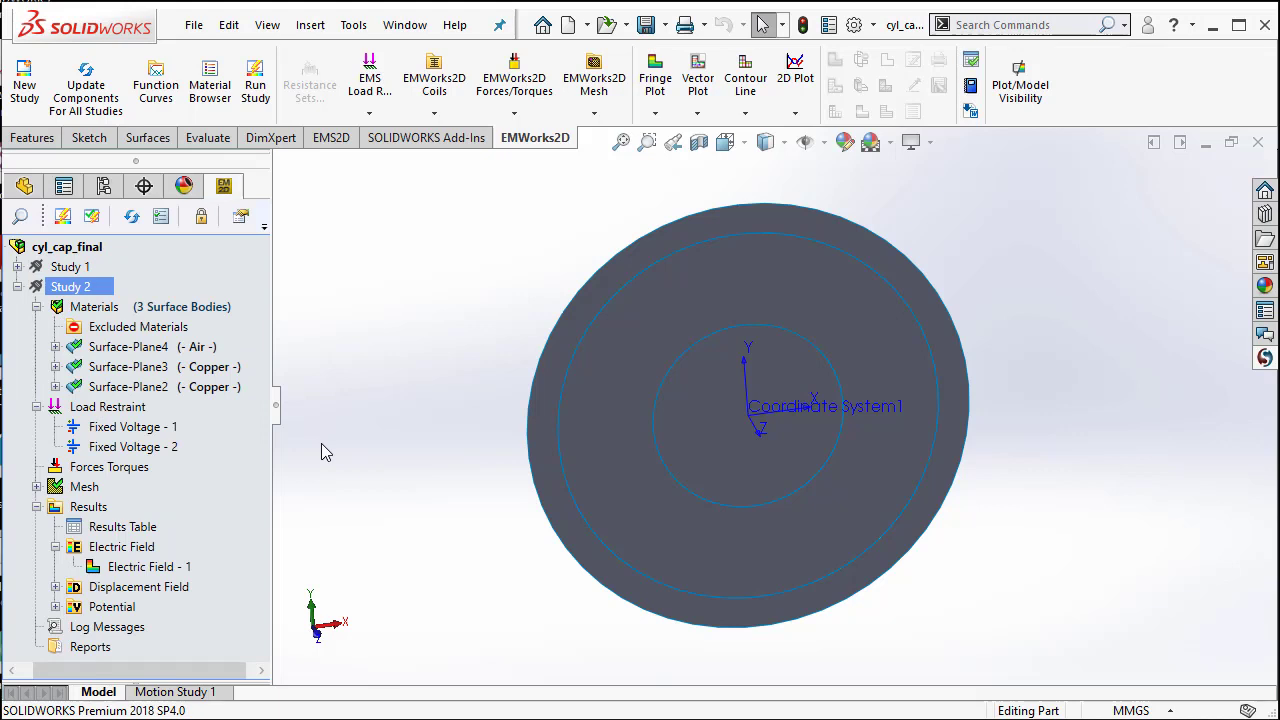
pyautogui.click(128, 346)
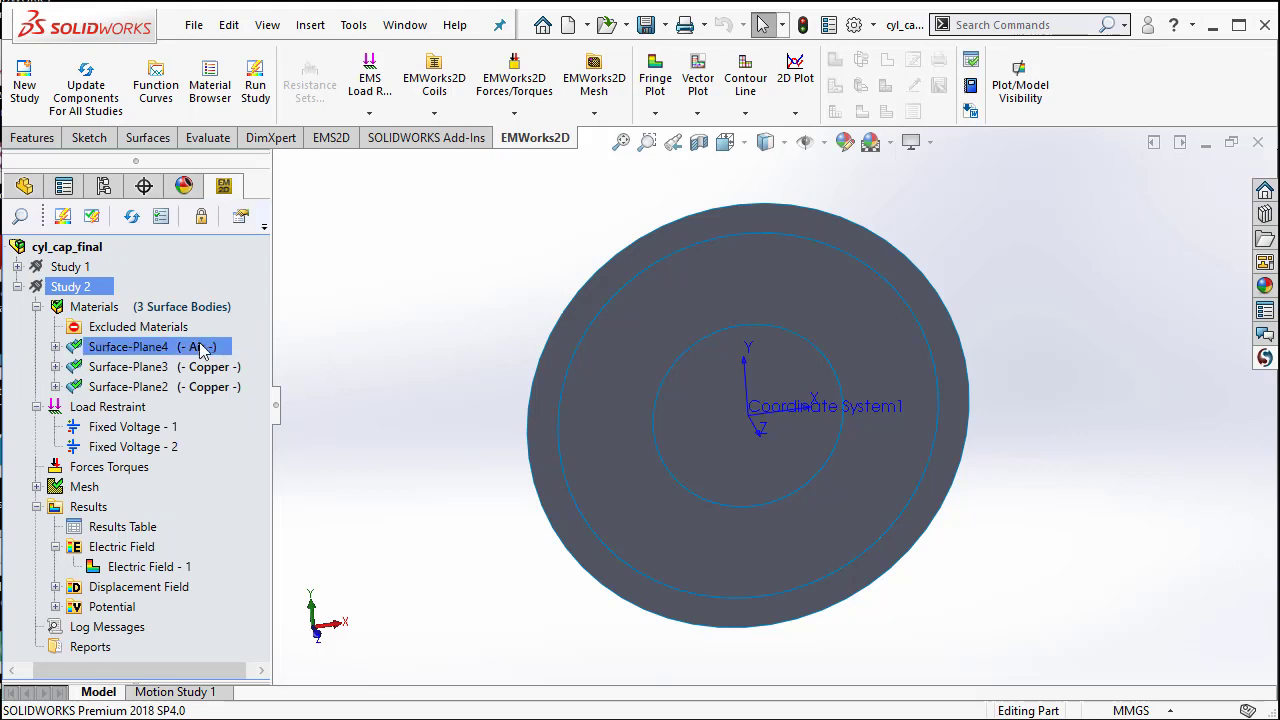
pyautogui.click(128, 346)
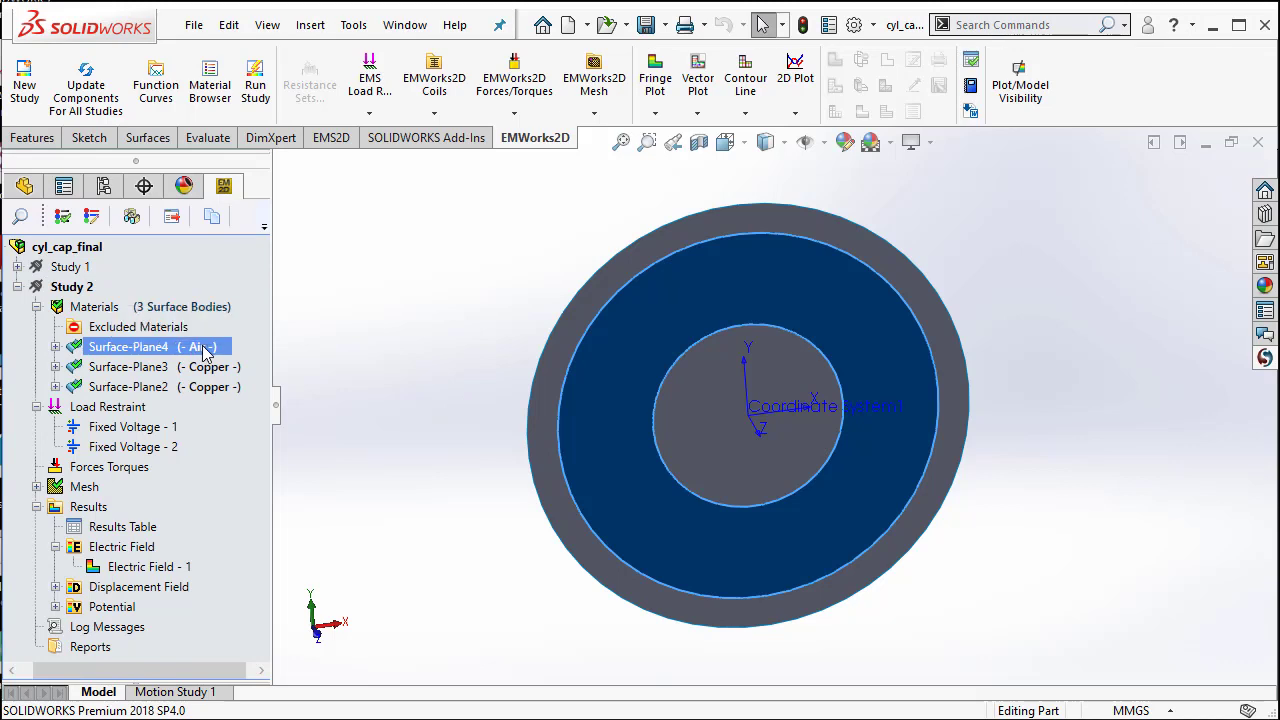
pyautogui.rightClick(128, 346)
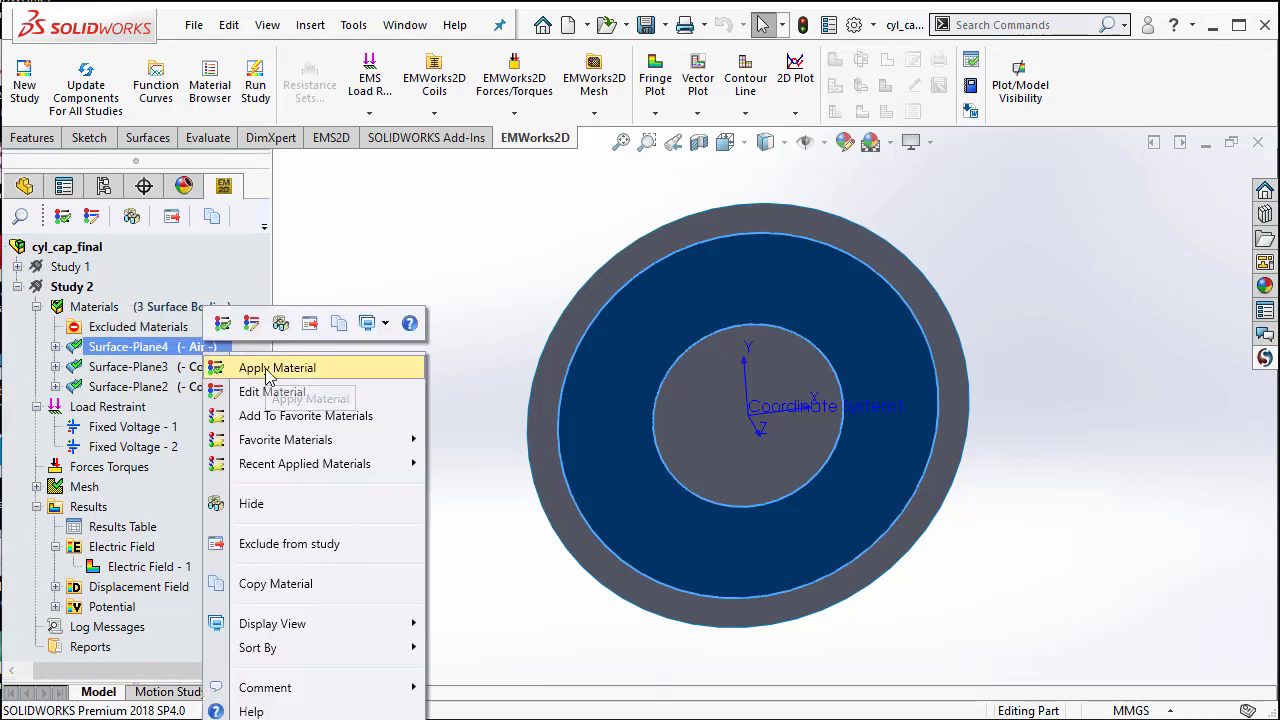
pyautogui.click(276, 368)
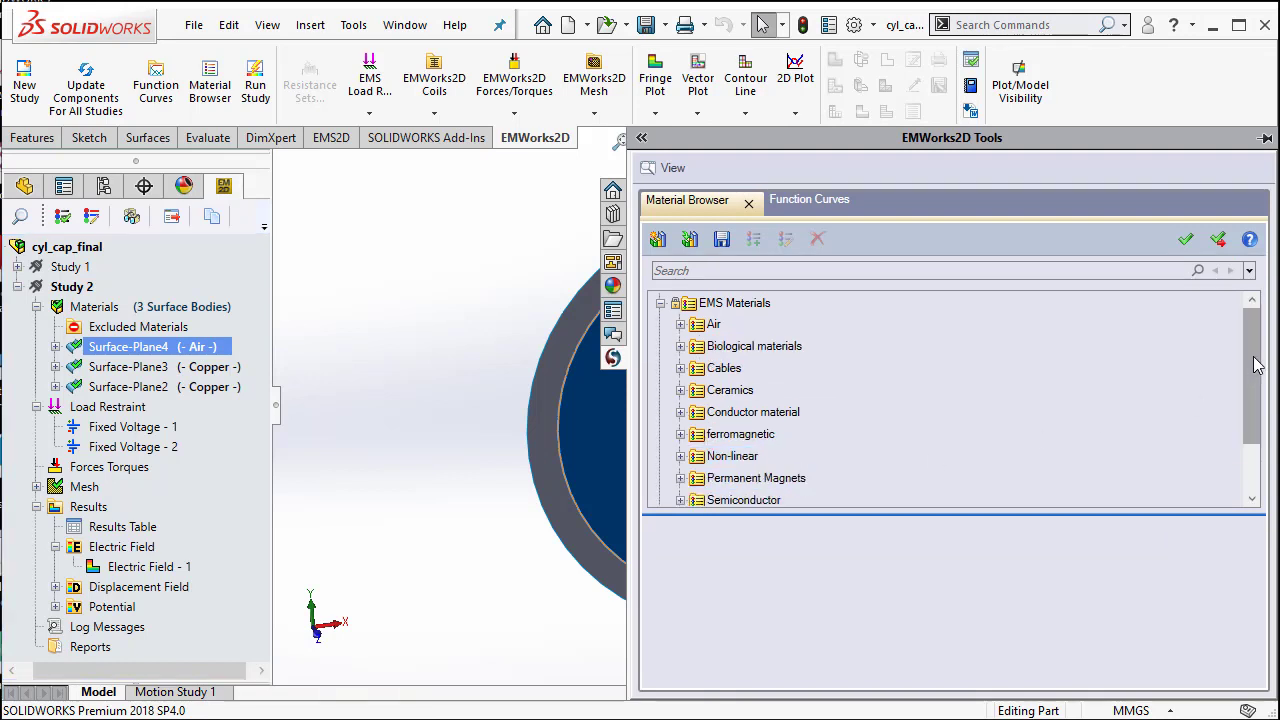
pyautogui.scroll(-3)
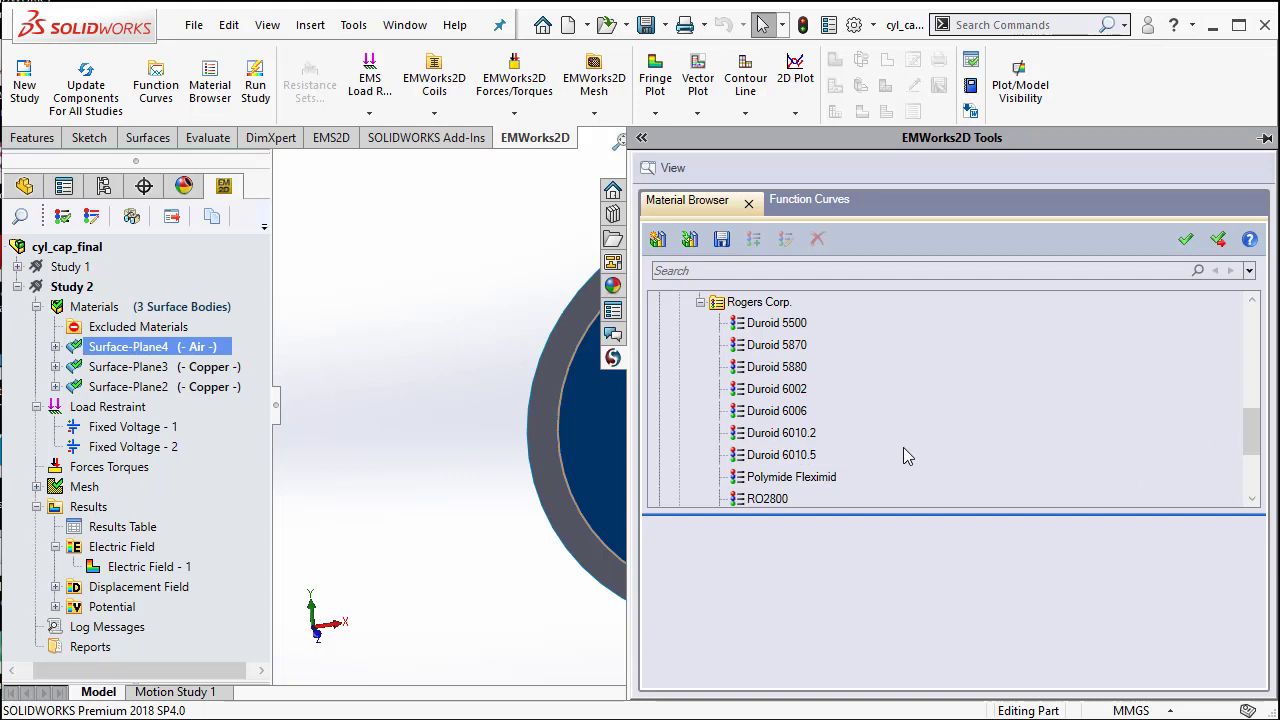
pyautogui.click(776, 456)
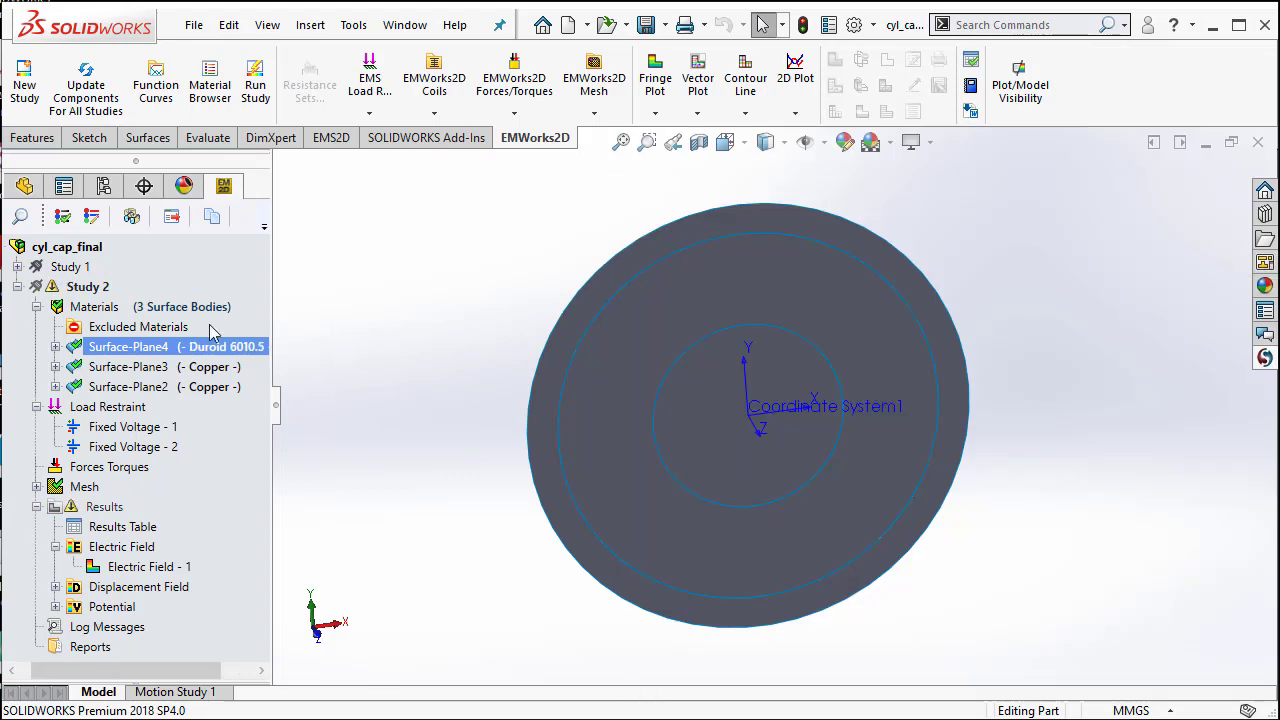
# Step: Run Study 2 with the Duroid 6010.5 dielectric
pyautogui.click(88, 286)
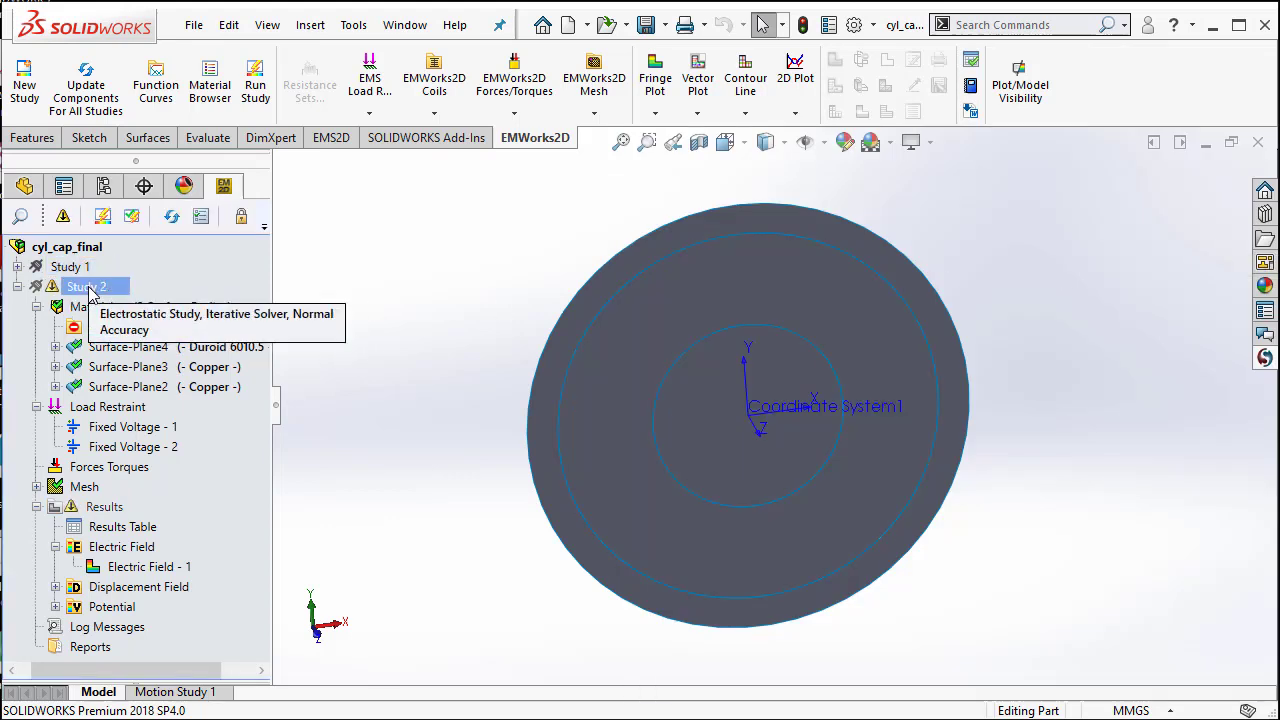
pyautogui.rightClick(90, 286)
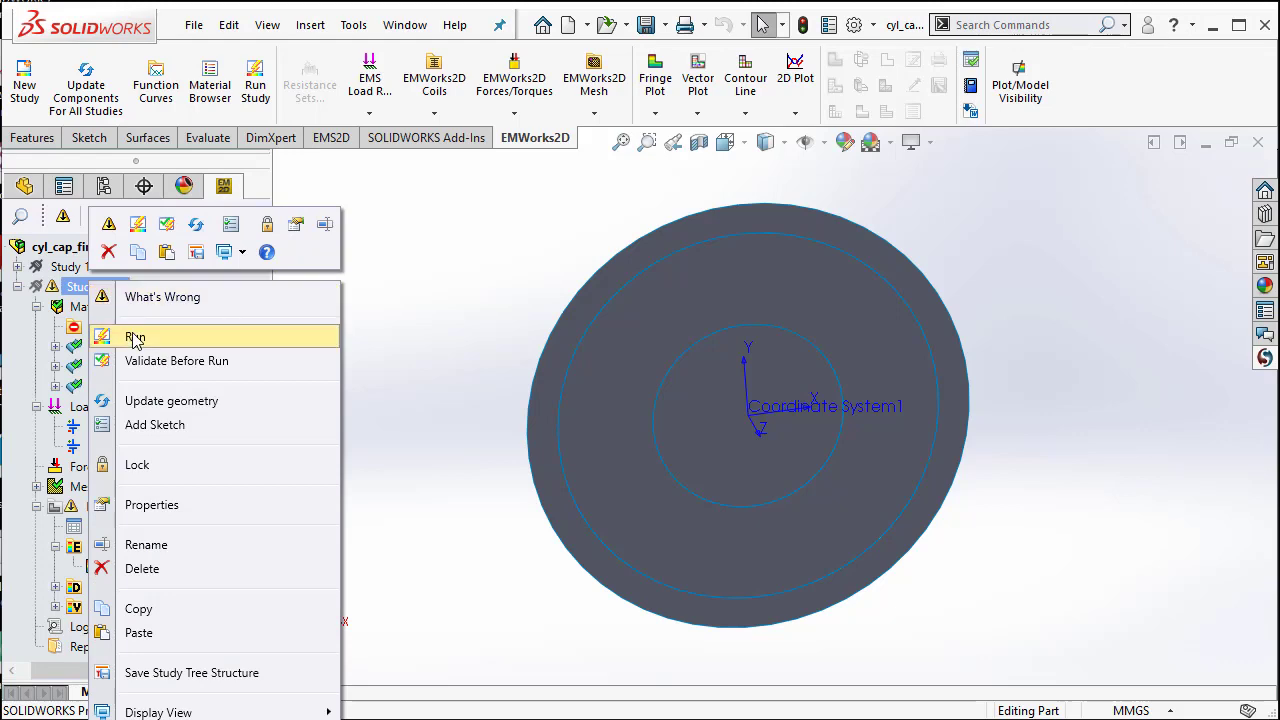
pyautogui.click(134, 336)
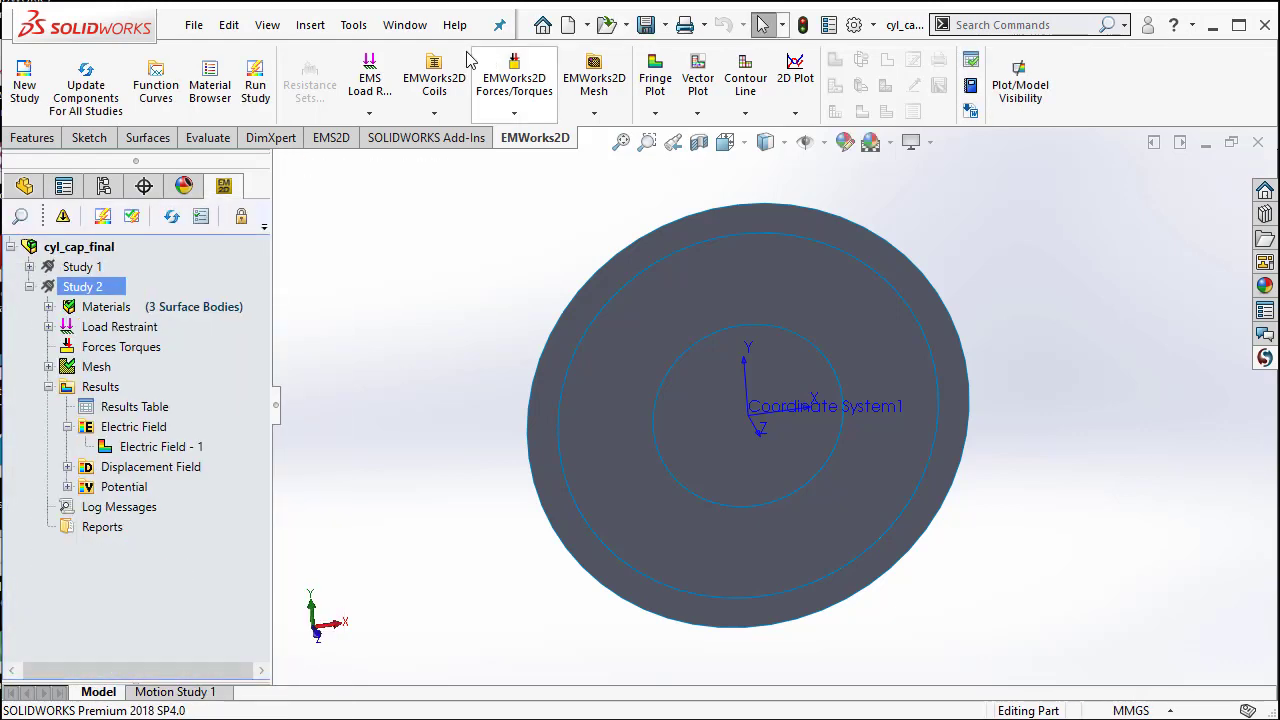
pyautogui.moveTo(428, 372)
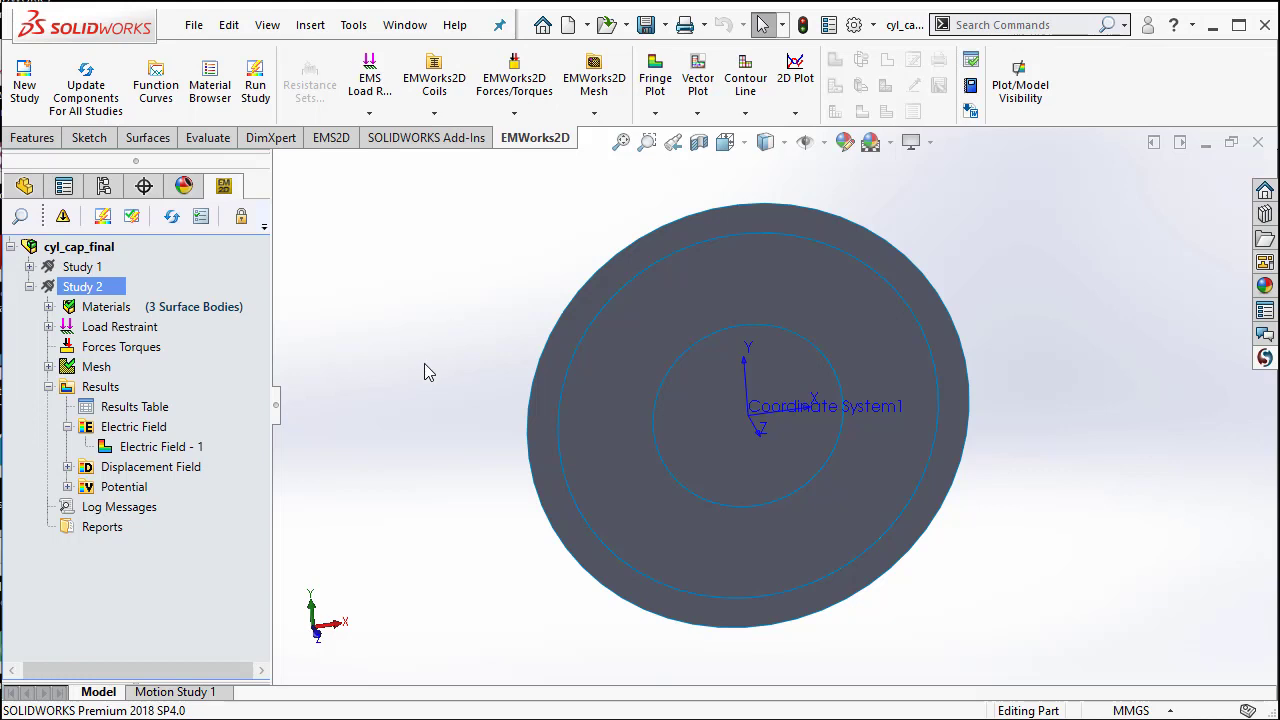
pyautogui.moveTo(212, 418)
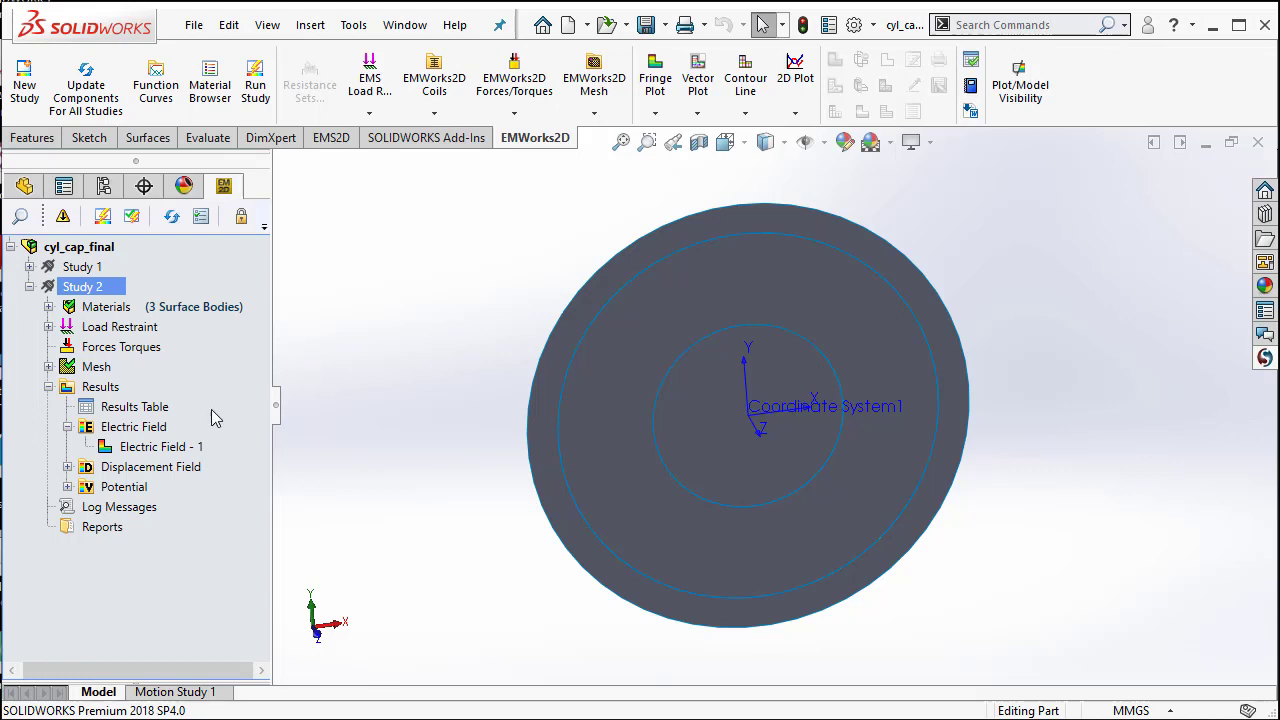
# Step: Show Study 2's capacitance result of 2.5285e-011 F in the results table
pyautogui.doubleClick(134, 406)
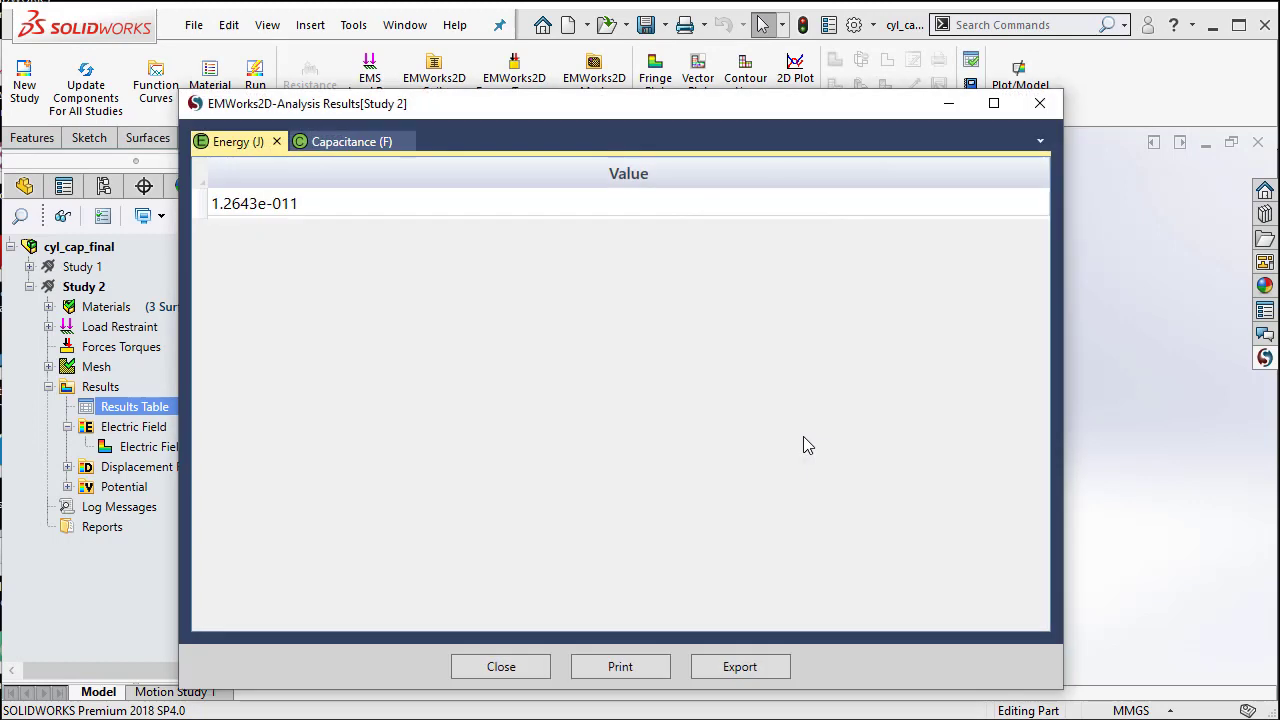
pyautogui.click(344, 140)
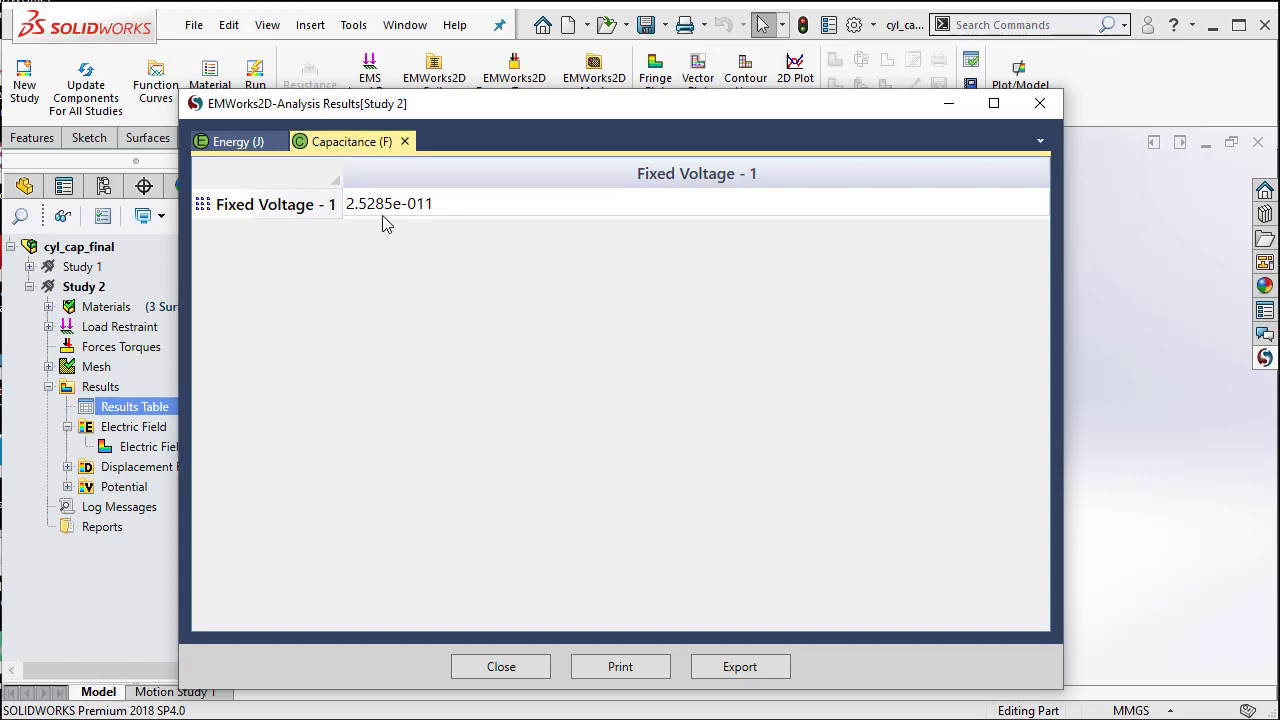
pyautogui.moveTo(388, 228)
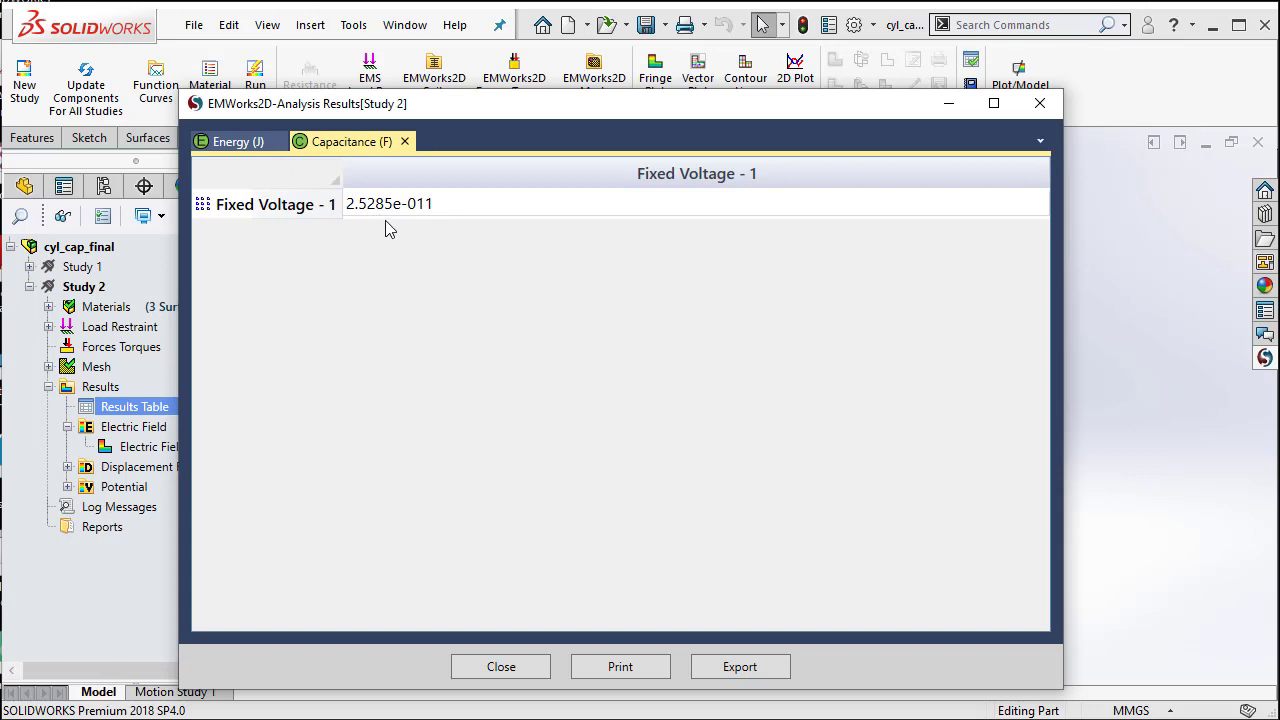
pyautogui.moveTo(380, 216)
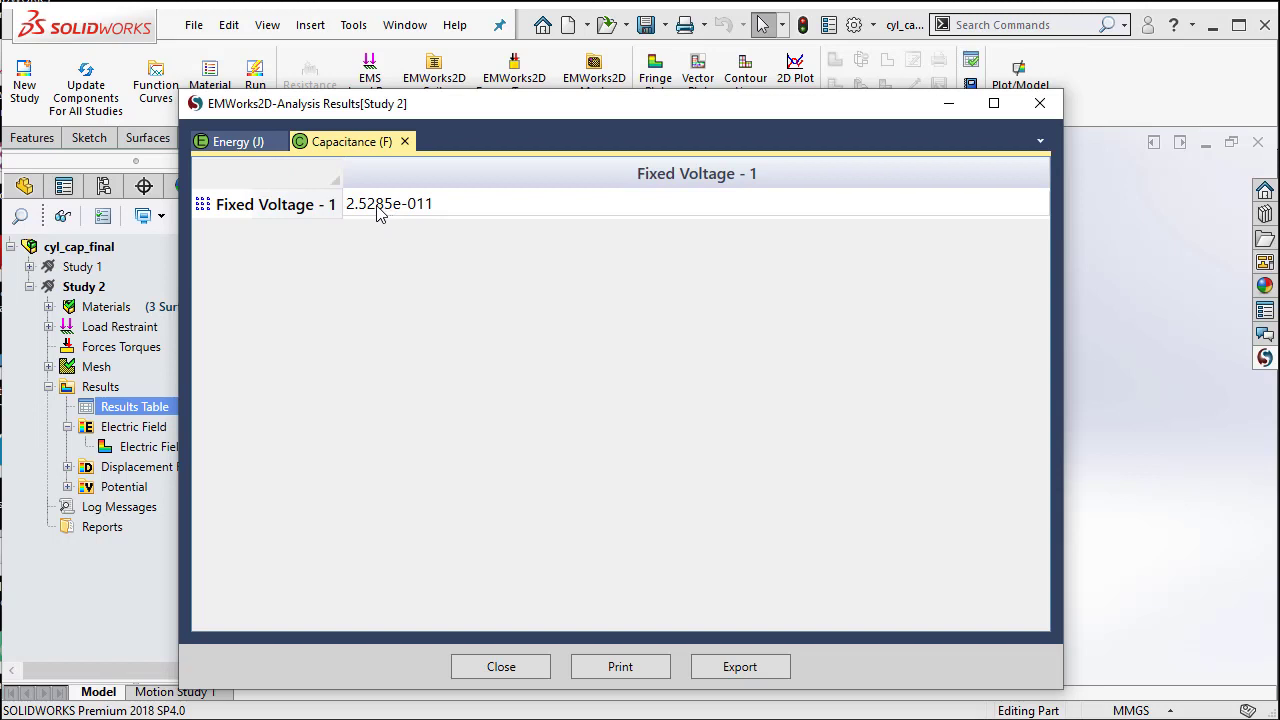